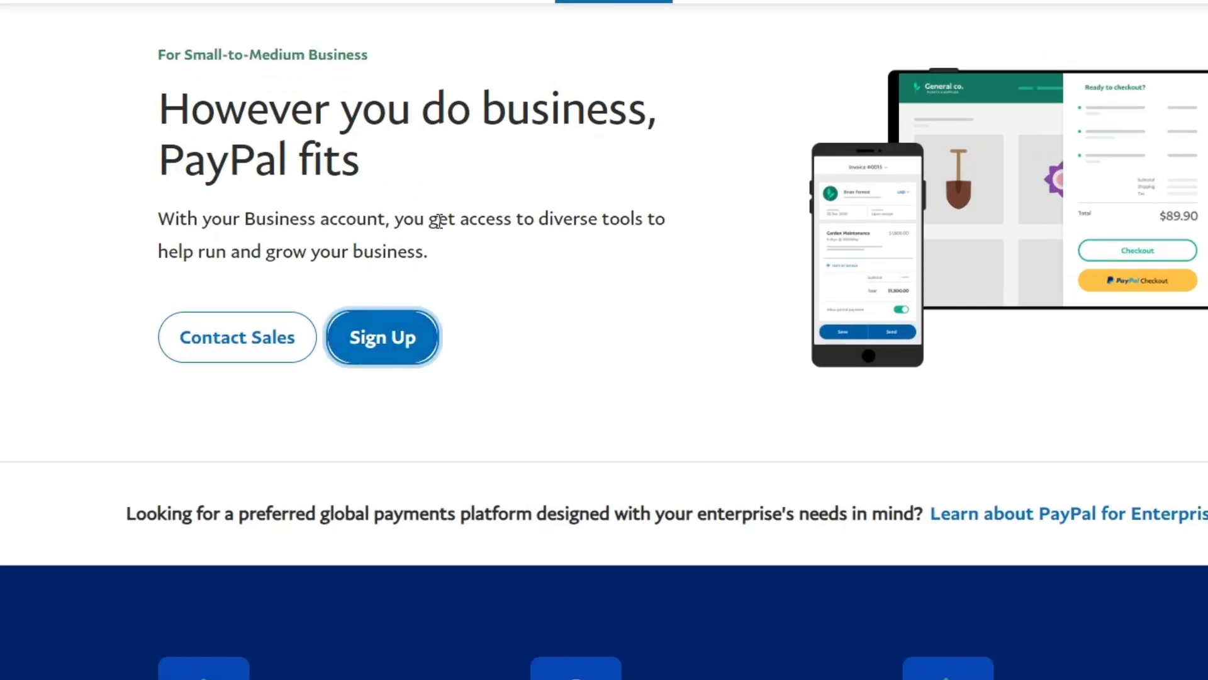
Step: Begin sign-up from the business page with a Personal Account for both buying and selling, then continue
click(382, 337)
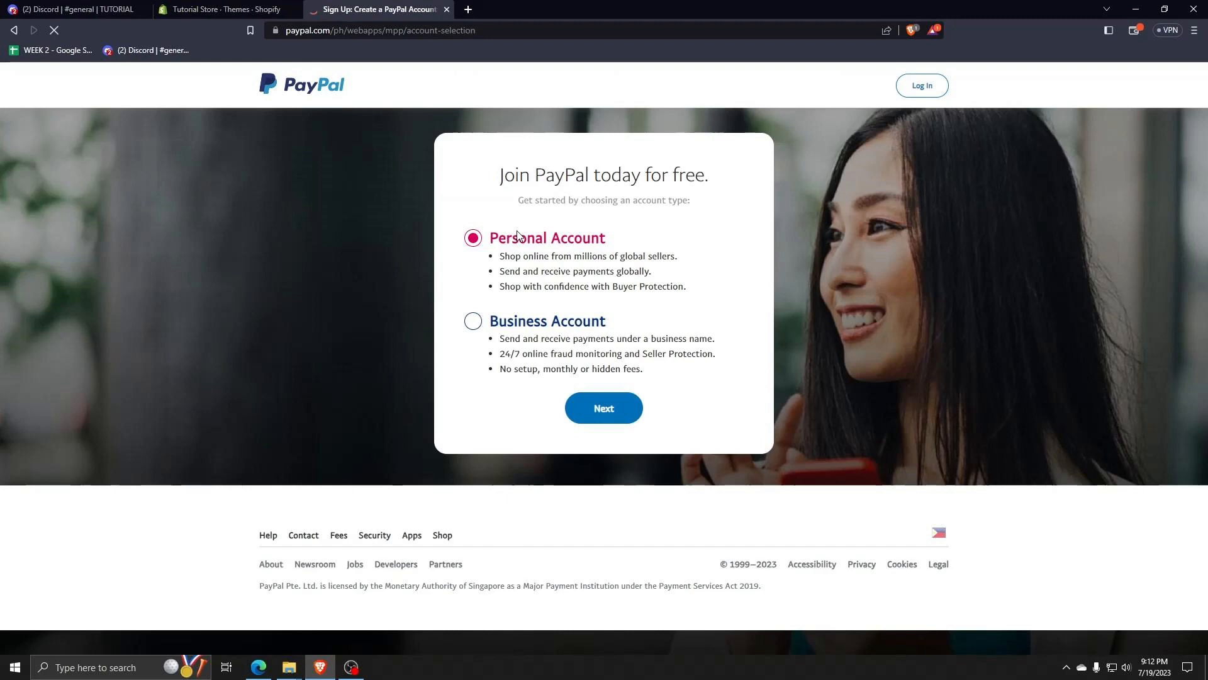
click(604, 408)
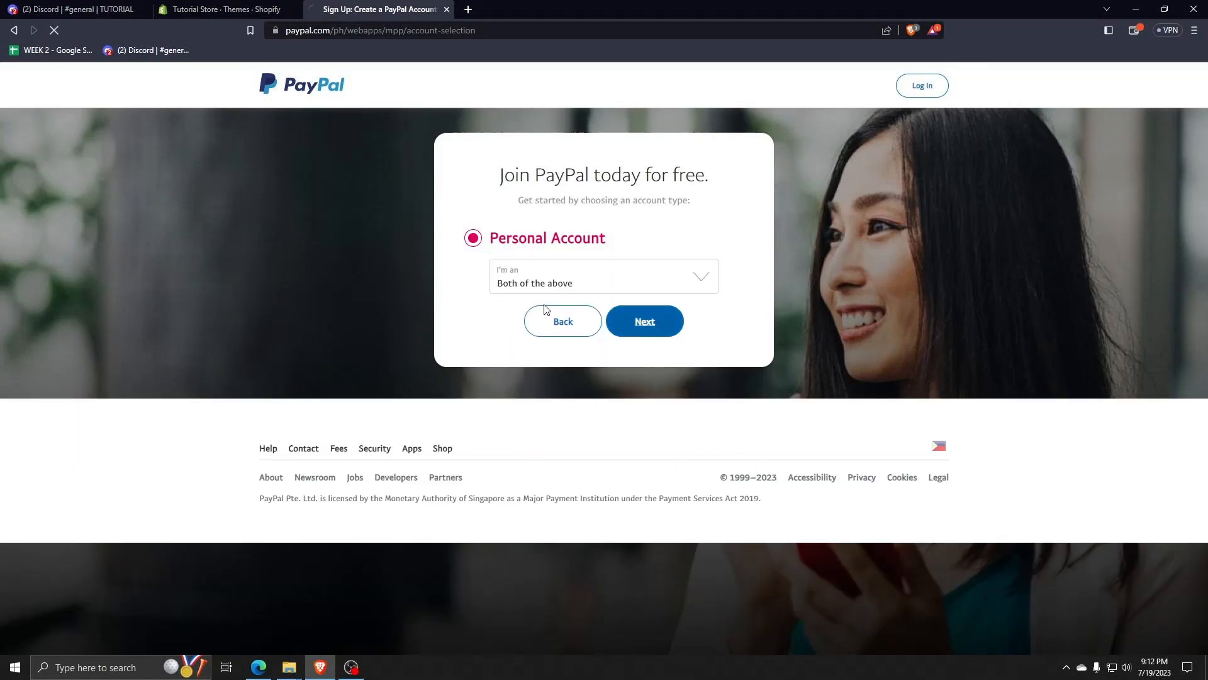
click(644, 321)
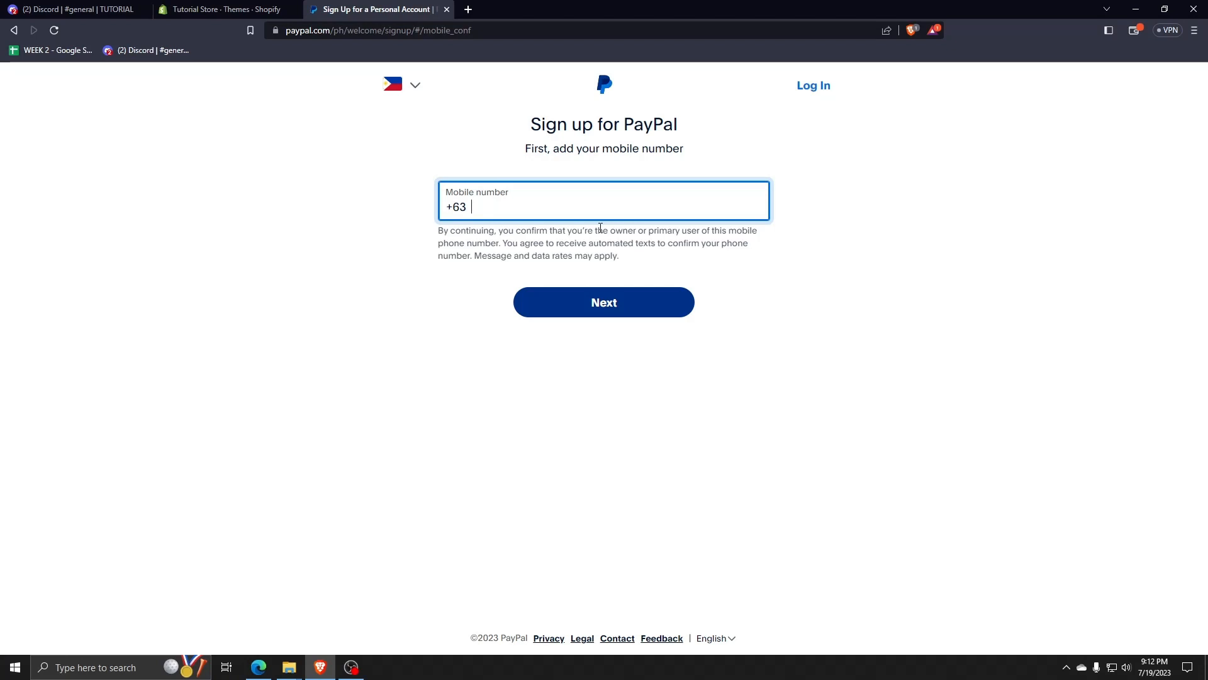
Step: Enter a Philippine +63 mobile number (digits 9 4511) in the sign-up field and continue
click(402, 85)
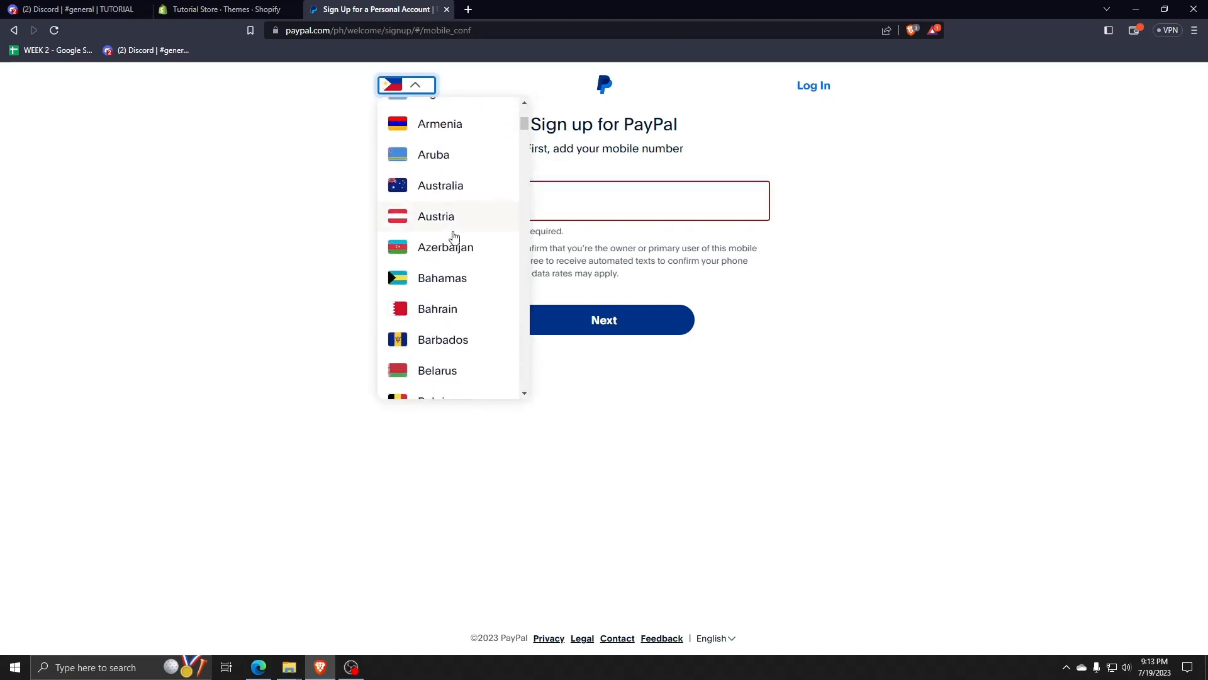
scroll(up, 3)
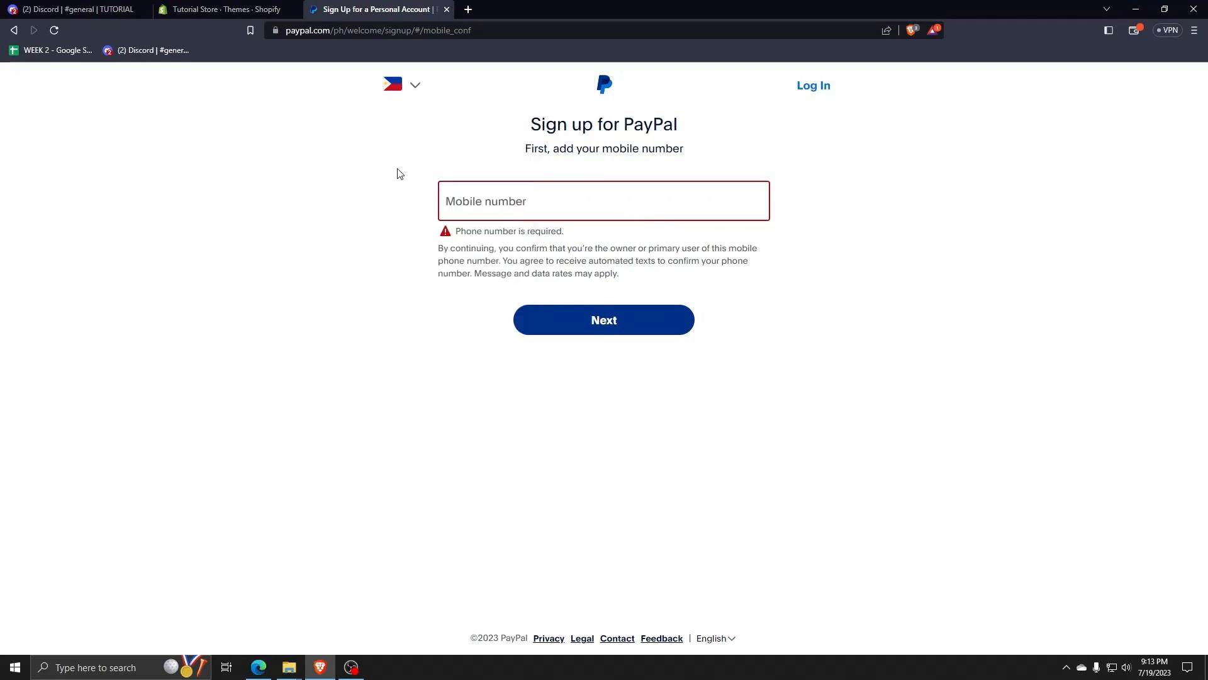
text(+63)
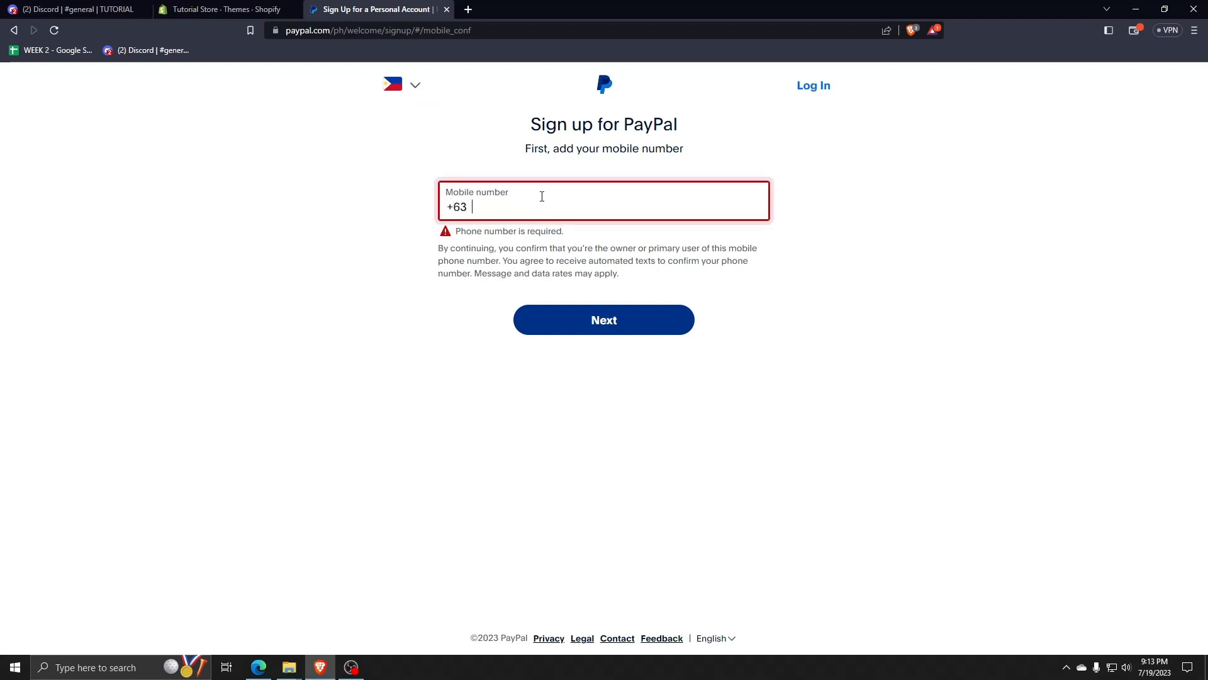
mouse_move(553, 324)
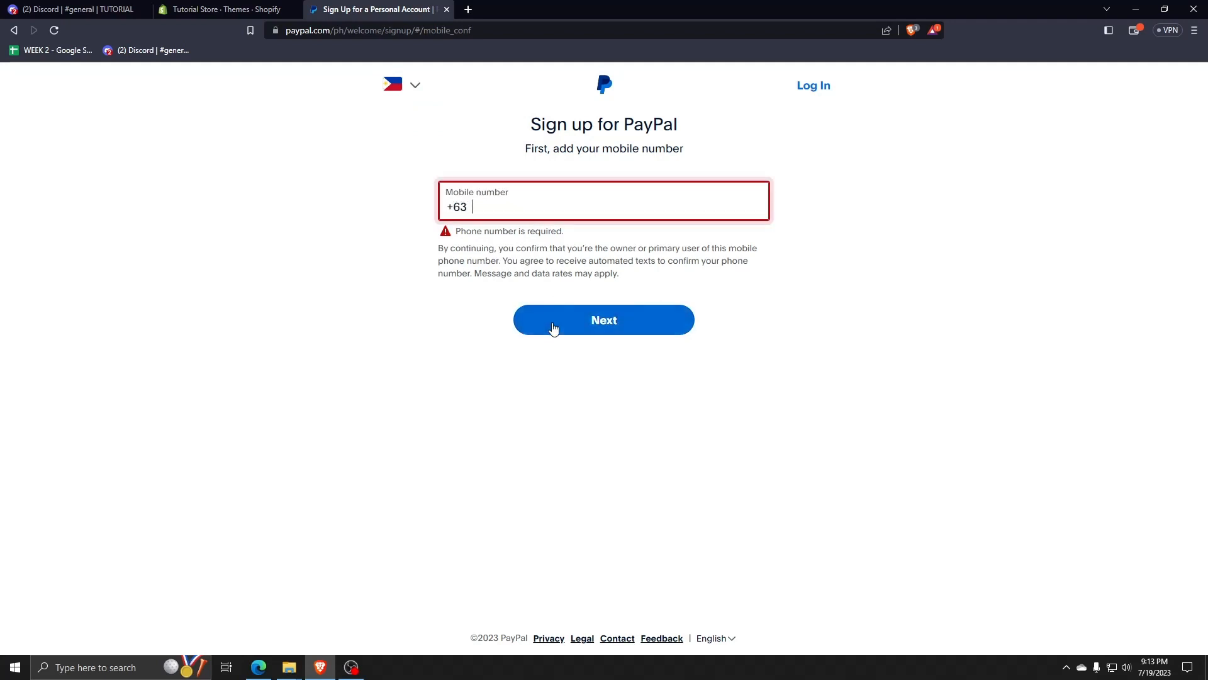
mouse_move(511, 200)
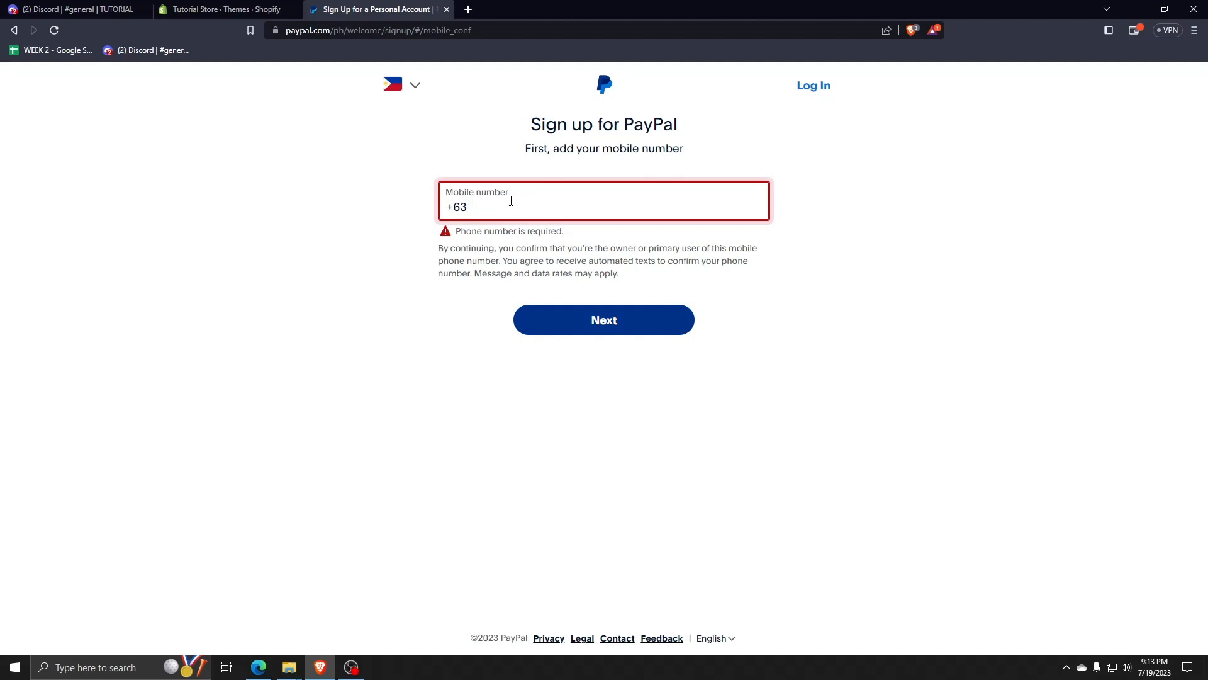
text(9)
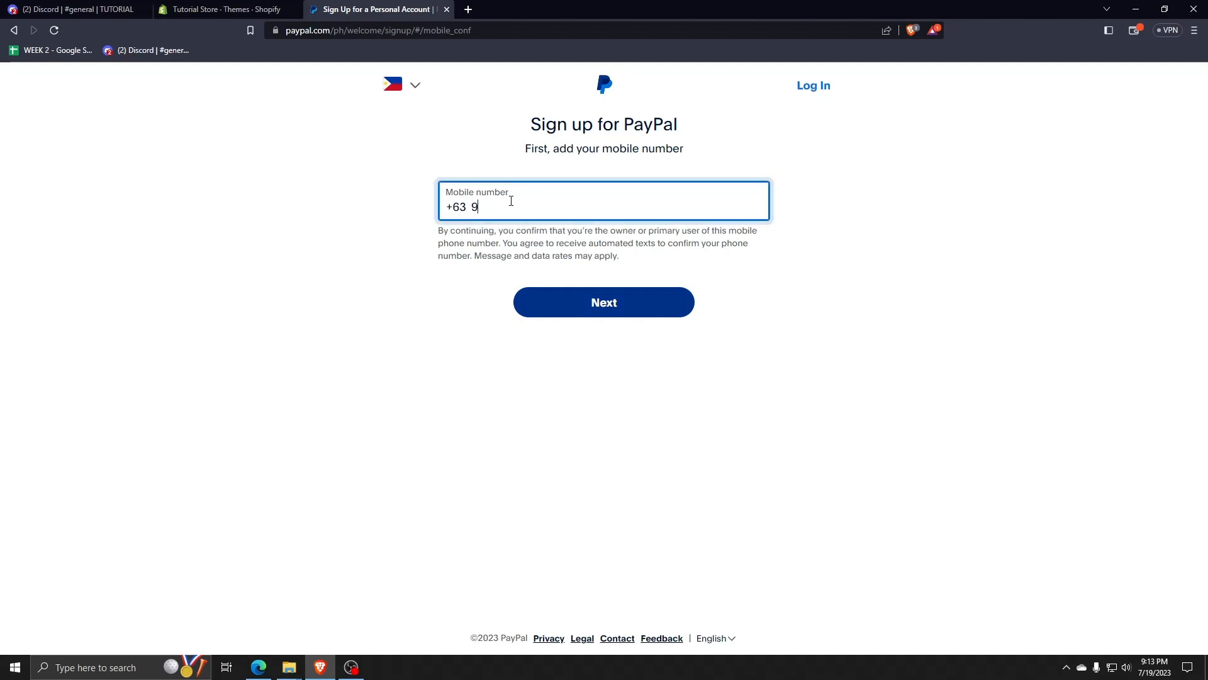
text(4511)
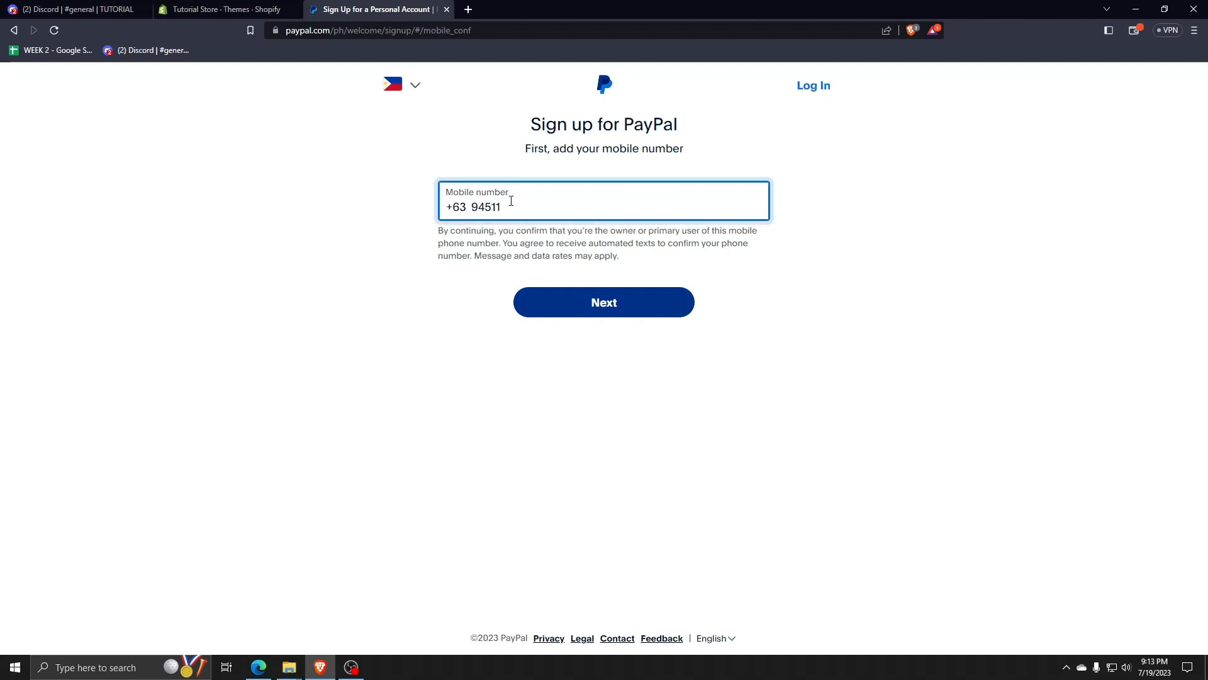
click(603, 302)
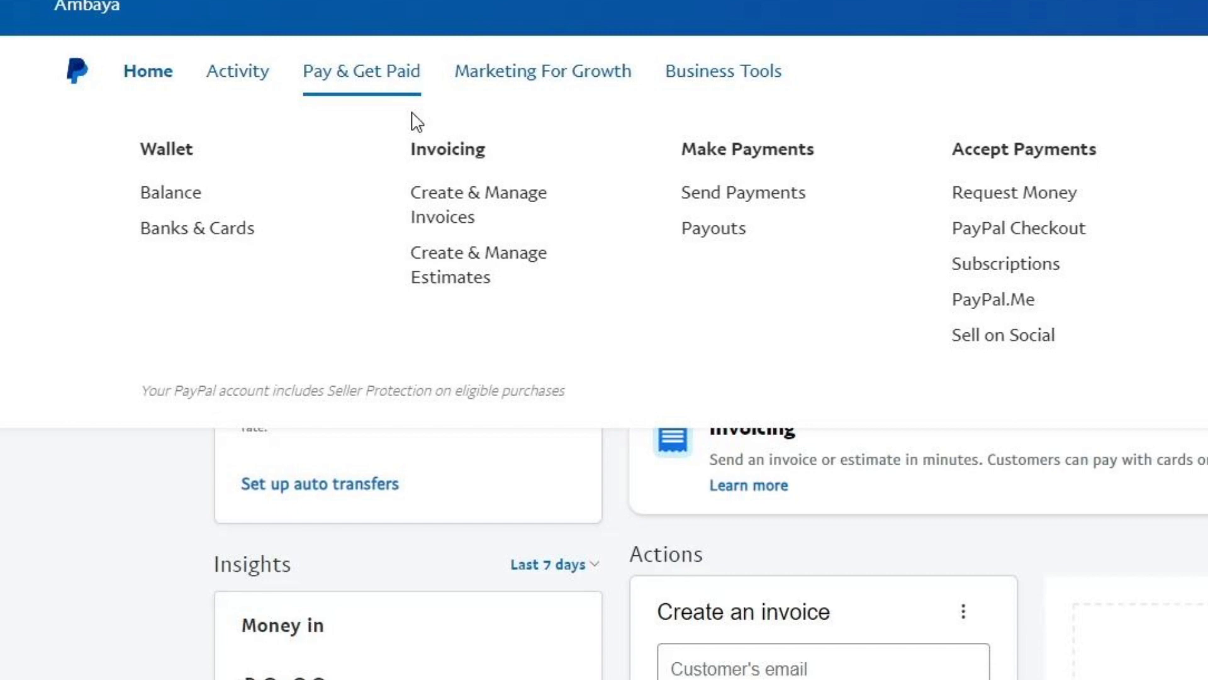
mouse_move(171, 192)
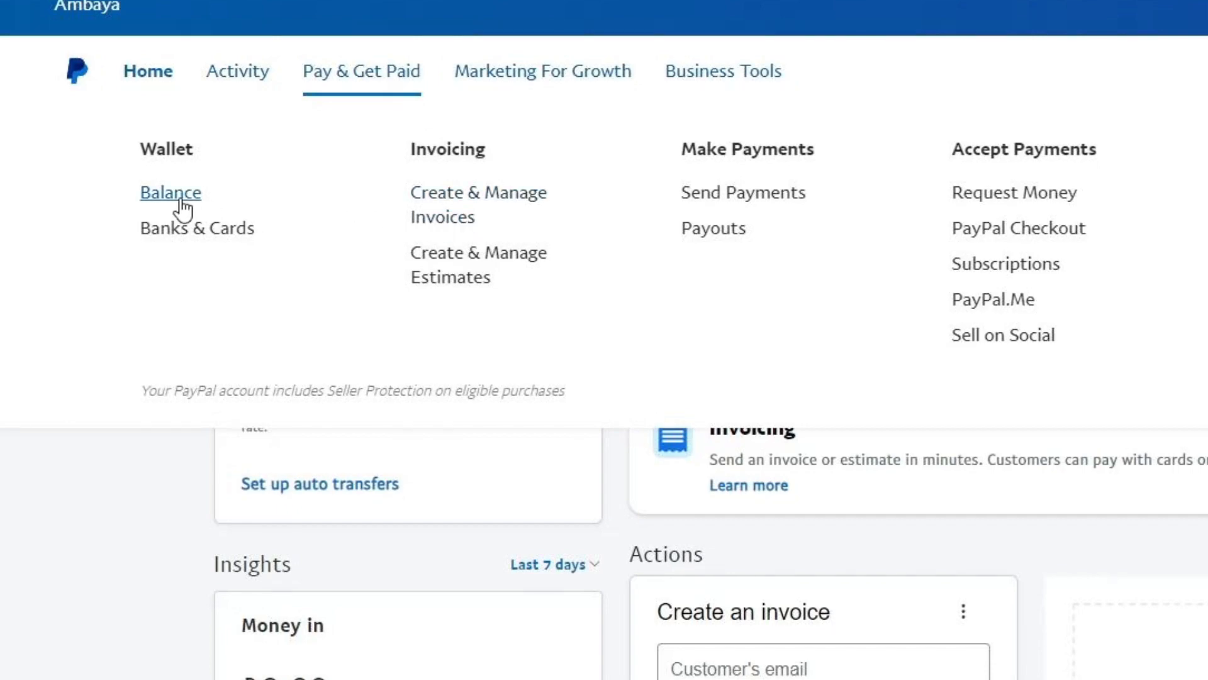
Step: Go to the wallet Balance page showing ₱0.00 PHP with Peso and US Dollar currencies
click(170, 192)
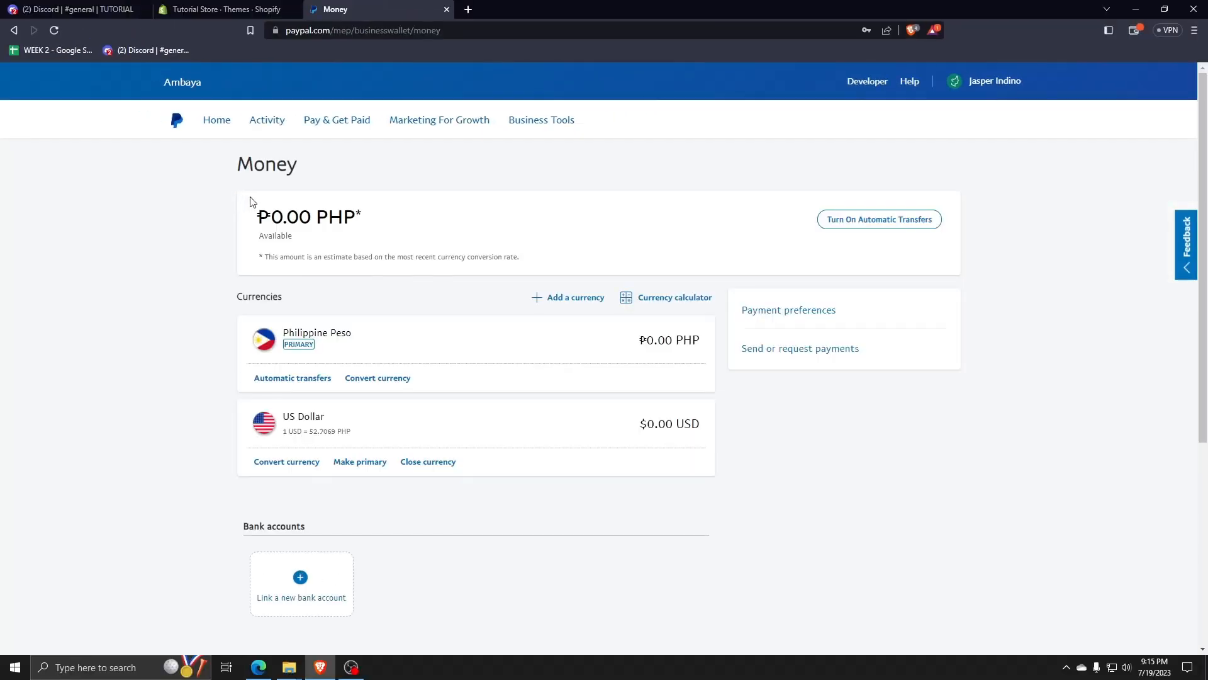
mouse_move(362, 241)
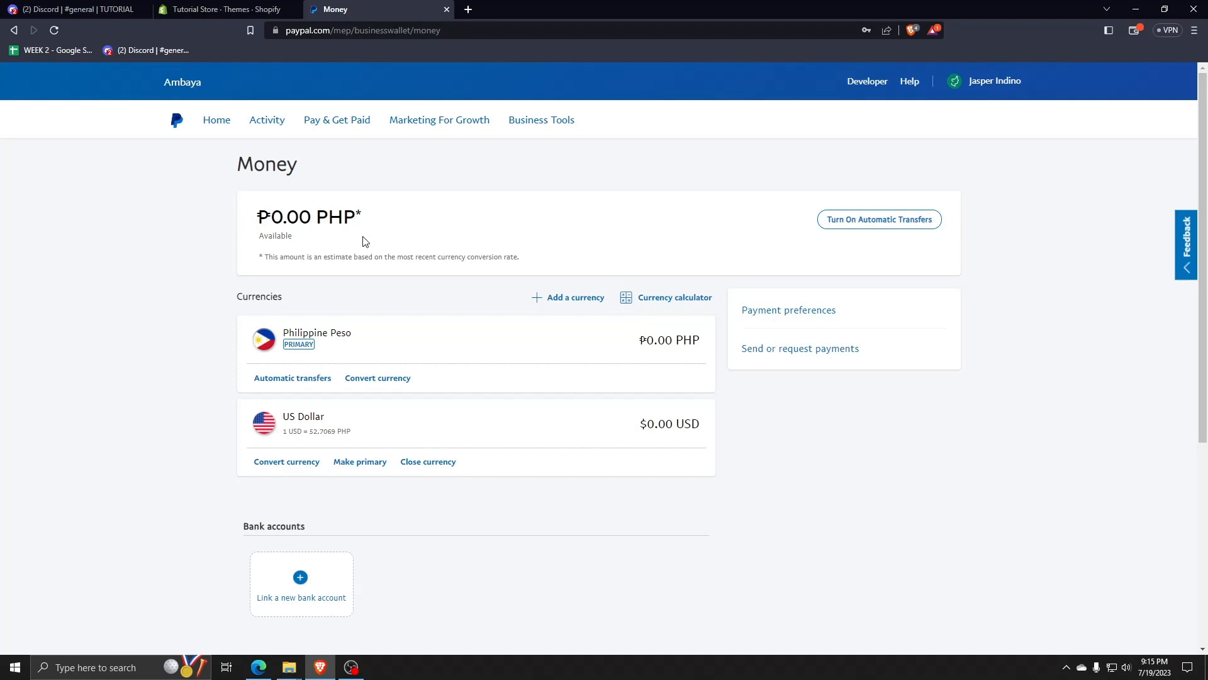
mouse_move(356, 220)
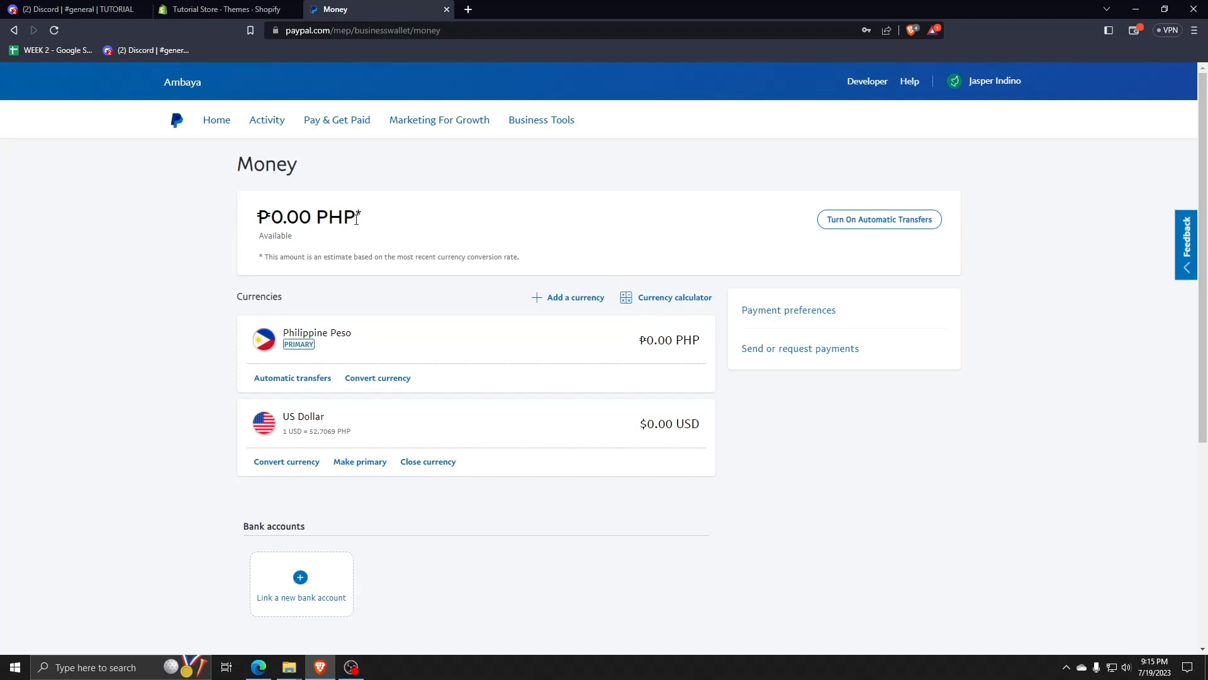
mouse_move(370, 621)
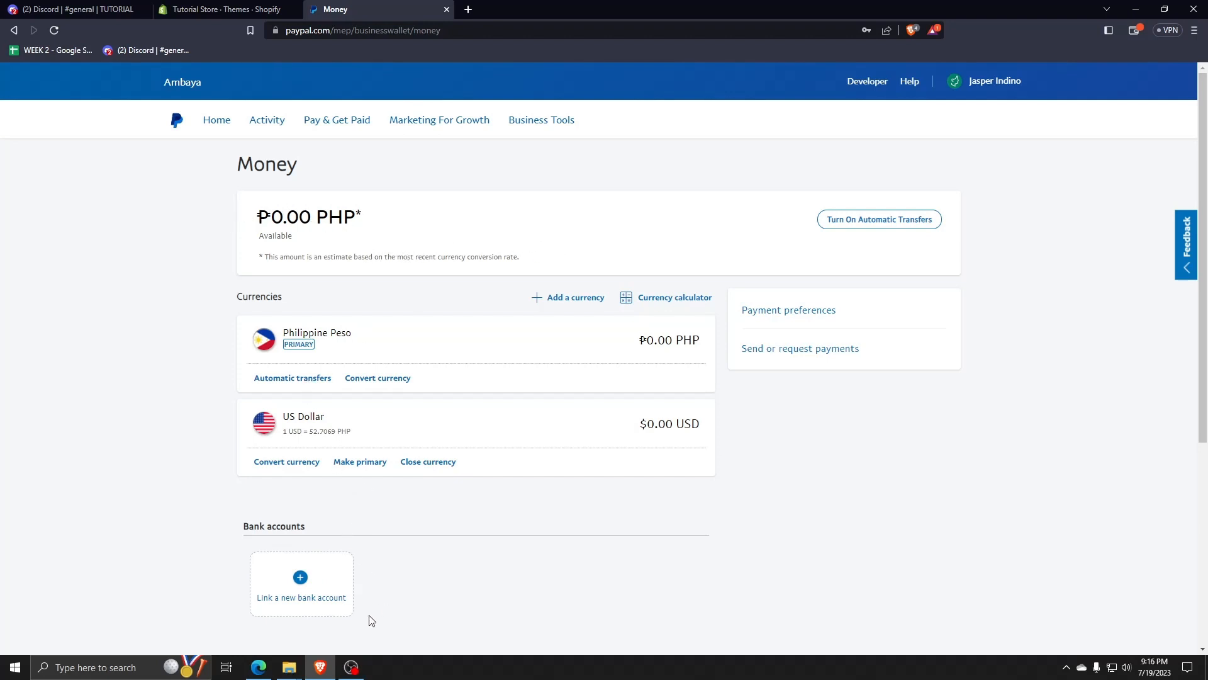
mouse_move(520, 549)
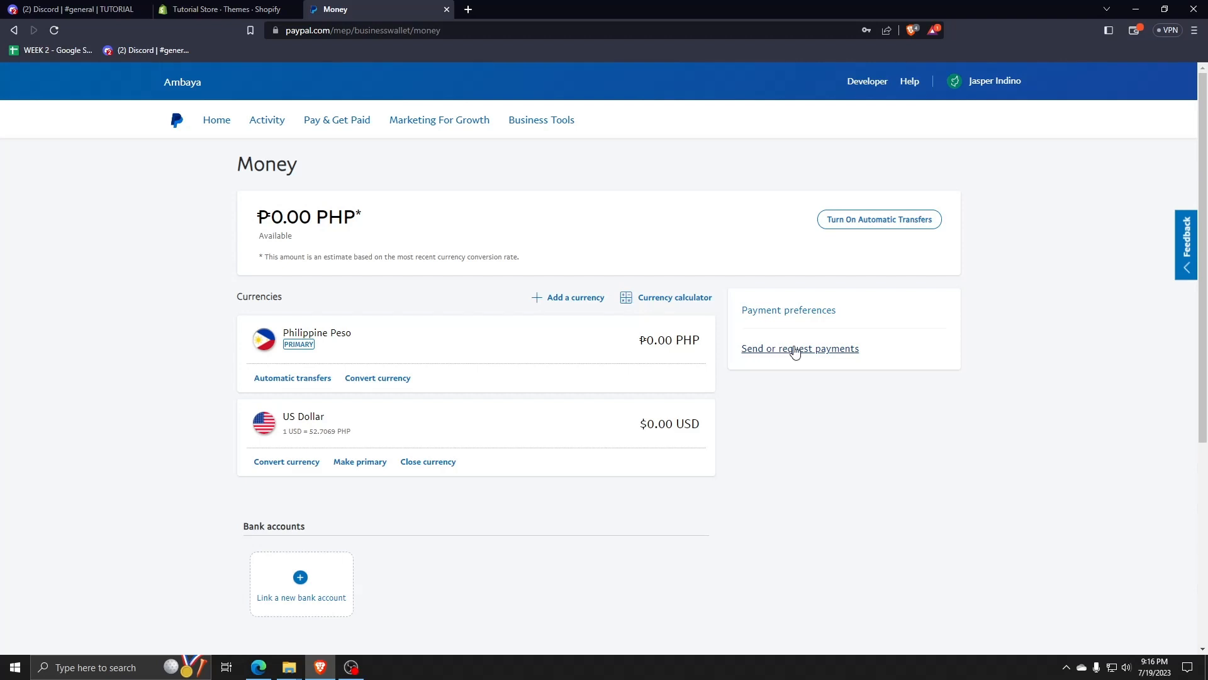
mouse_move(824, 360)
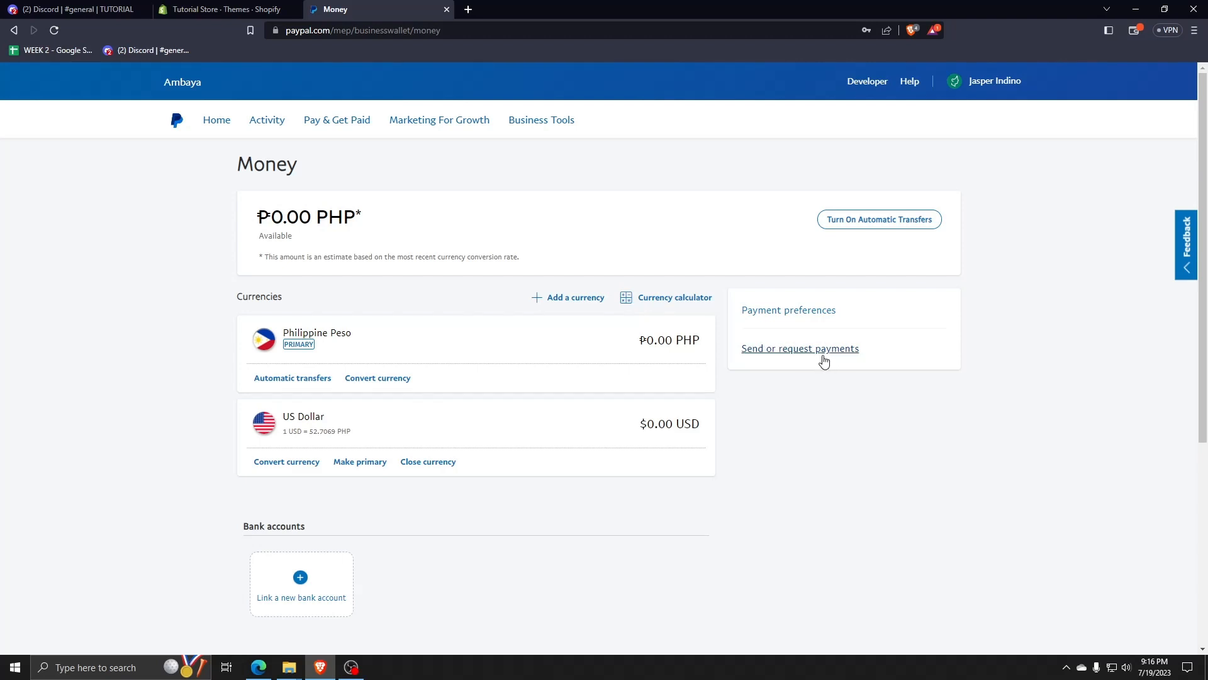
mouse_move(789, 315)
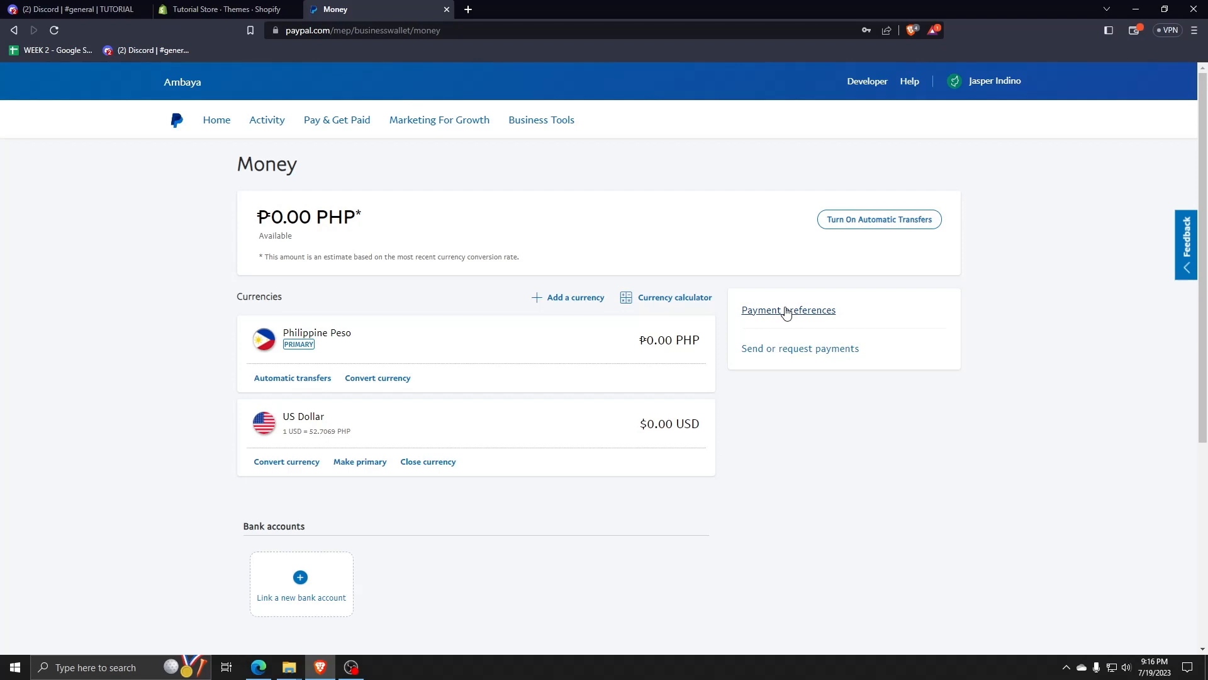
mouse_move(799, 355)
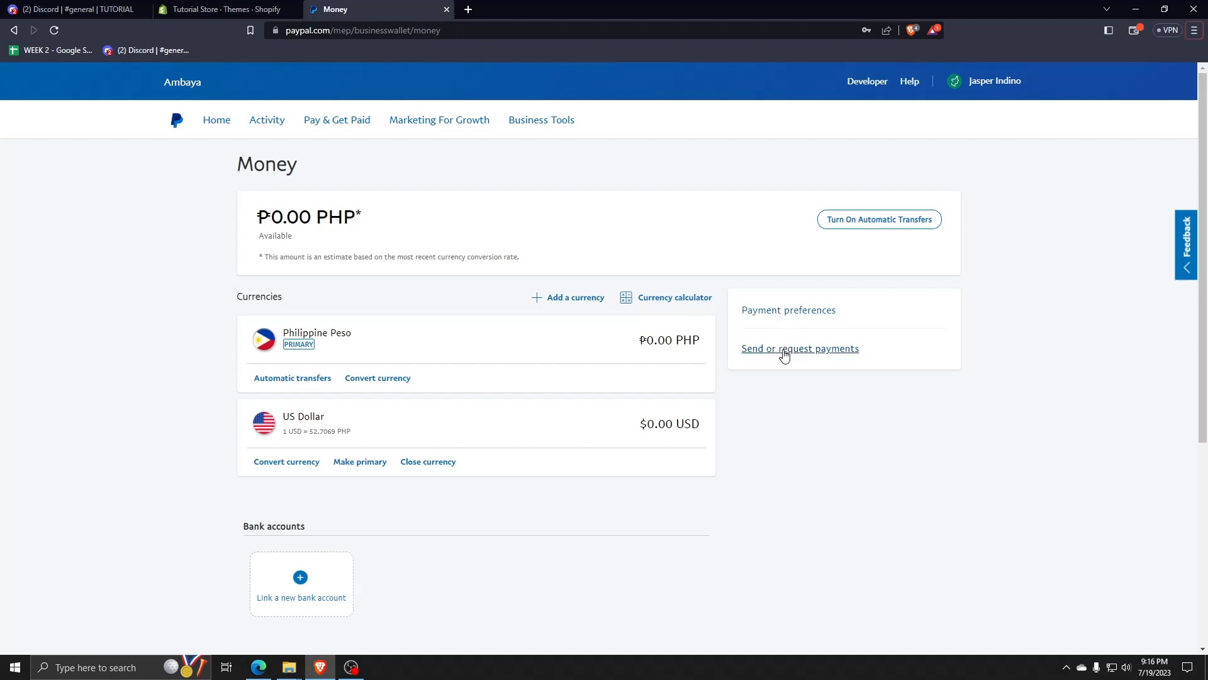
Step: Visit the Send or request payments page, then return to the business Home dashboard via the top navigation
click(799, 348)
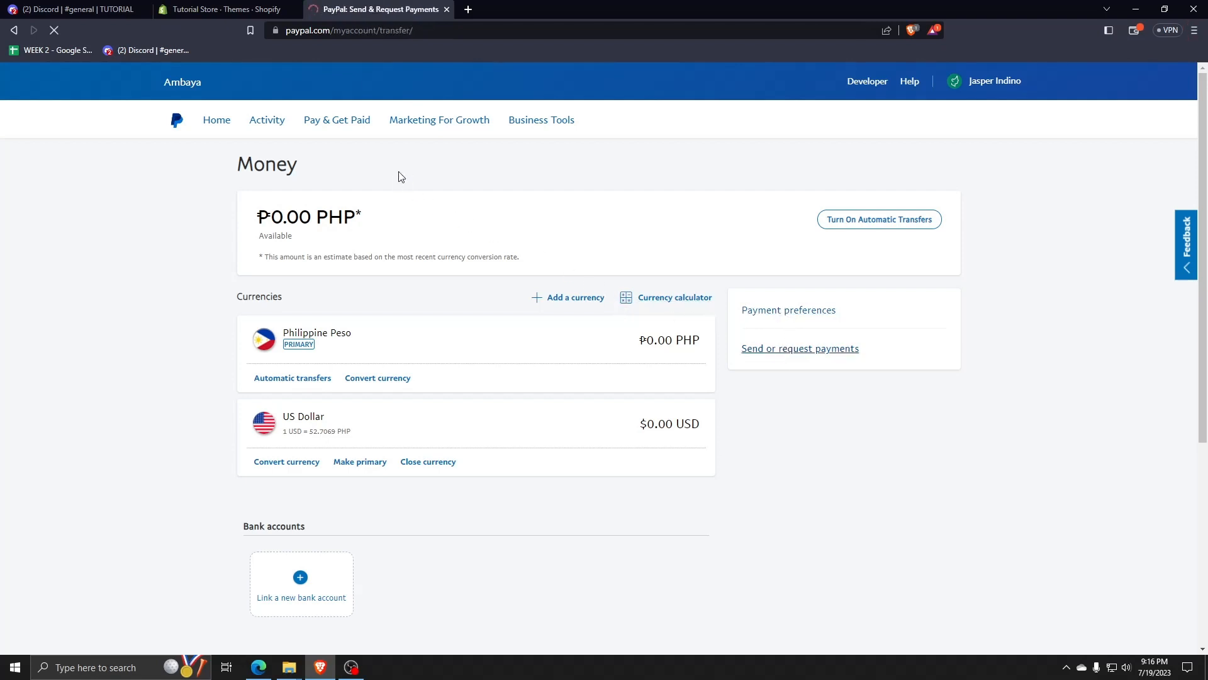
click(800, 347)
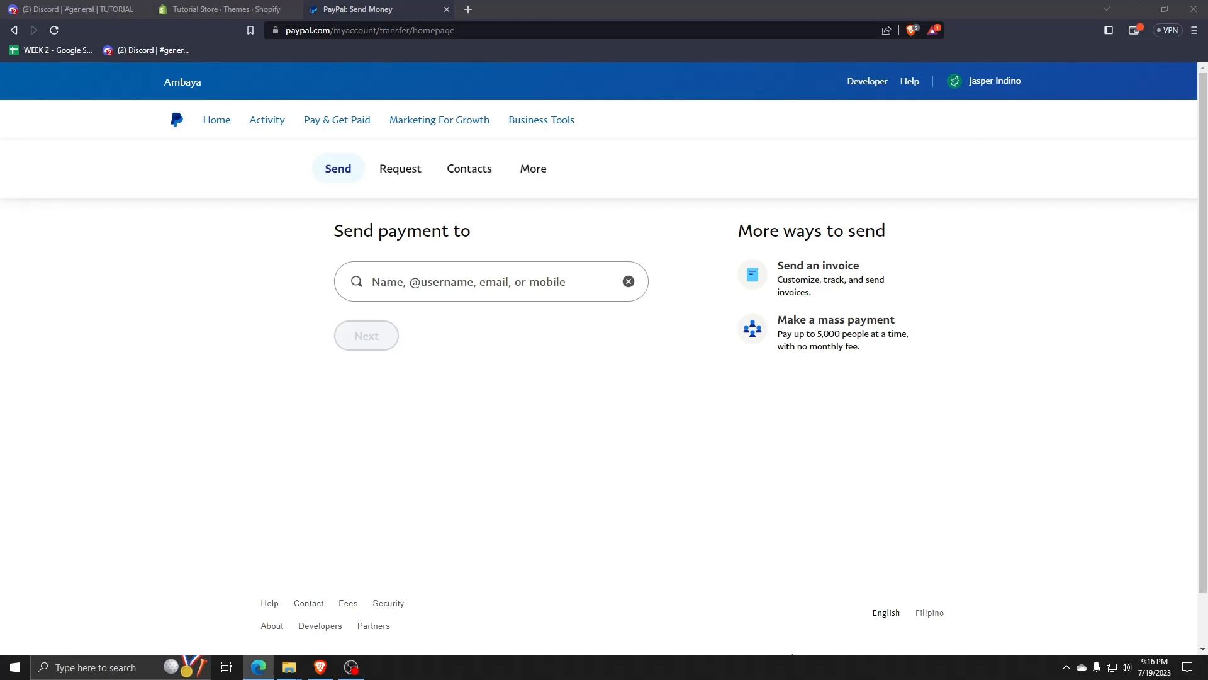
click(217, 120)
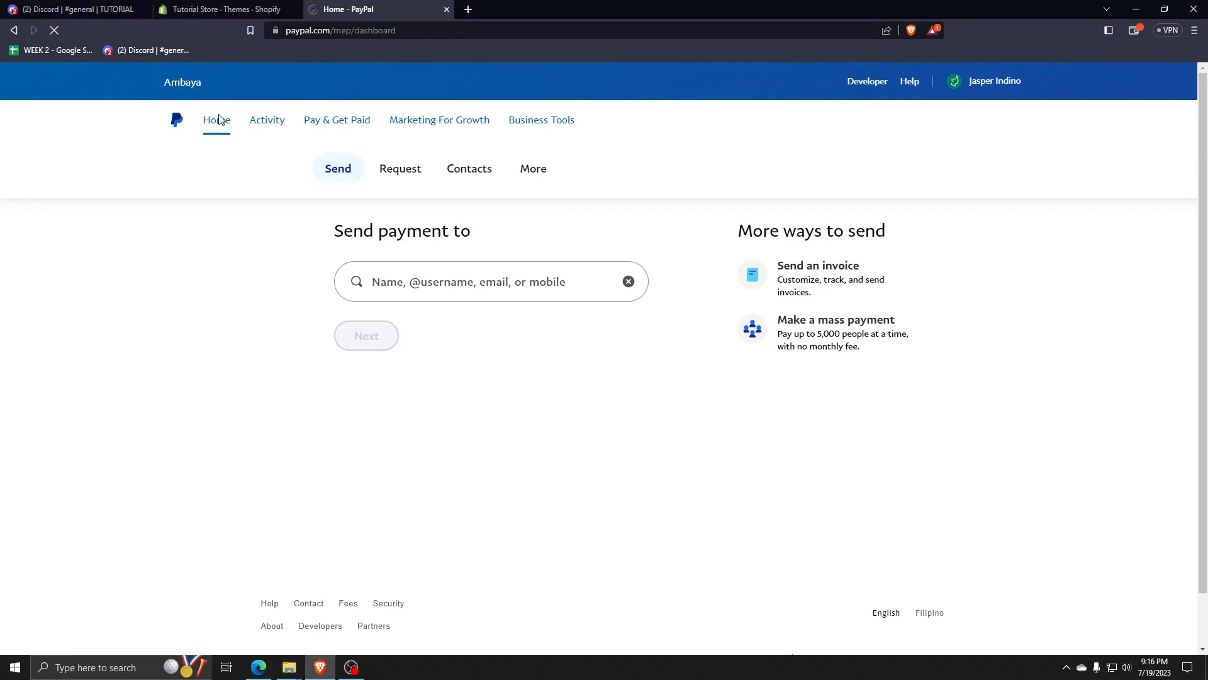
click(217, 120)
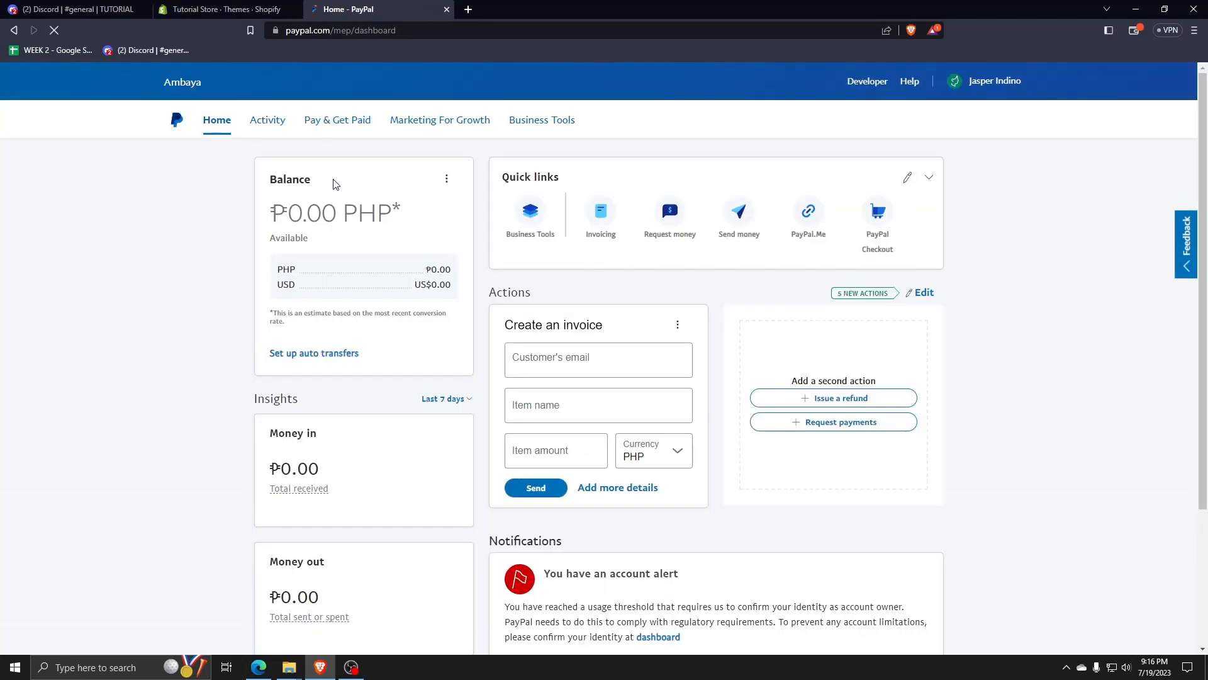
click(337, 120)
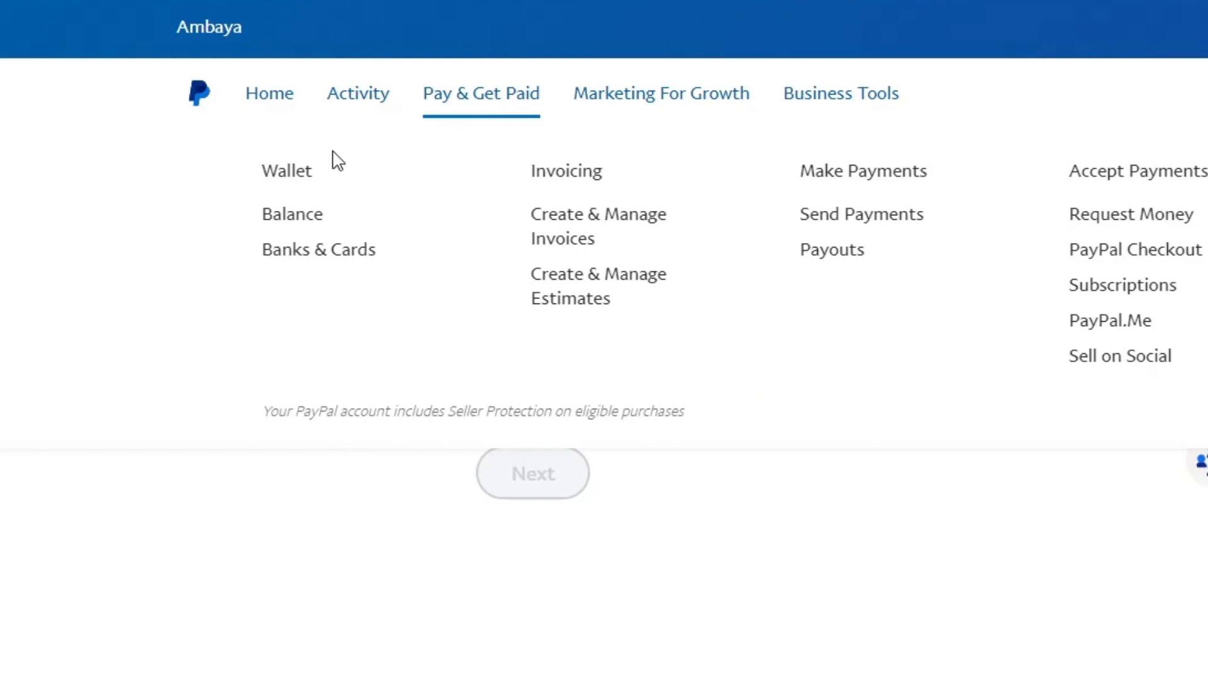
mouse_move(296, 170)
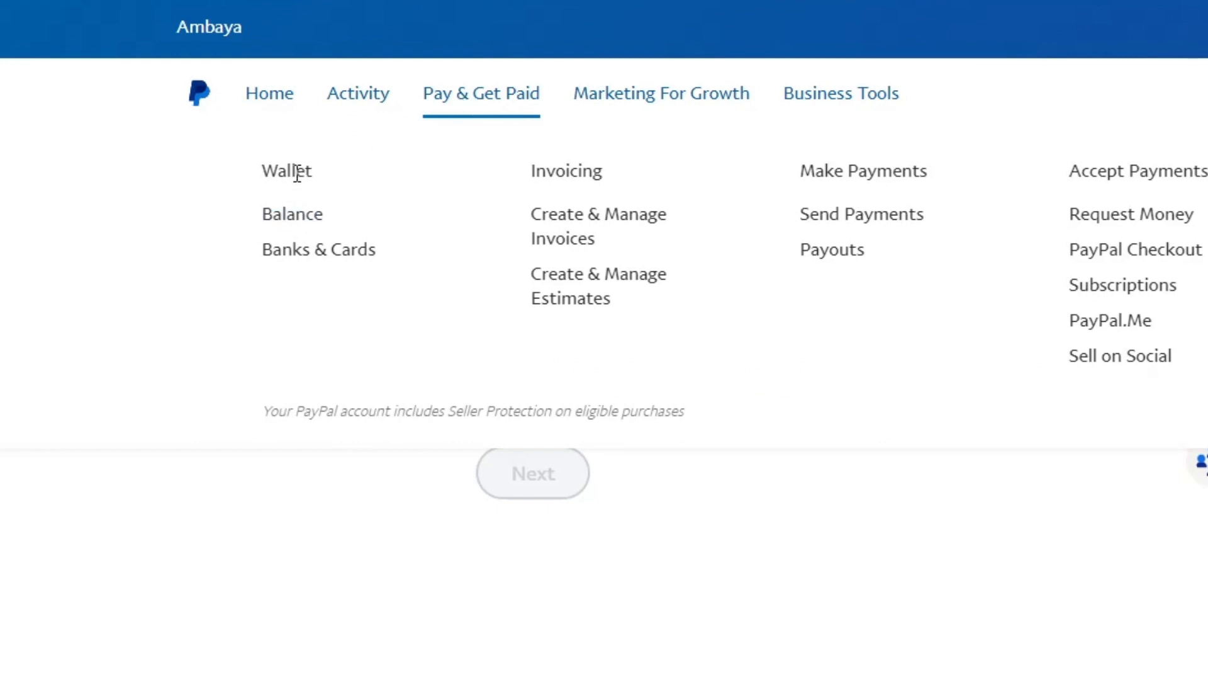
Step: Go to Banks & Cards under Wallet, showing the Bank accounts and Cards linking sections
click(286, 170)
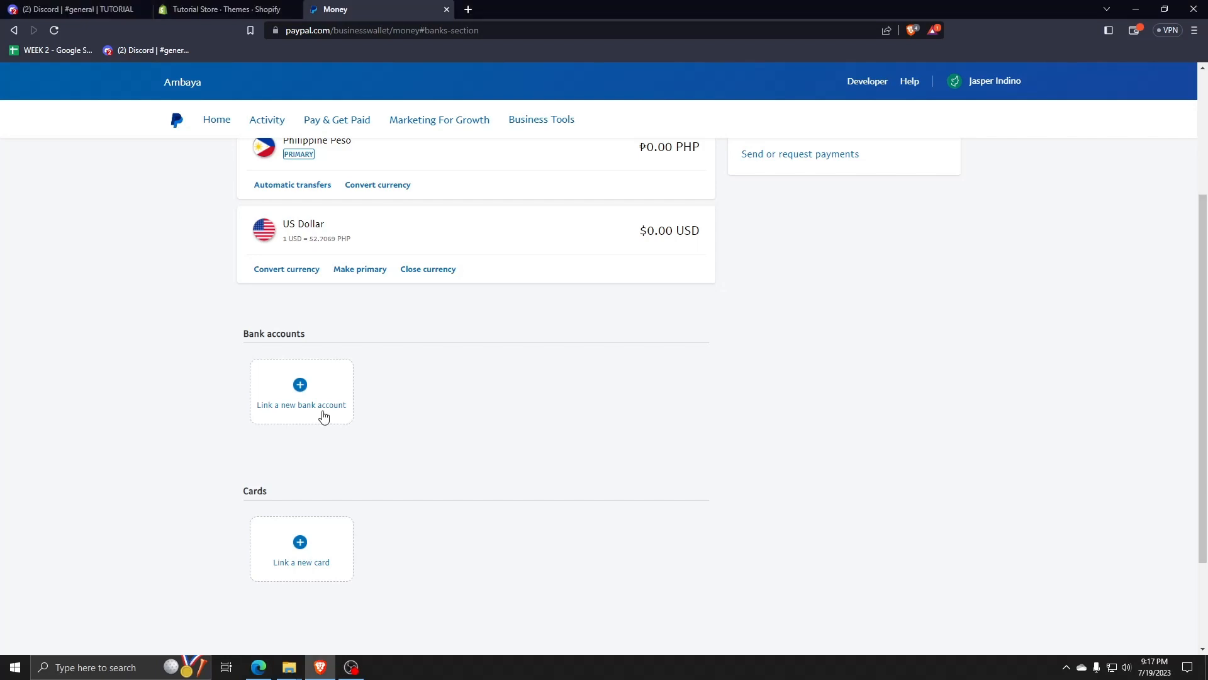
mouse_move(537, 410)
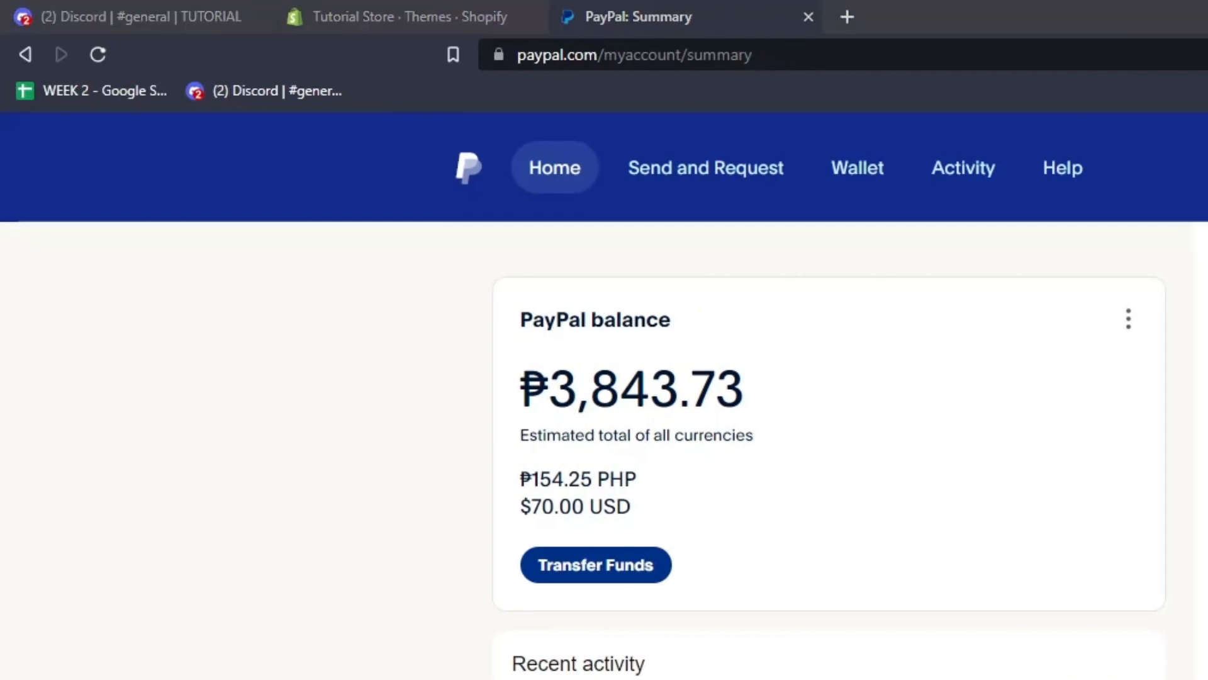
mouse_move(854, 450)
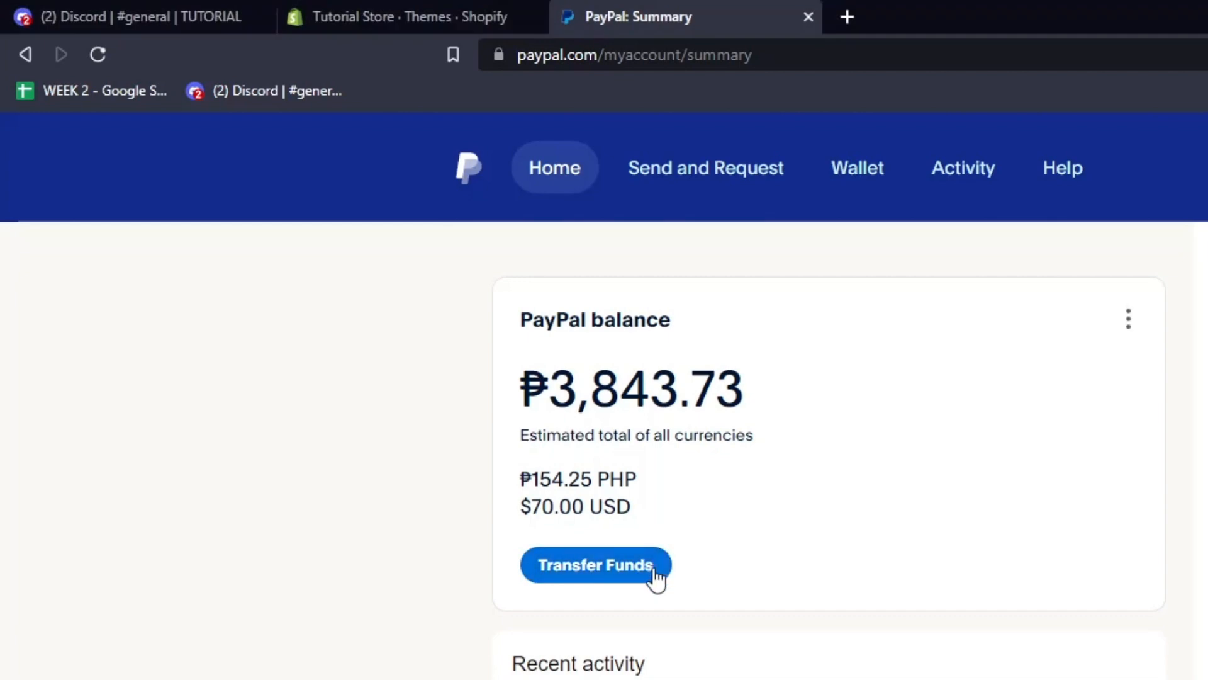
mouse_move(632, 581)
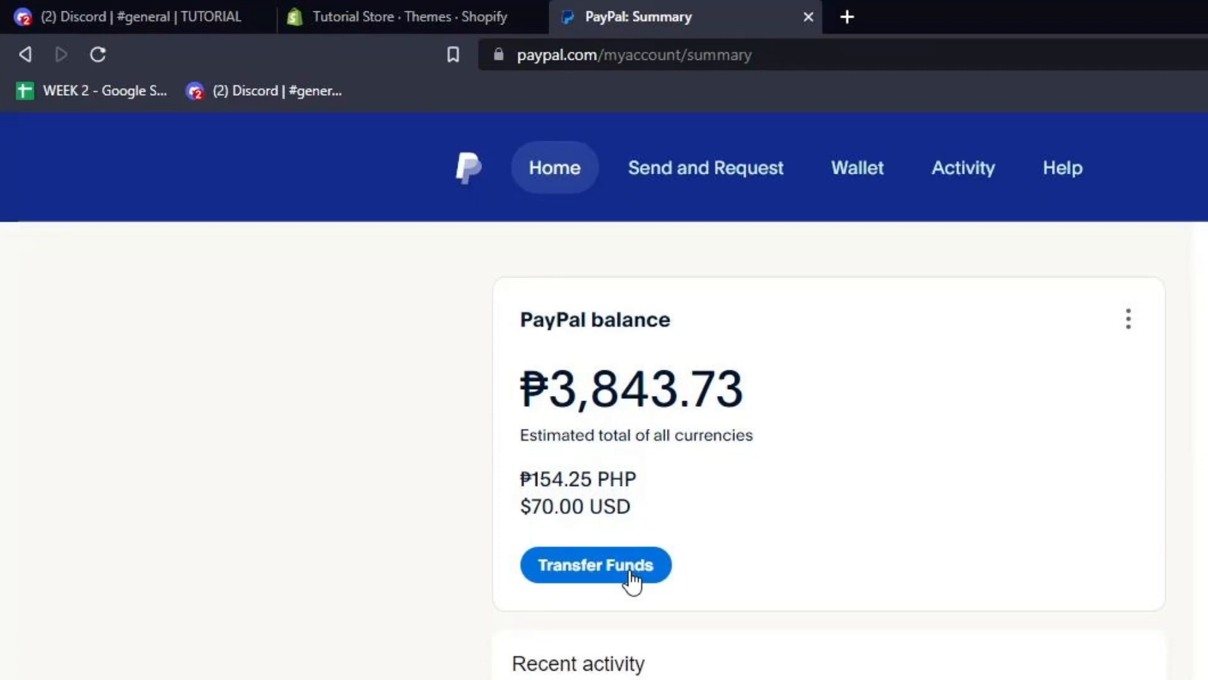
Step: Choose Transfer Funds from the ₱3,843.73 PayPal balance card on Home
click(595, 565)
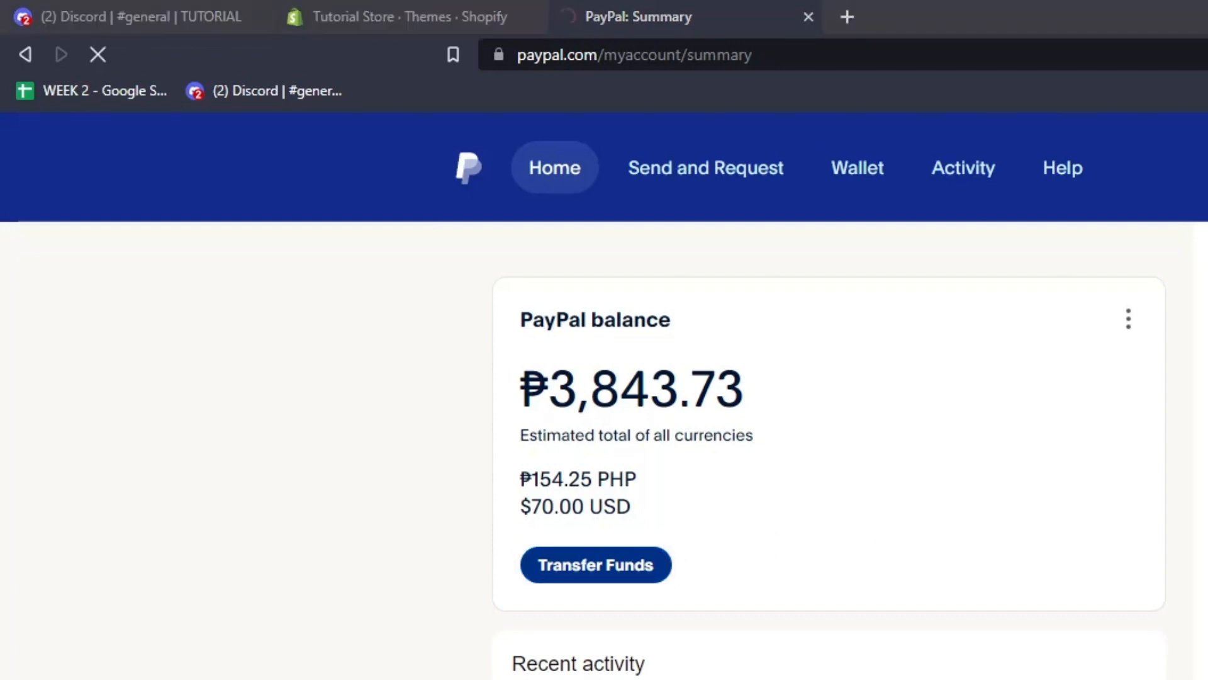
Step: View the Wallet, look at the Add a currency form, and back out to the wallet
click(594, 564)
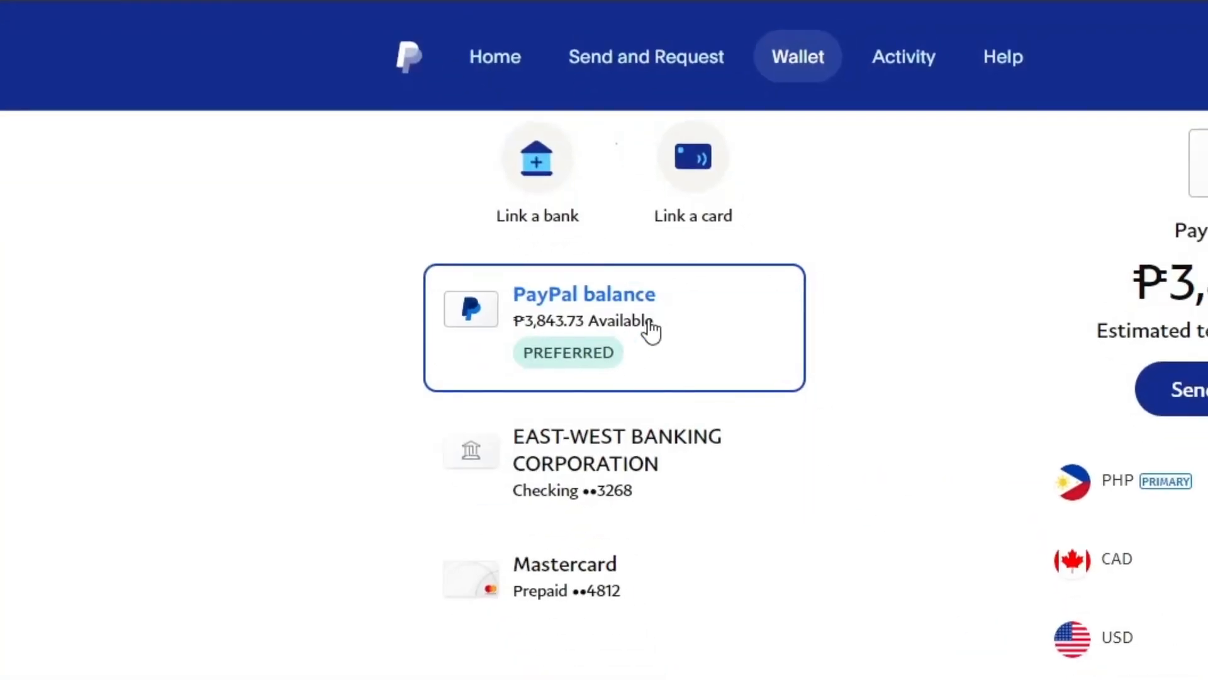
mouse_move(299, 323)
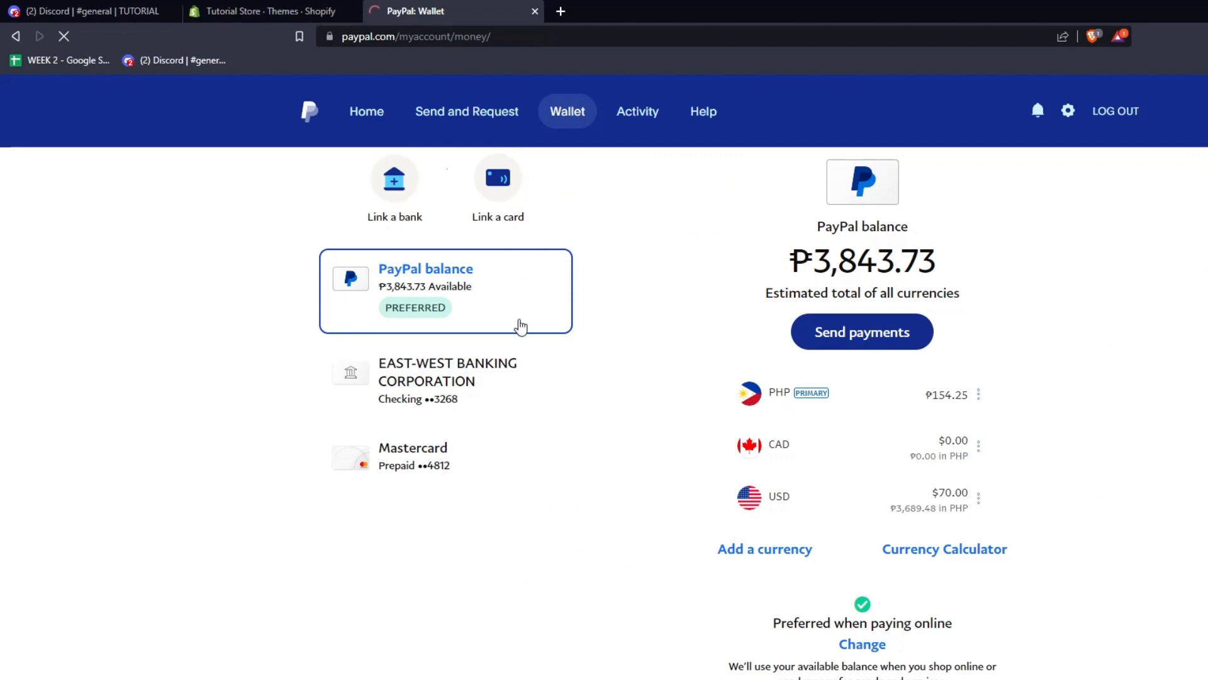
mouse_move(764, 549)
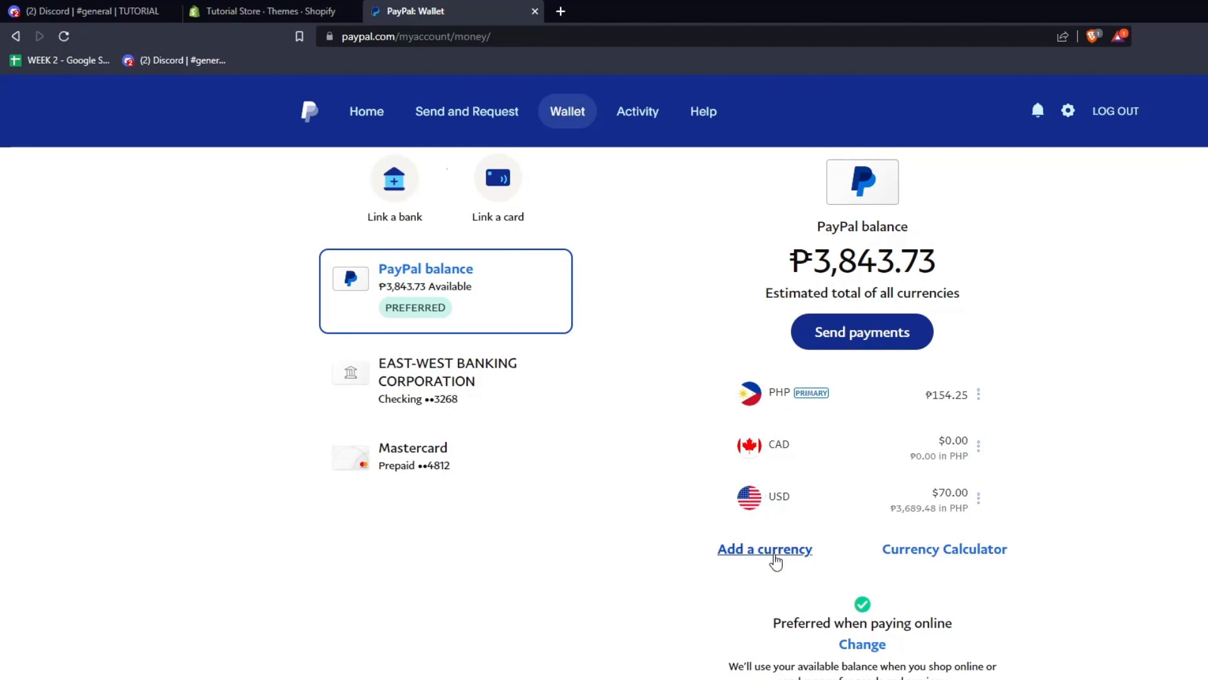
click(763, 548)
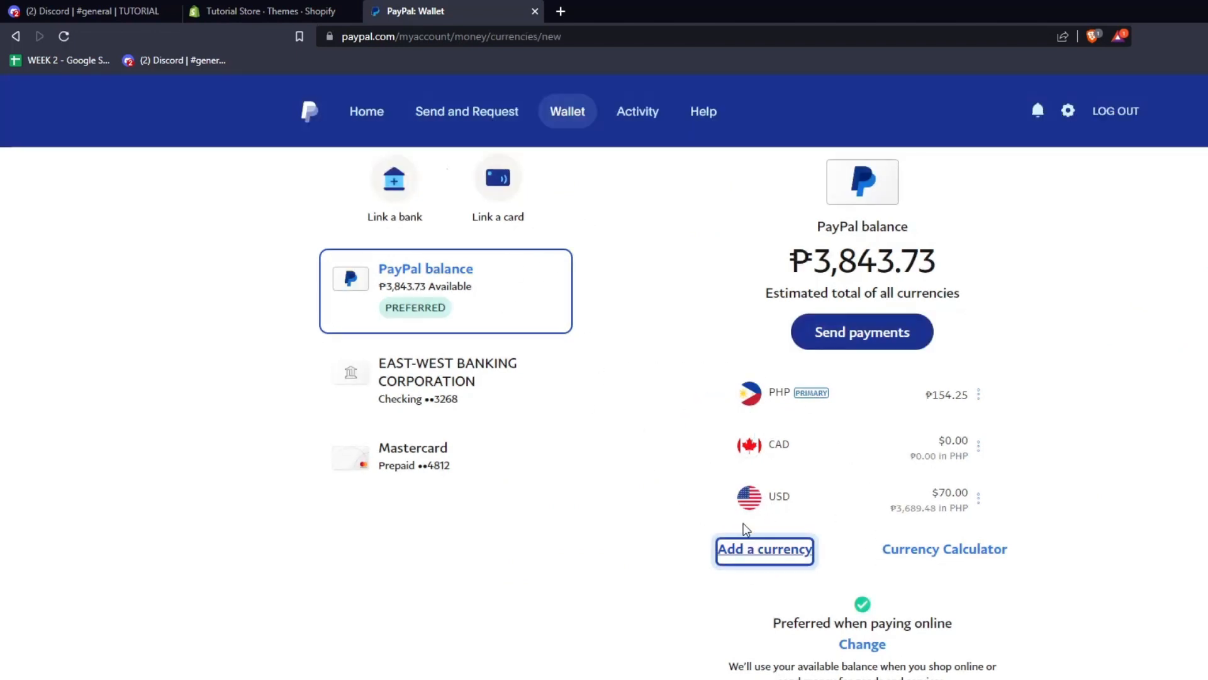
click(763, 548)
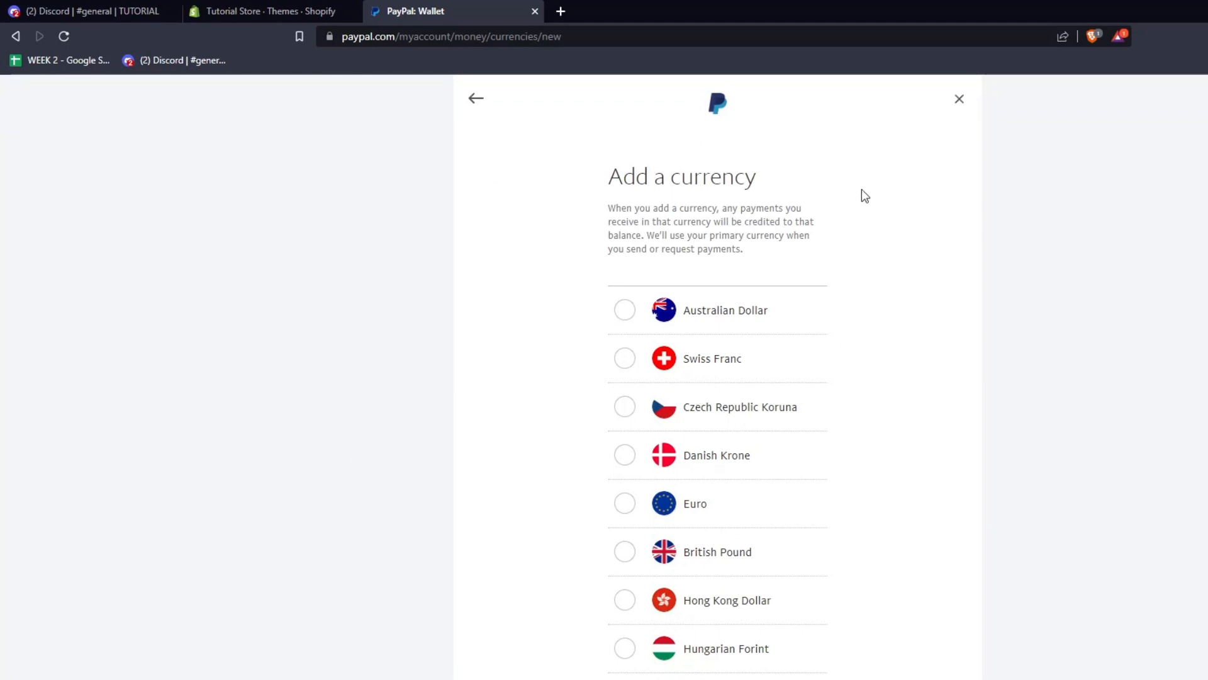
click(958, 99)
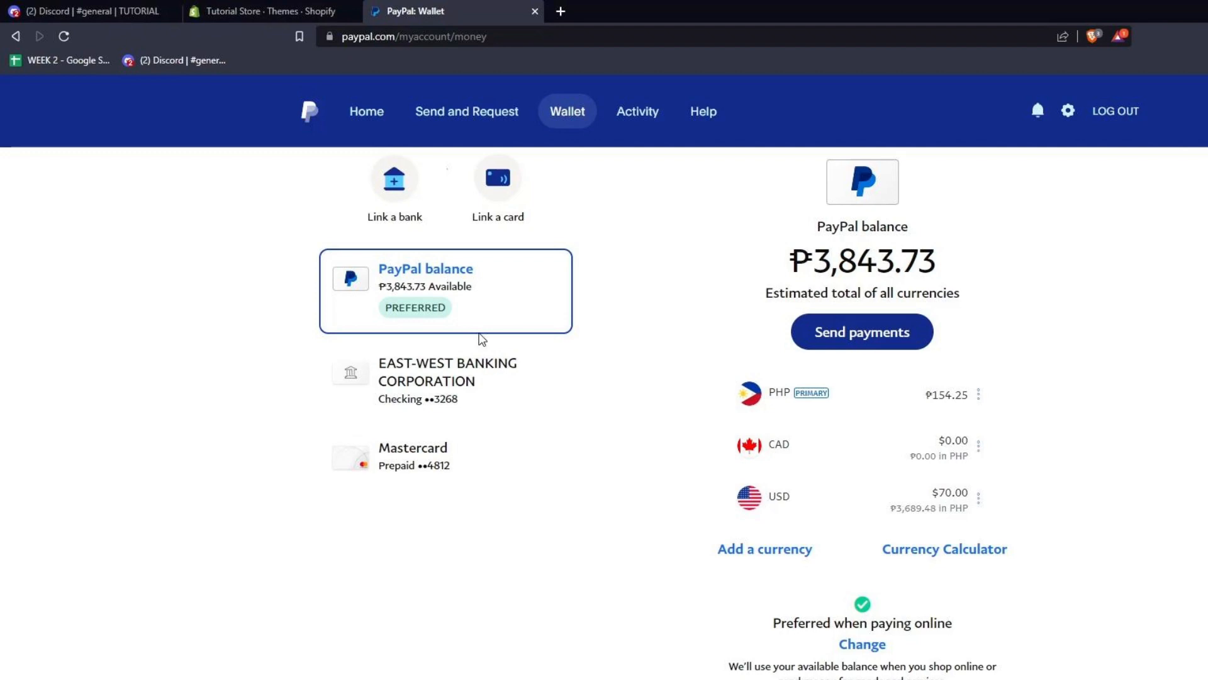
Step: Visit the account Home page, then return to the Wallet with the linked East-West bank and Mastercard
click(367, 111)
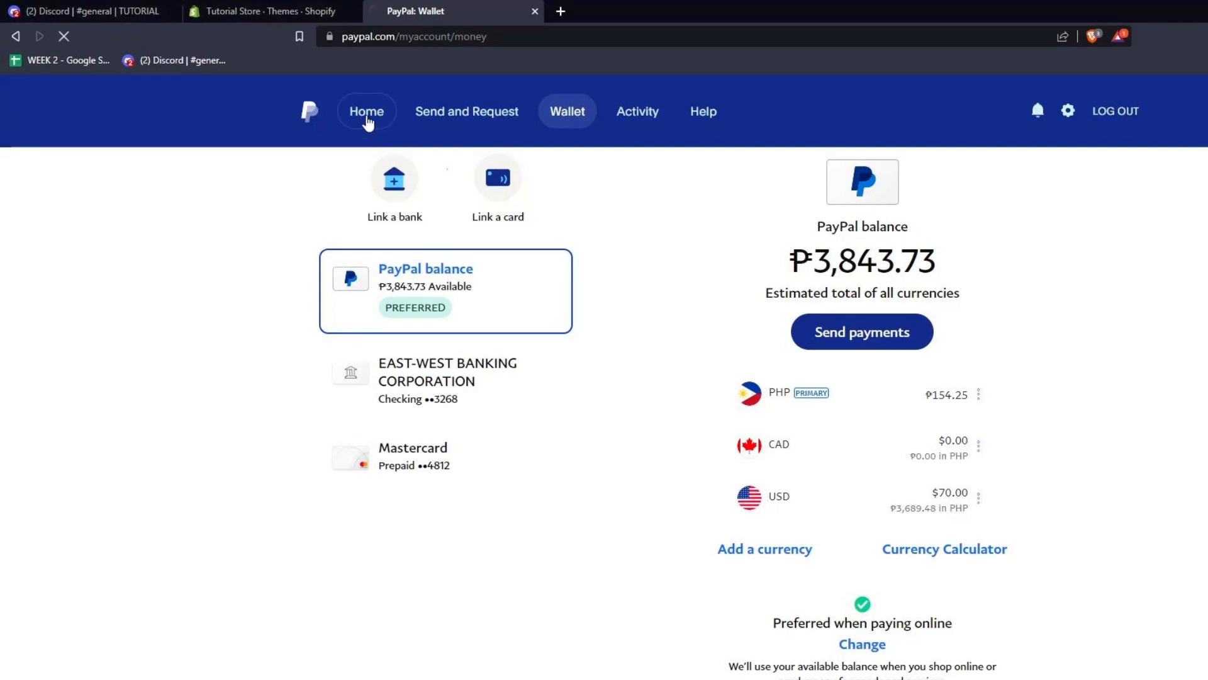
click(367, 110)
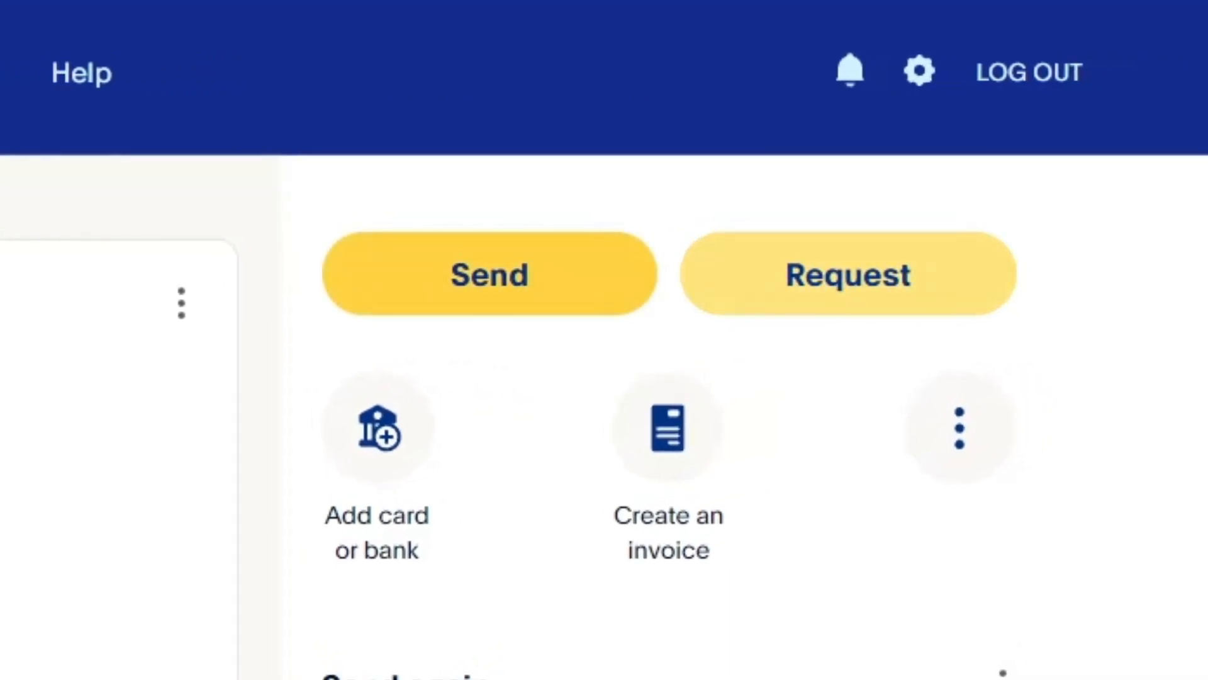
click(958, 426)
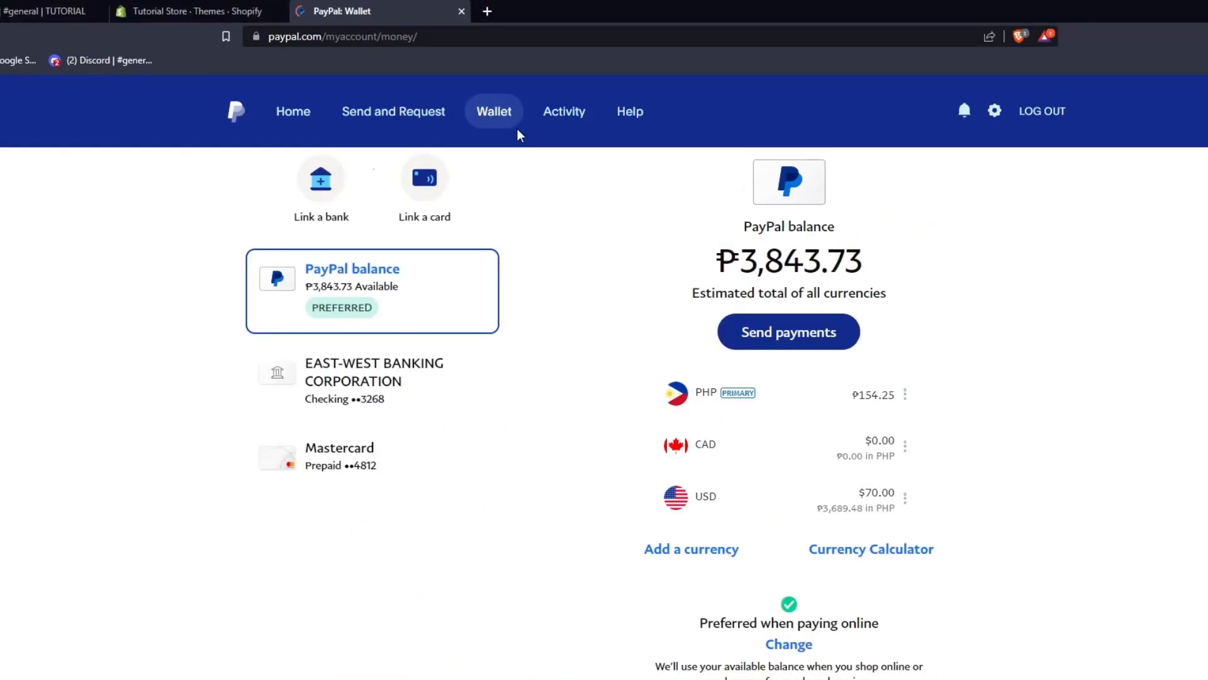
mouse_move(320, 181)
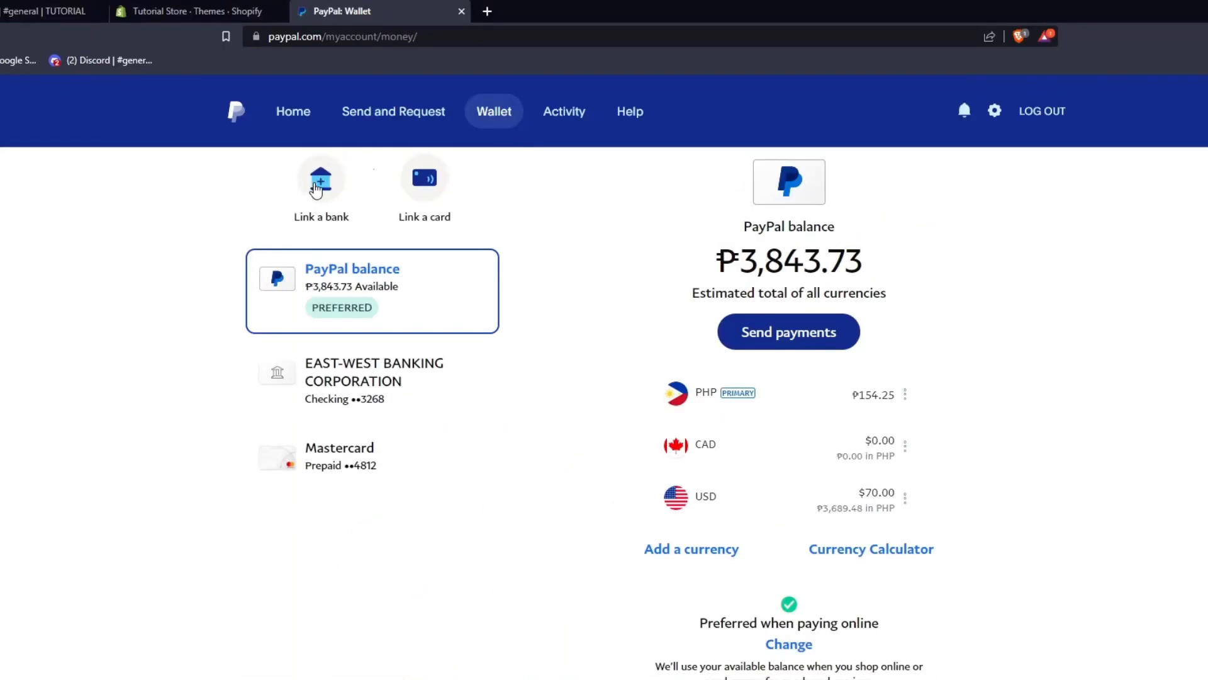
Step: Start the Link a bank form at Bank Name, then switch to the Link a U.S. bank form with routing and account fields
click(322, 181)
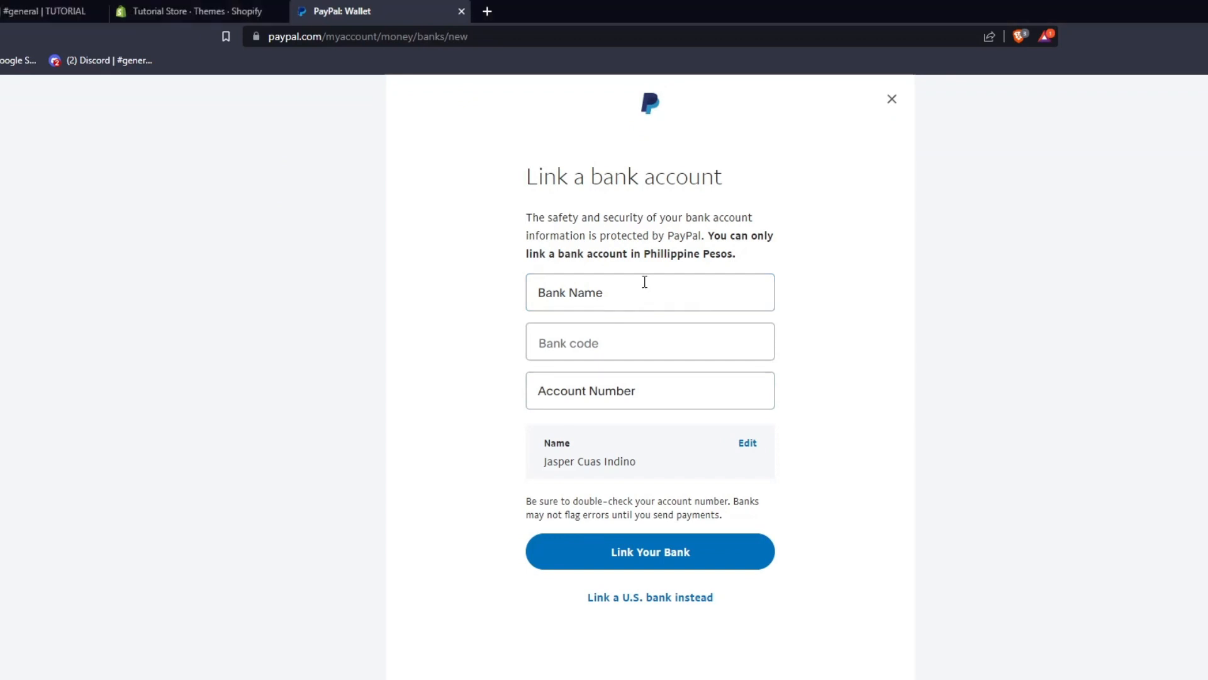
click(649, 291)
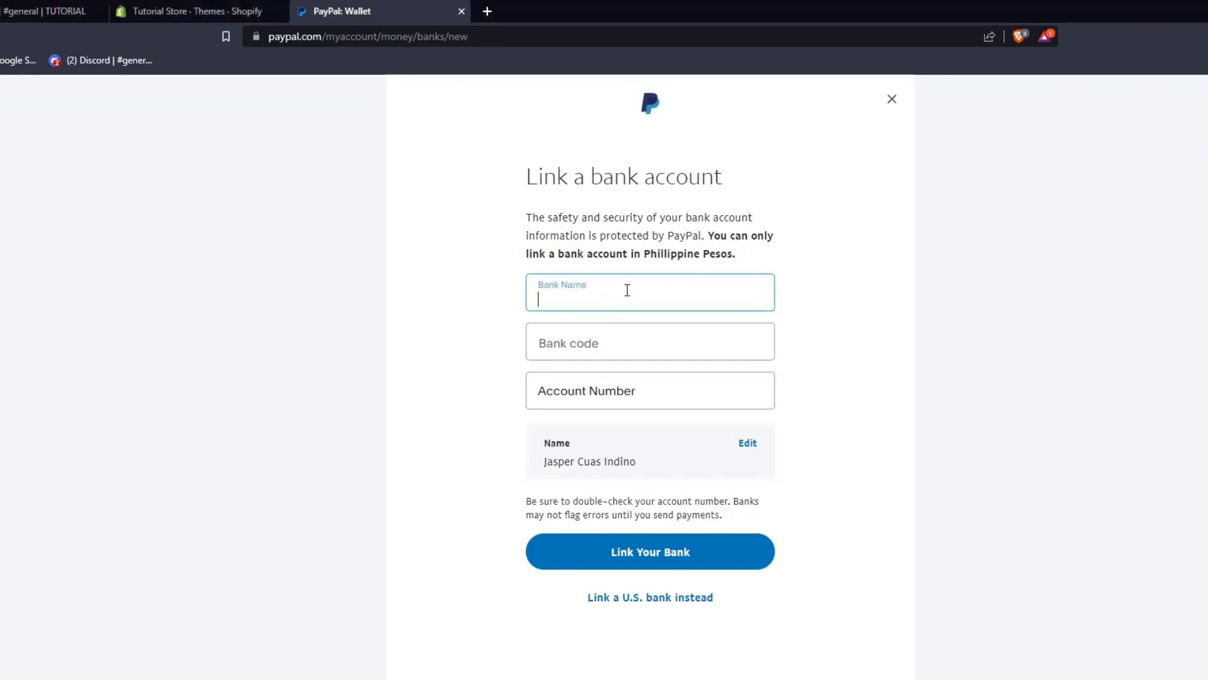
mouse_move(622, 608)
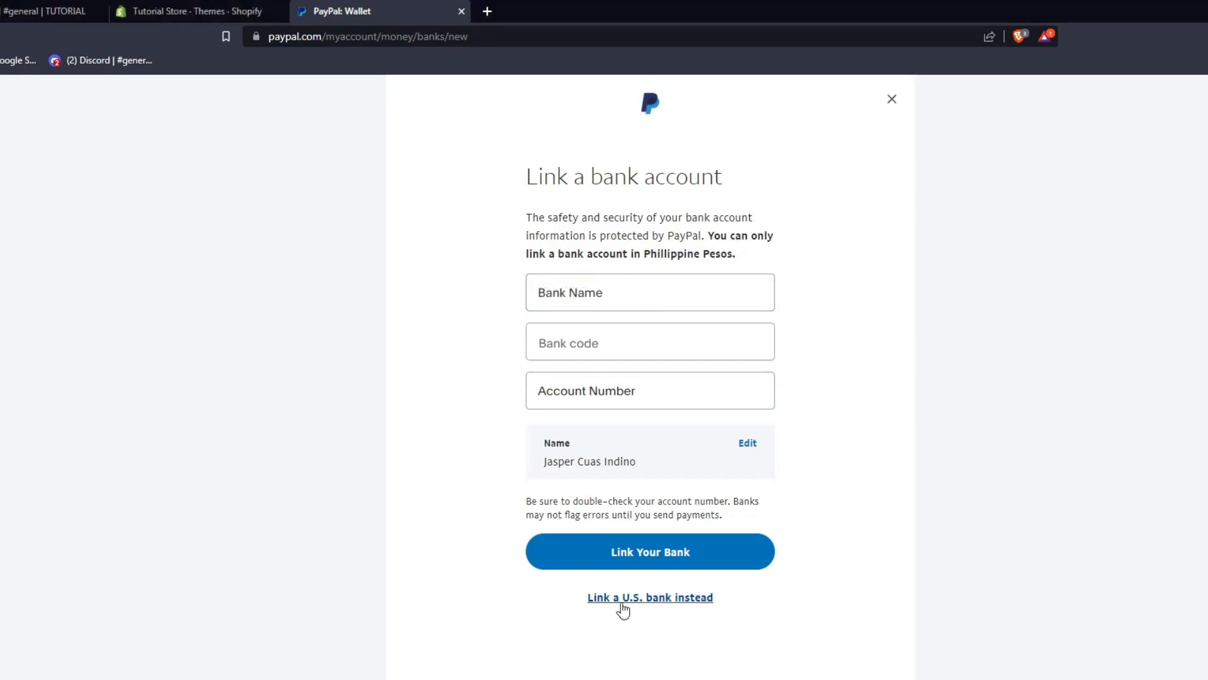
click(650, 597)
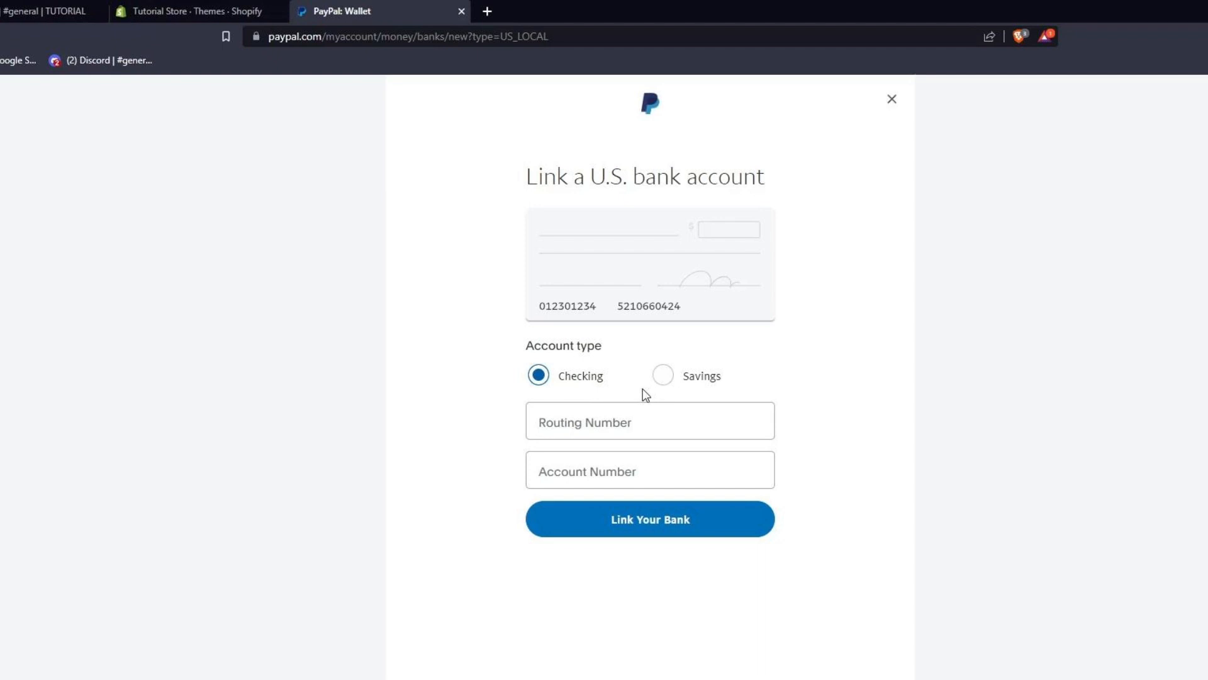
mouse_move(888, 146)
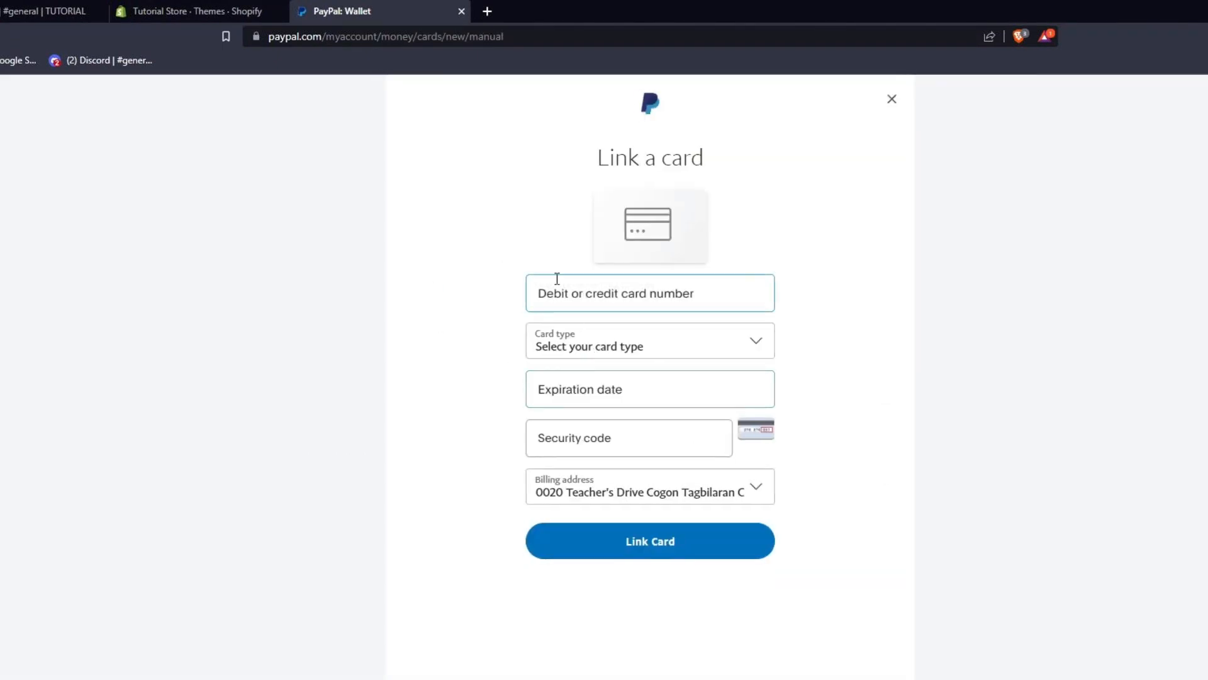
mouse_move(787, 171)
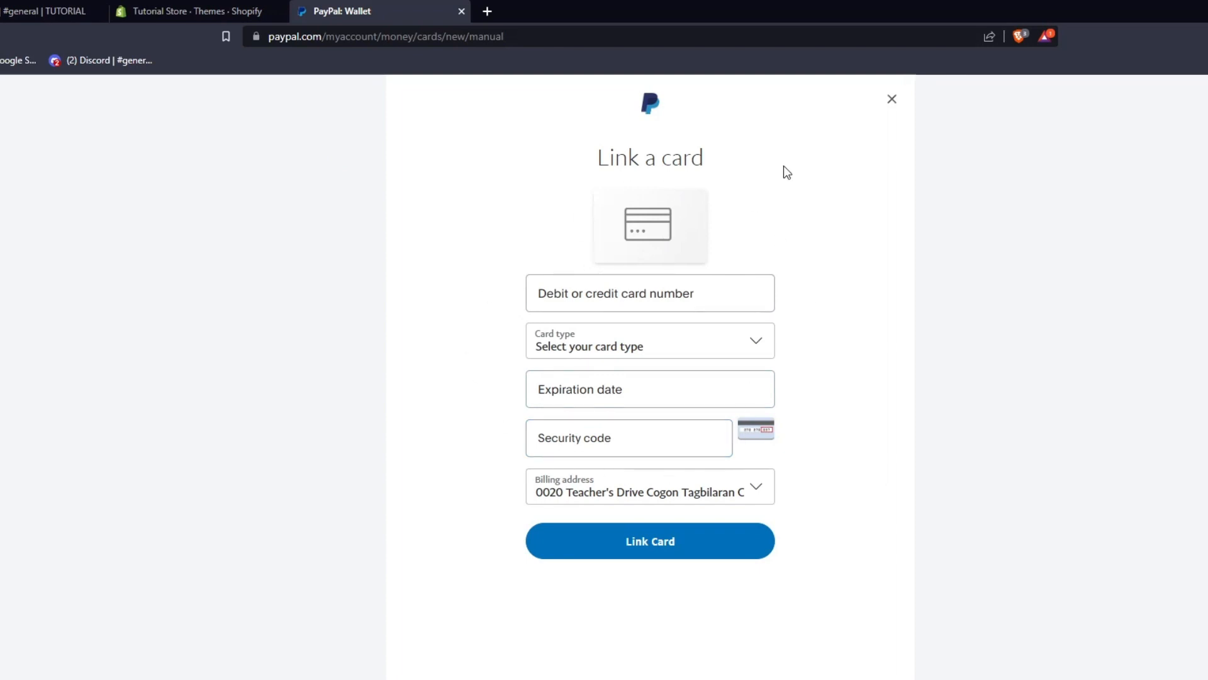
mouse_move(847, 160)
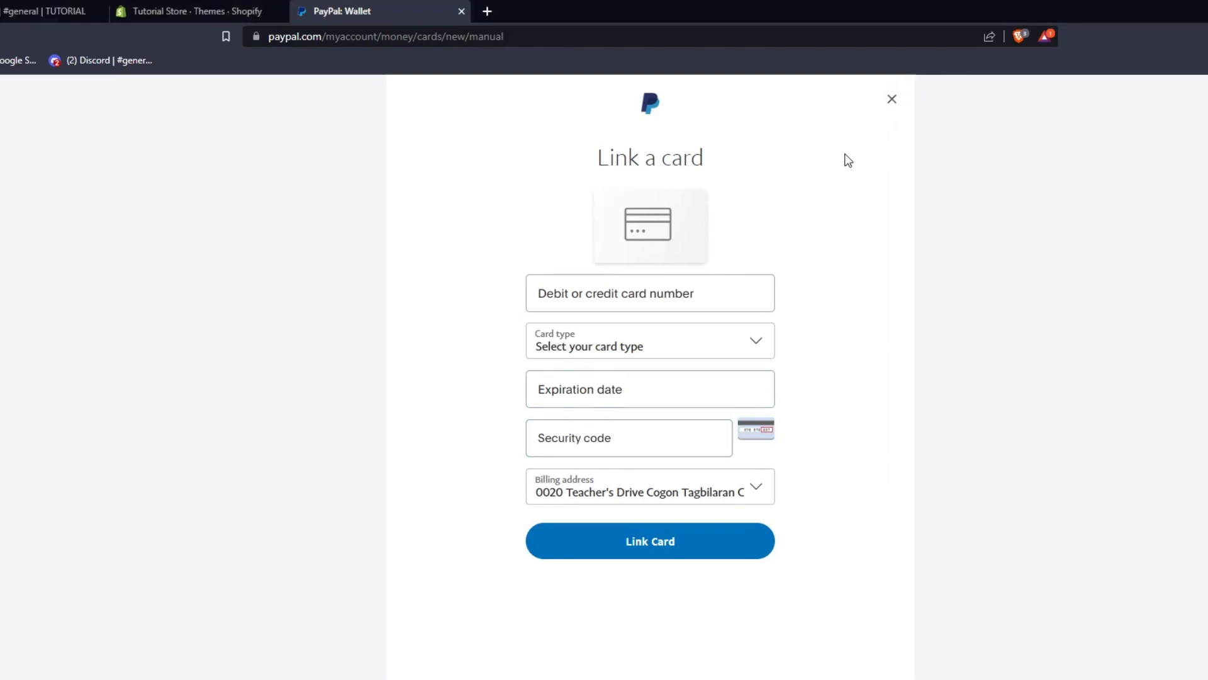
mouse_move(892, 99)
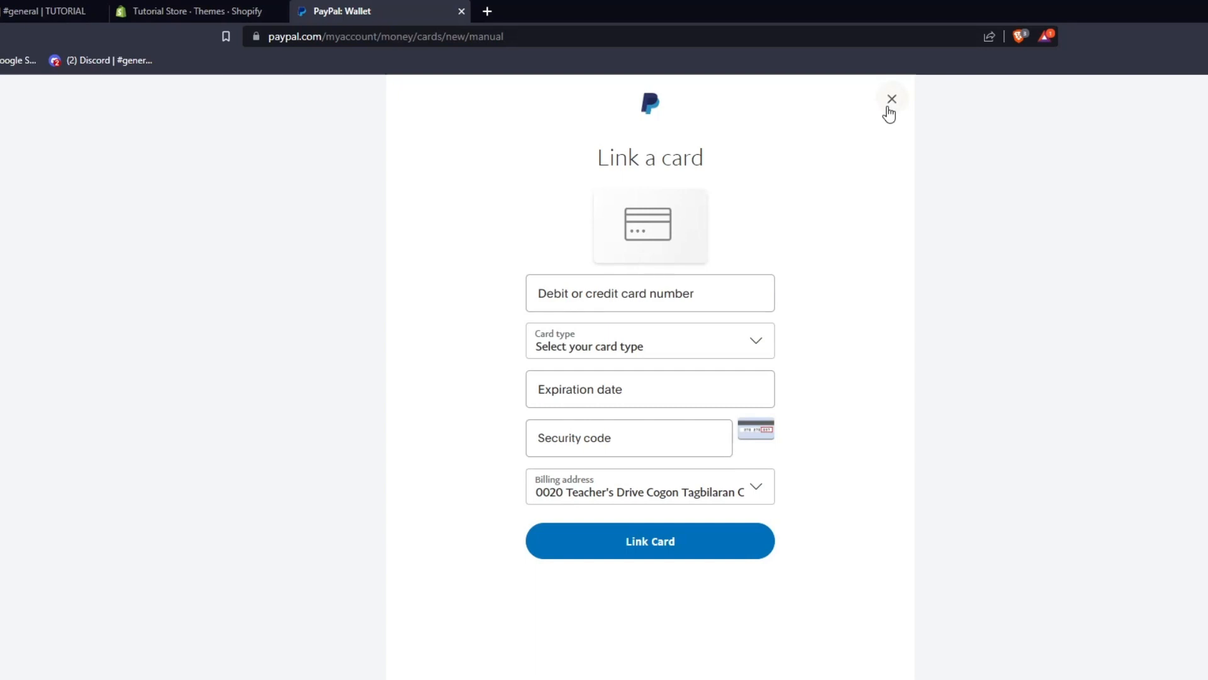
Step: Close the Link a card form to return to the Wallet page
click(893, 99)
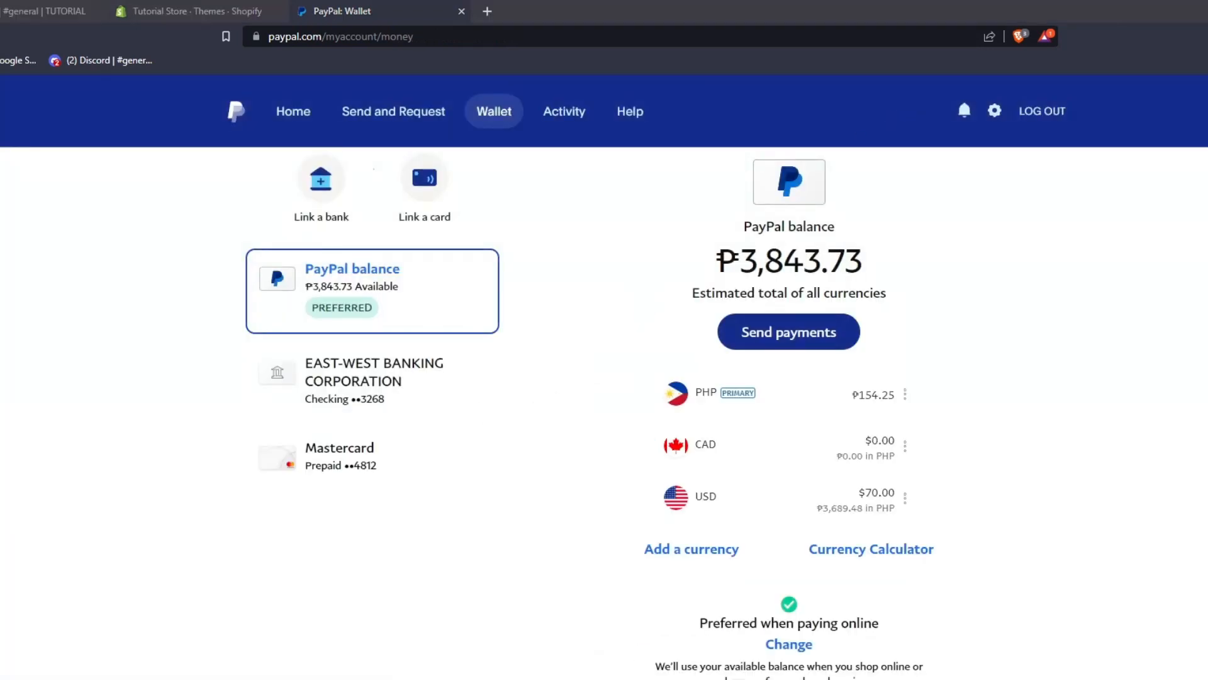
mouse_move(501, 405)
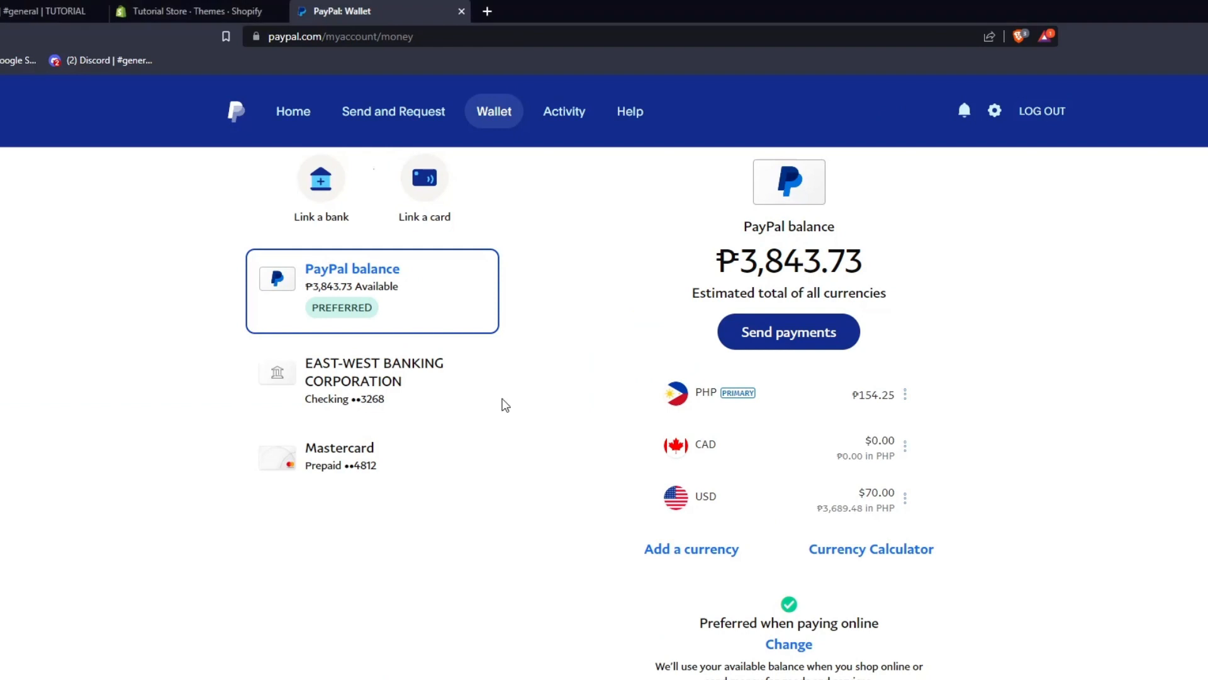
mouse_move(291, 319)
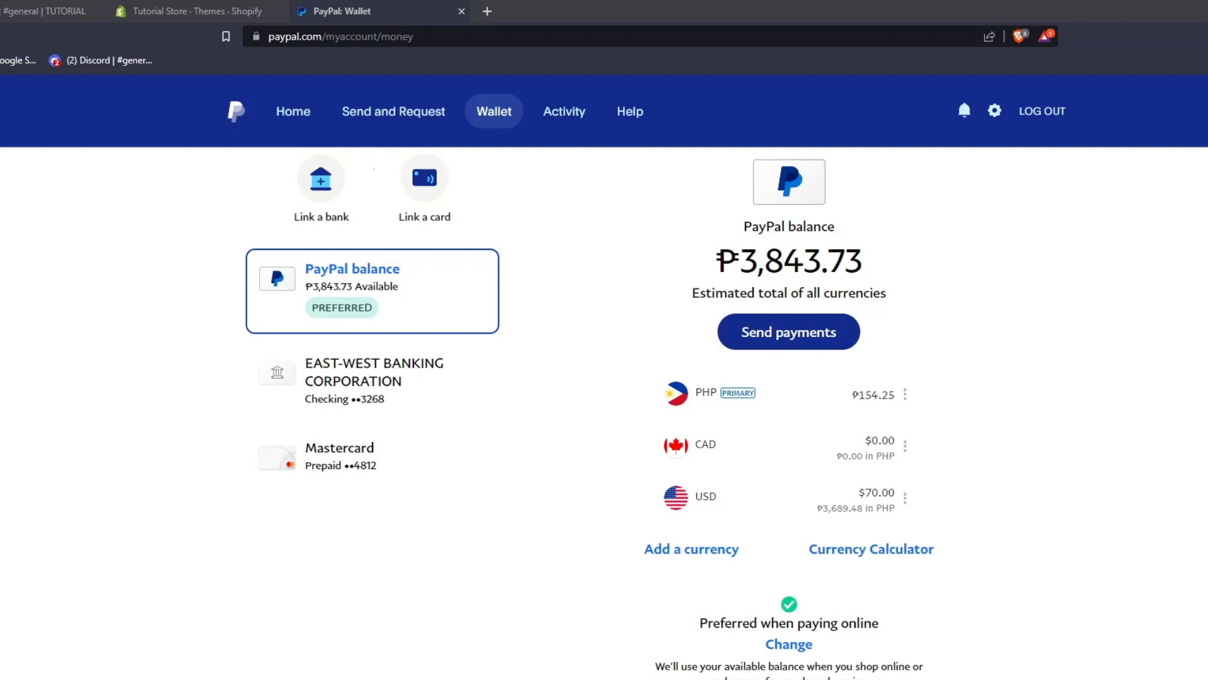
mouse_move(500, 333)
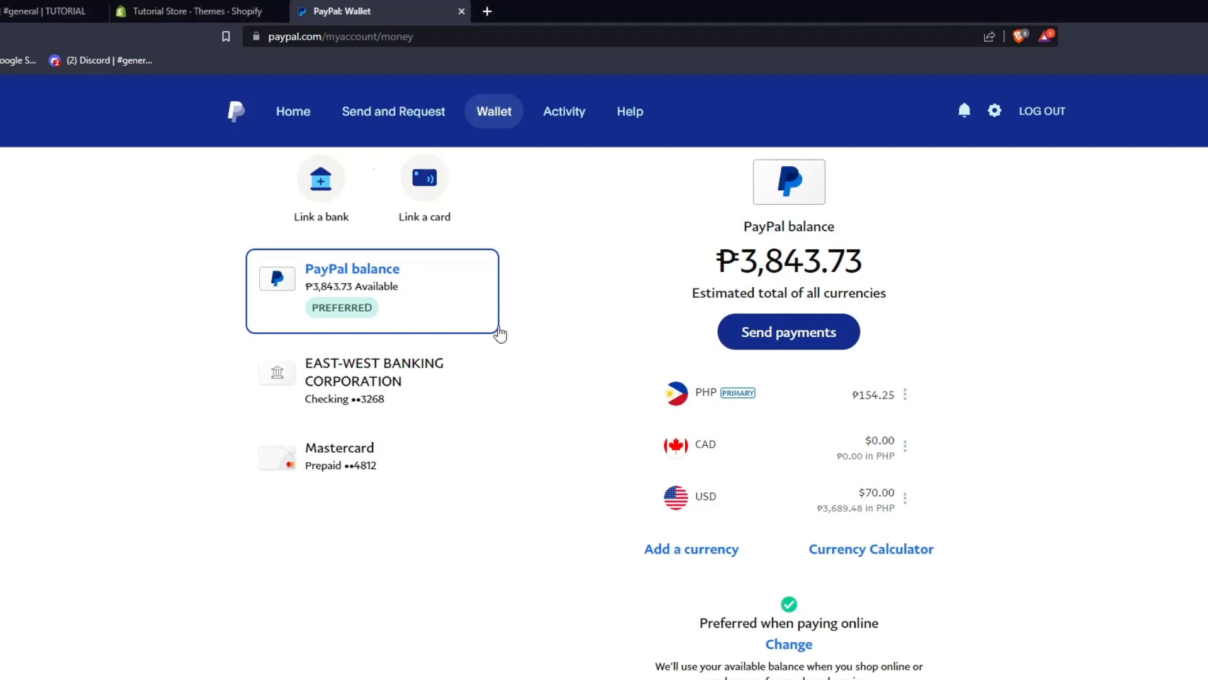
mouse_move(693, 363)
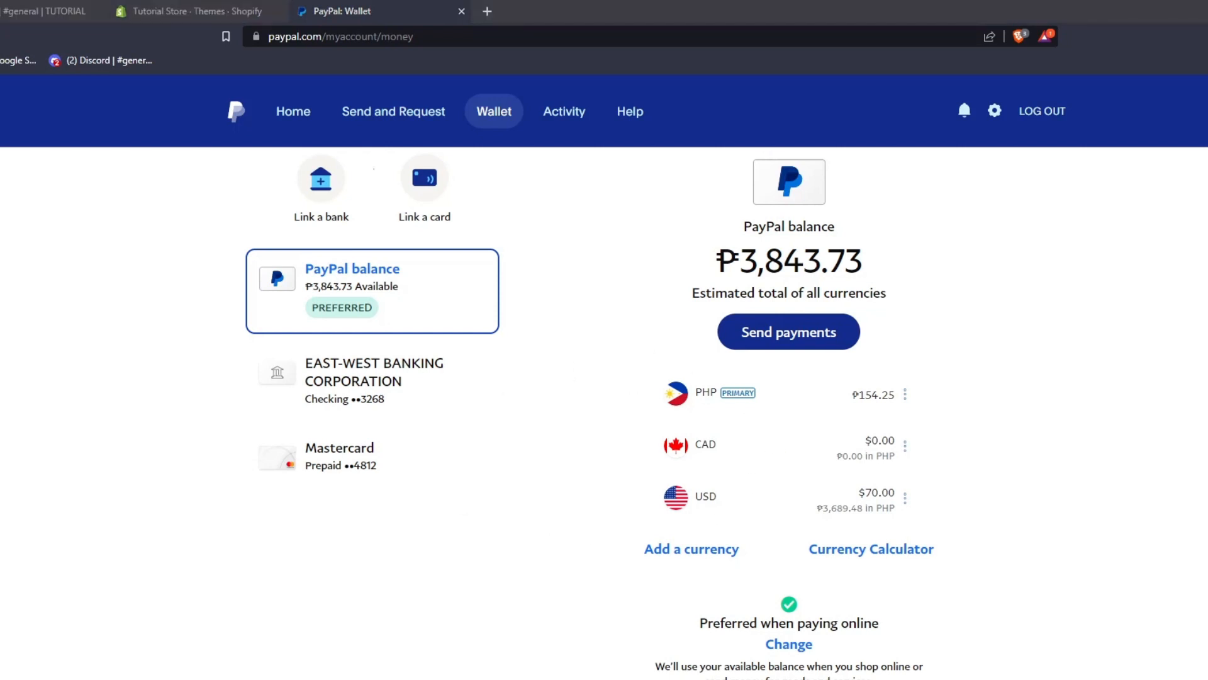
mouse_move(871, 549)
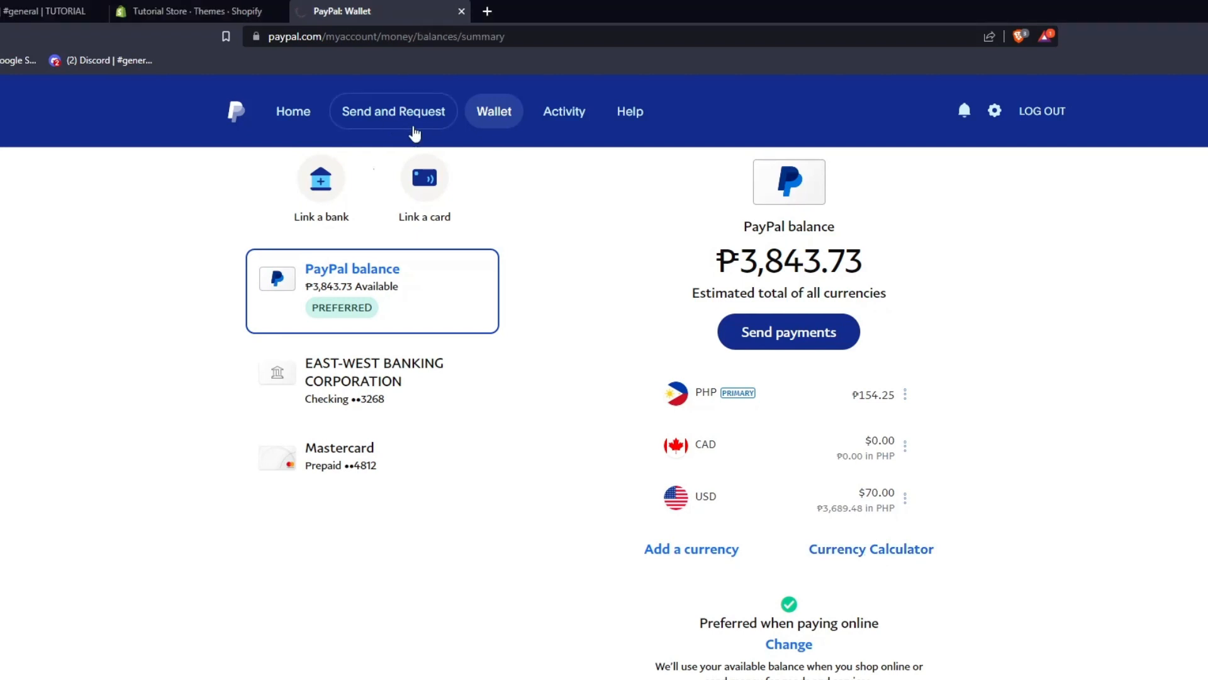
Step: Go to Send and Request, then switch to the Request tab for requesting money from up to 20 people
click(393, 111)
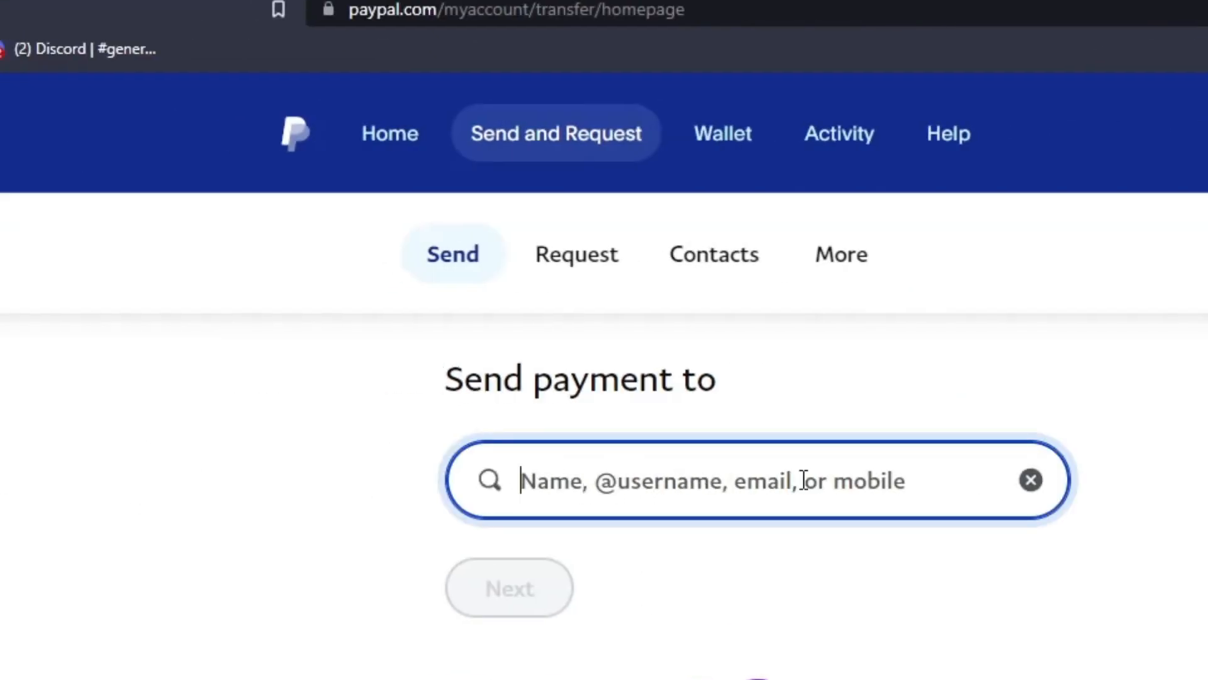
mouse_move(509, 587)
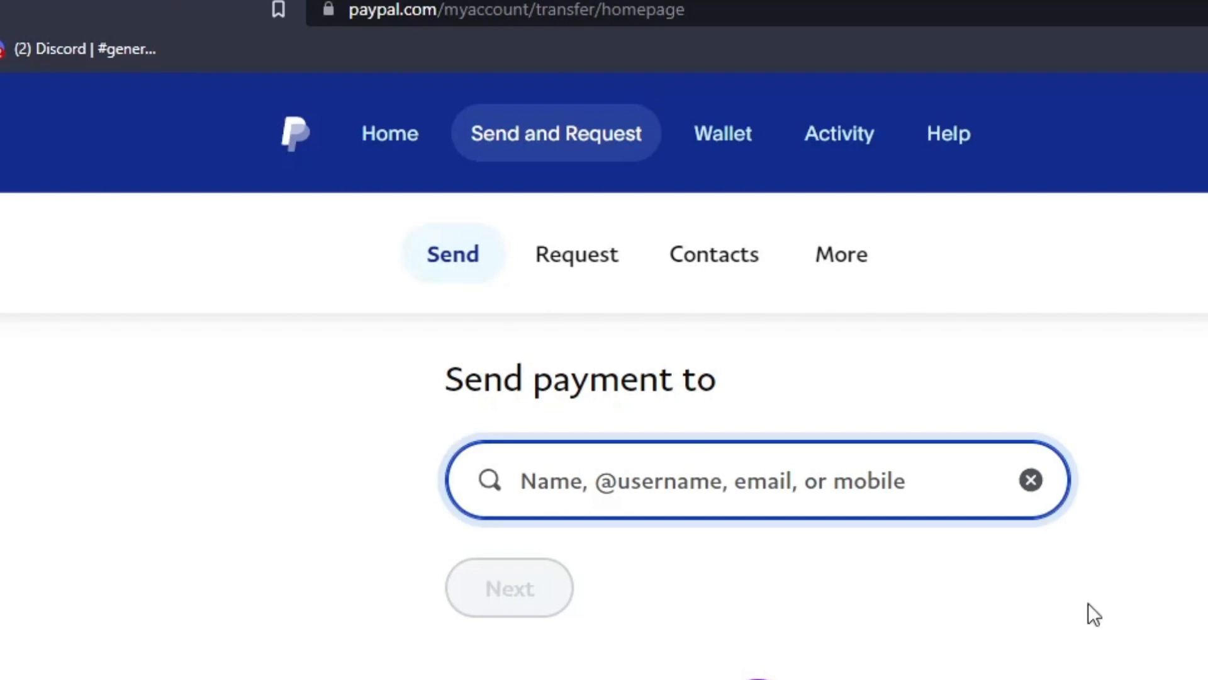
click(709, 479)
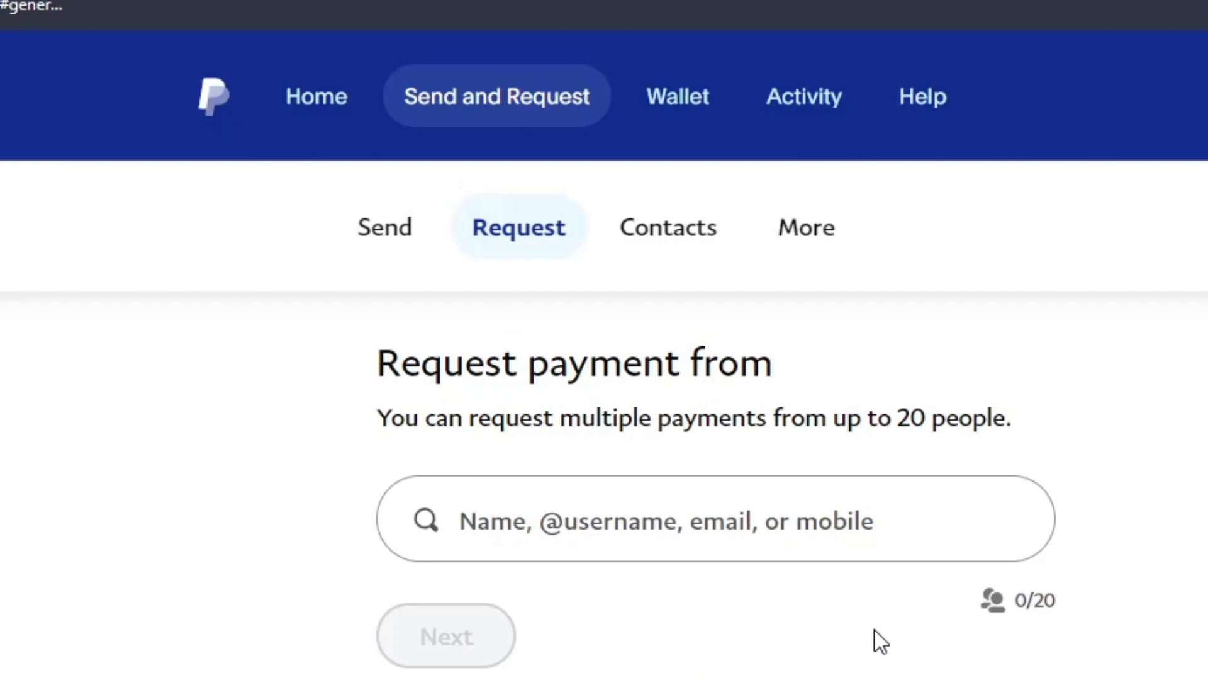
mouse_move(924, 549)
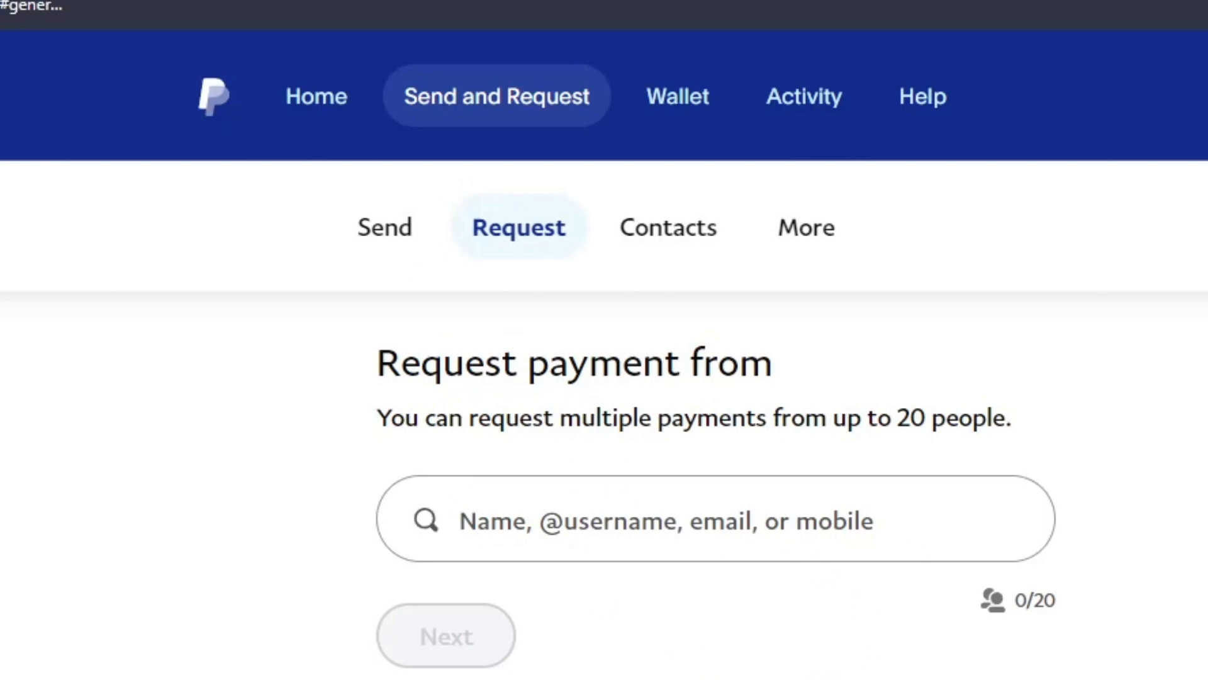
mouse_move(917, 581)
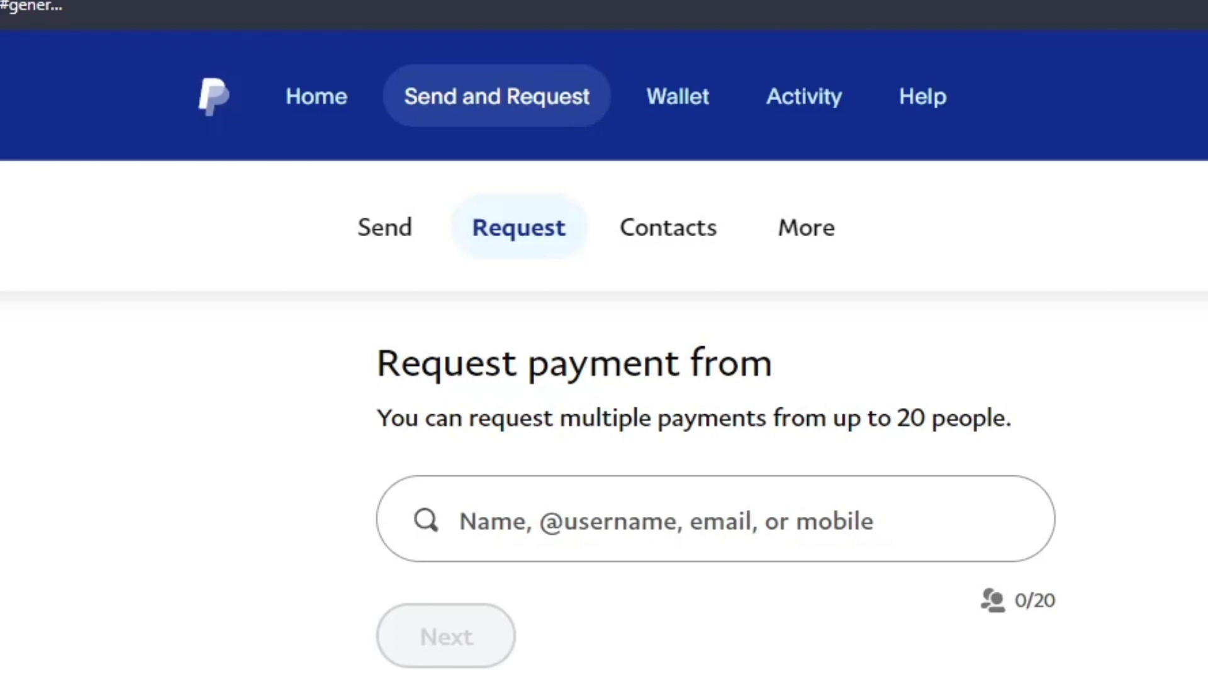
Step: Return to the personal account home and review the balance at the top
click(315, 95)
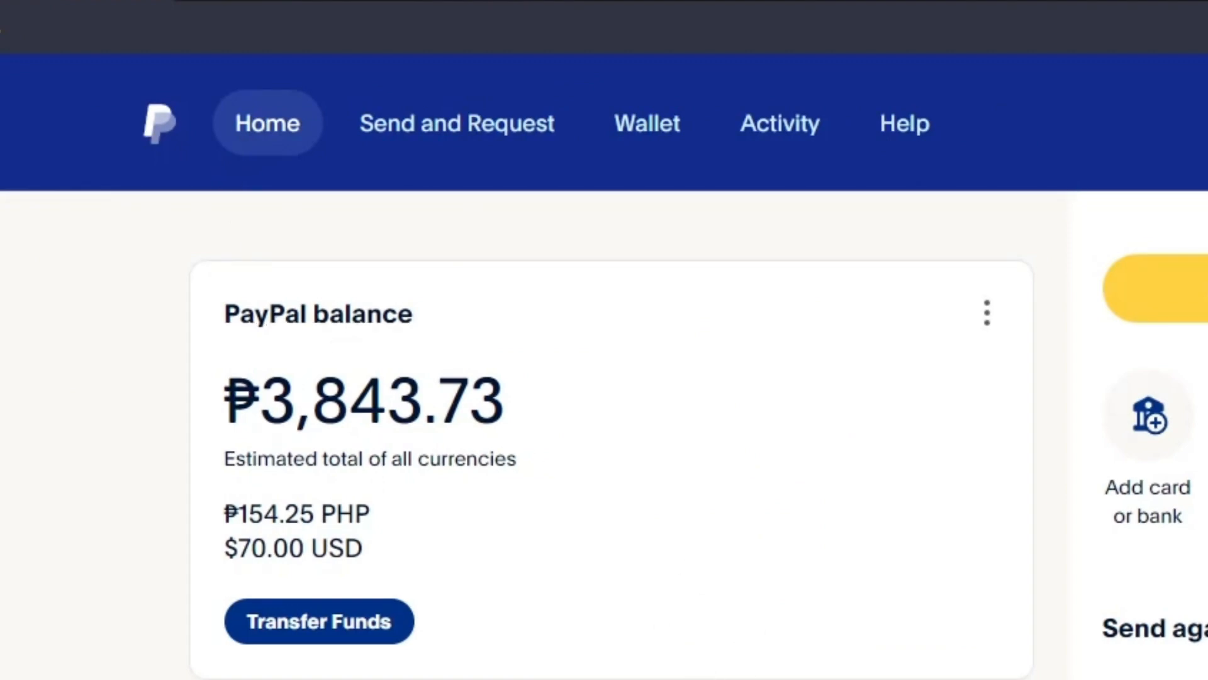
scroll(up, 3)
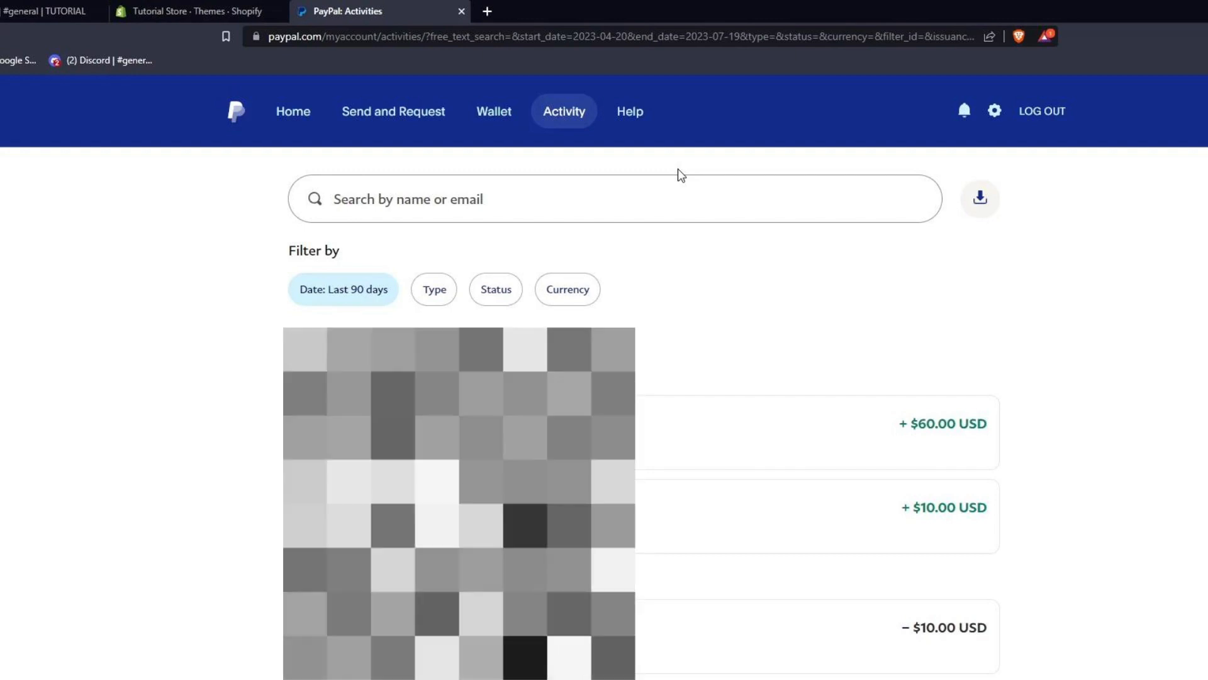
Step: View the account settings page and scan the Account tab options
click(293, 111)
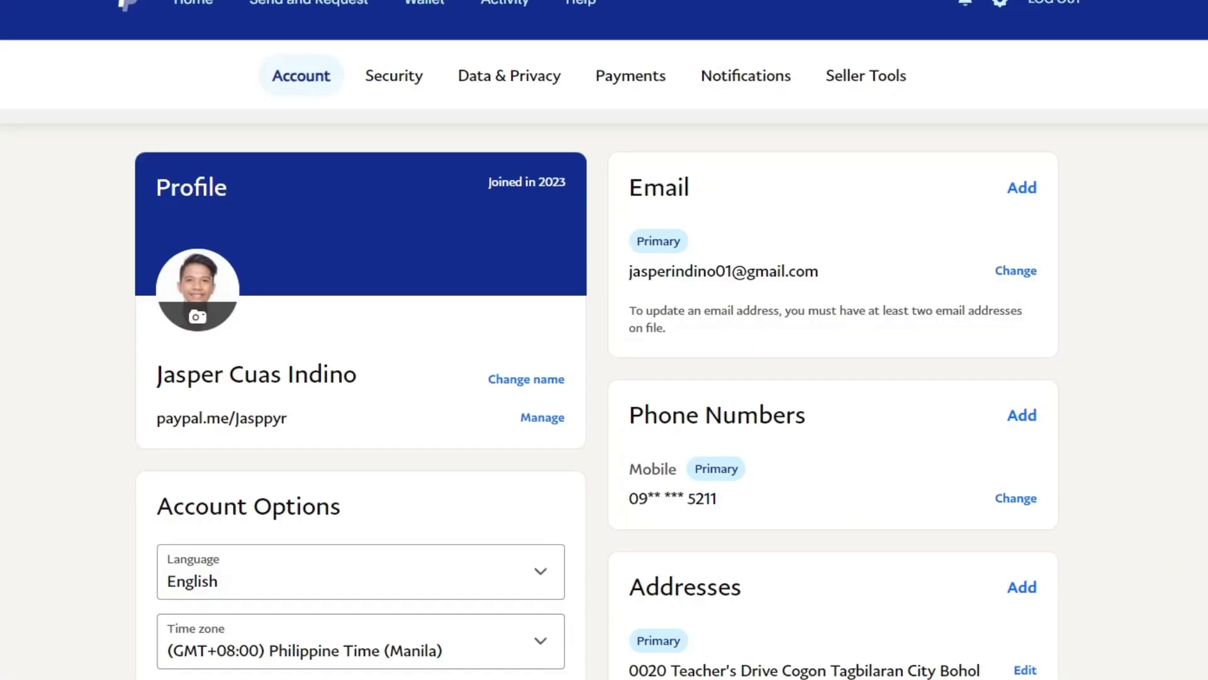
mouse_move(335, 309)
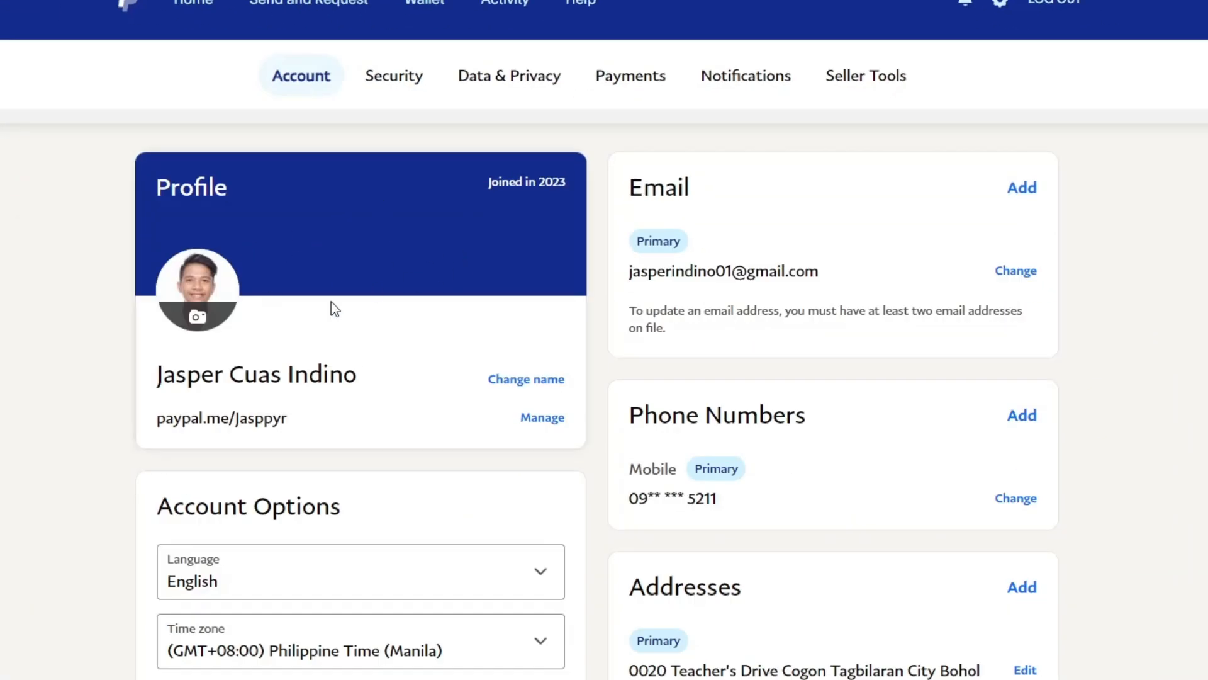
scroll(down, 3)
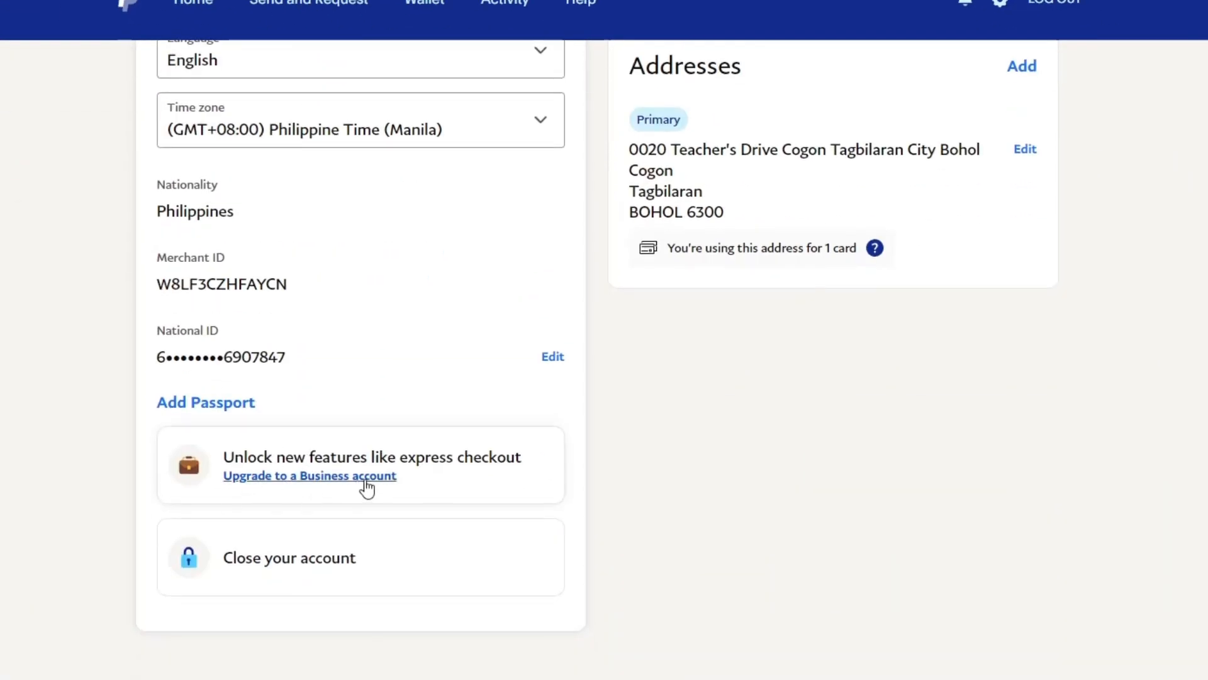
scroll(up, 3)
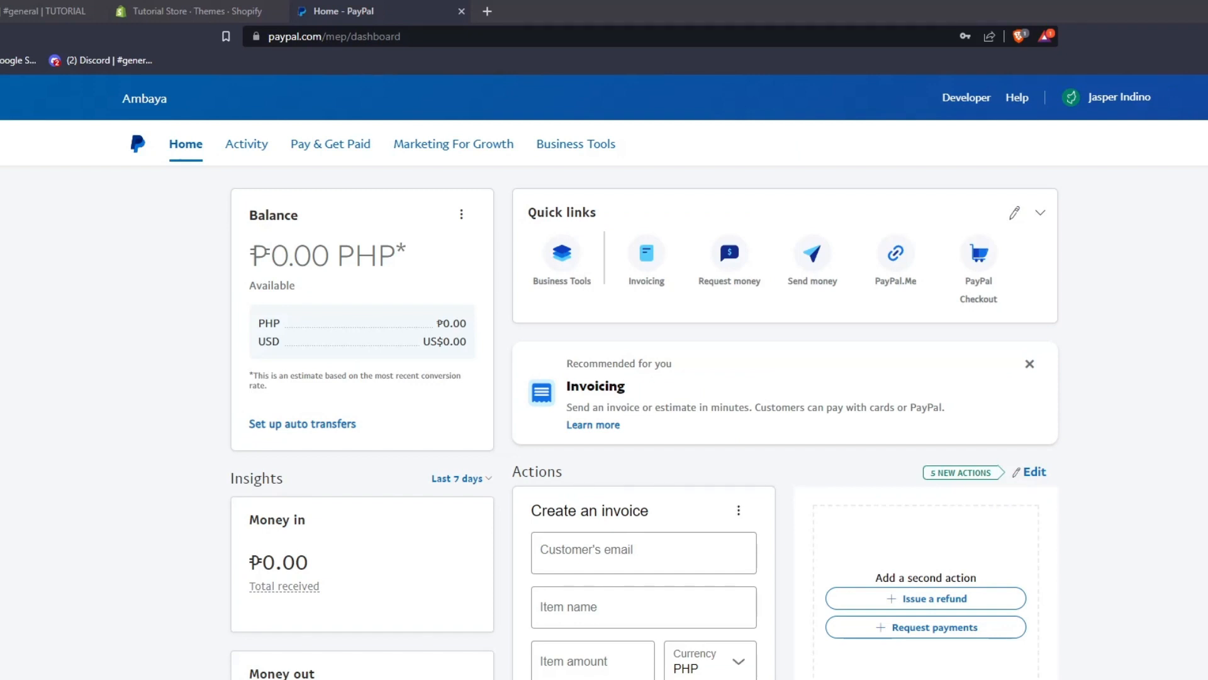
mouse_move(1147, 153)
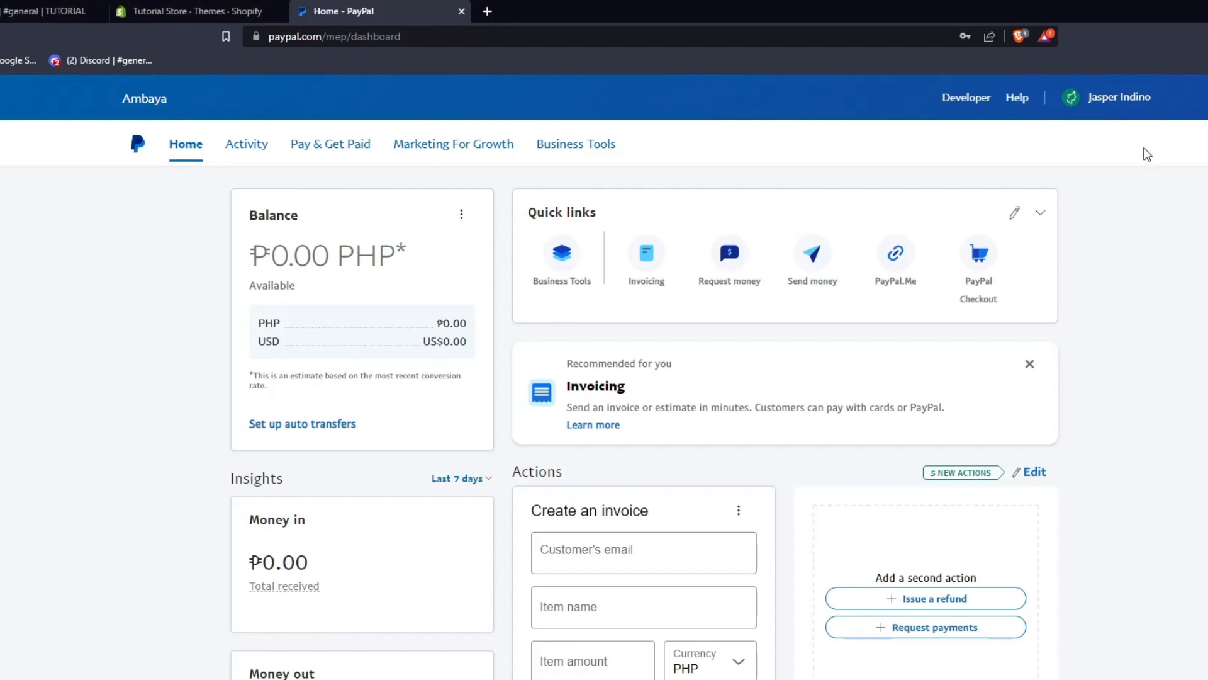
mouse_move(1022, 174)
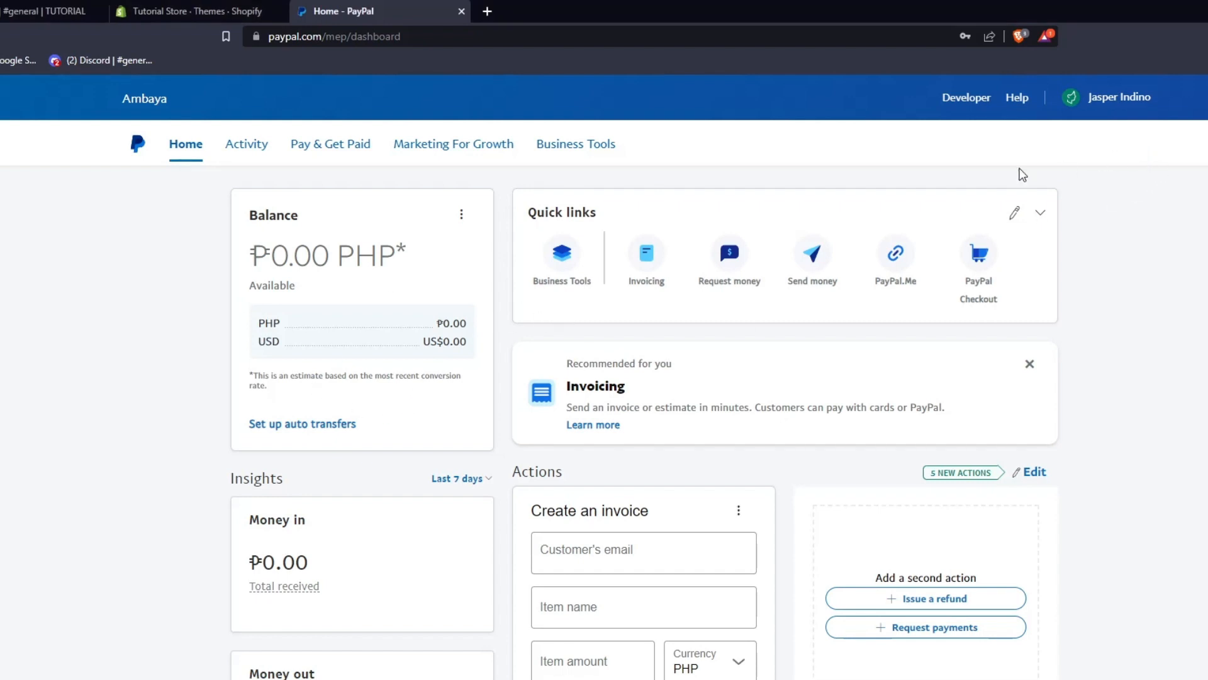
mouse_move(543, 417)
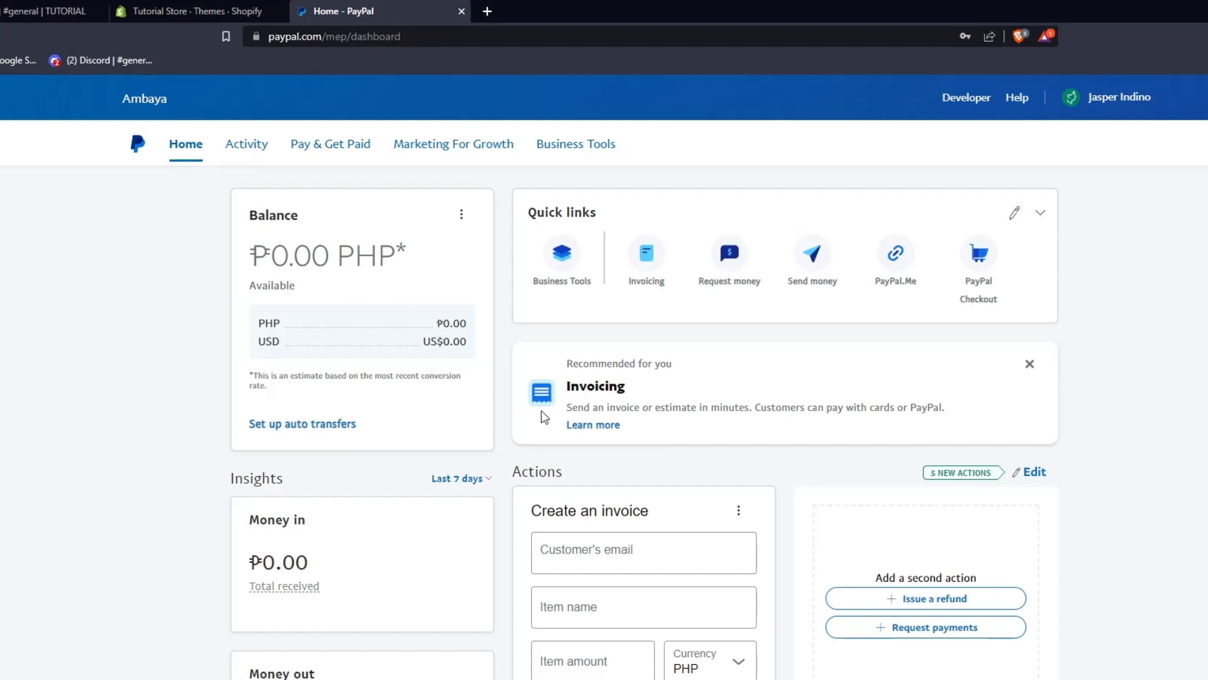
scroll(down, 3)
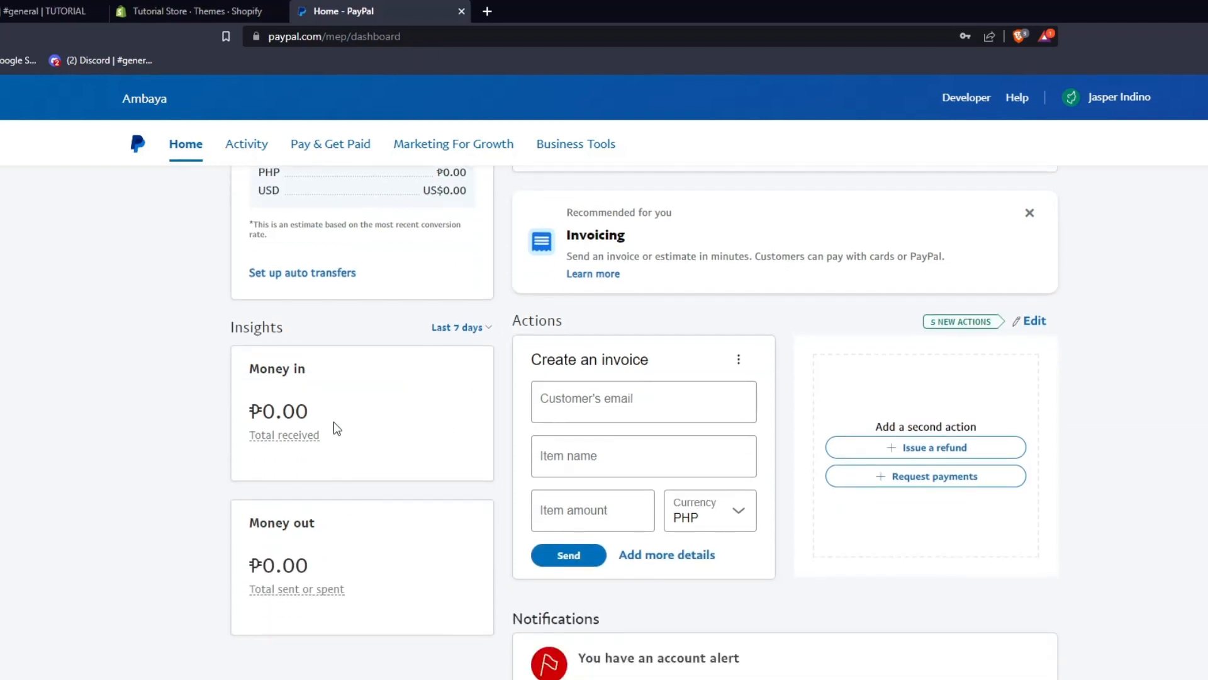
scroll(up, 3)
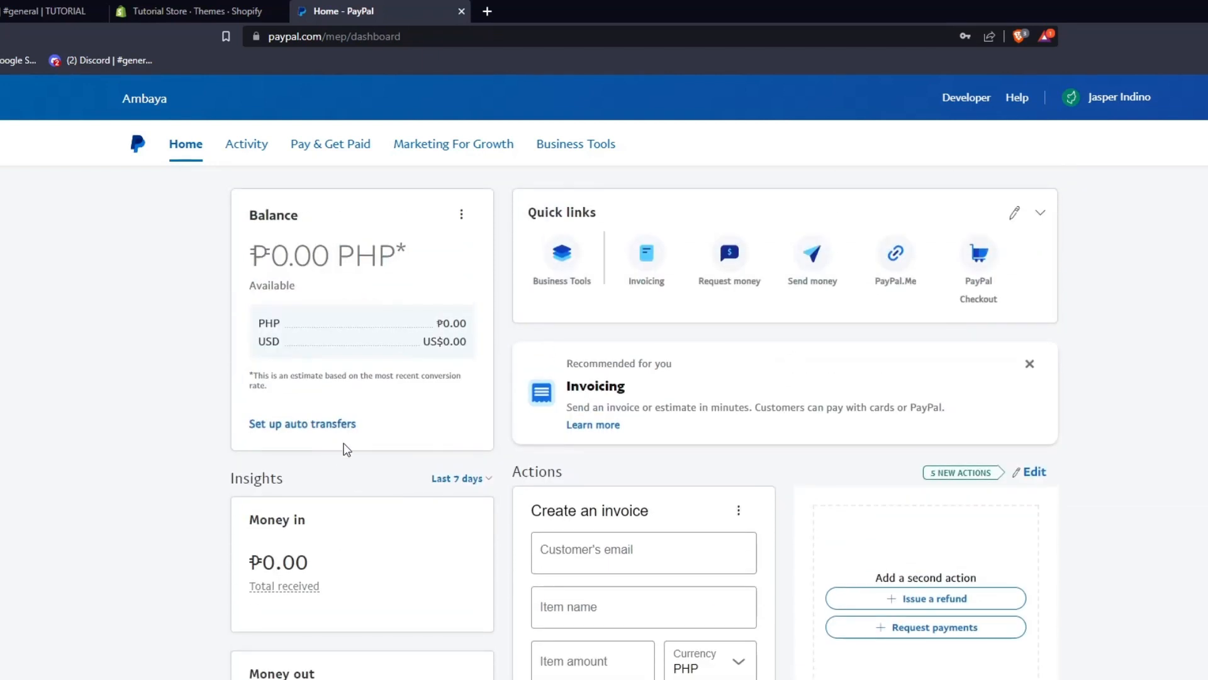
mouse_move(316, 434)
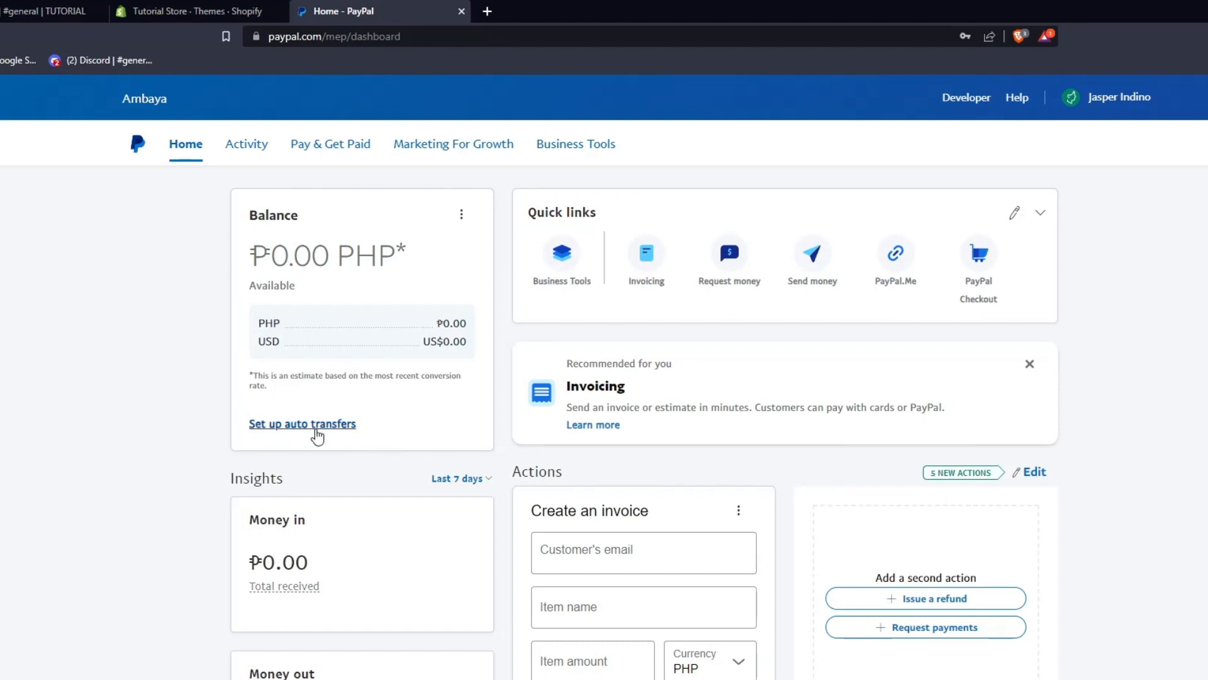
click(302, 423)
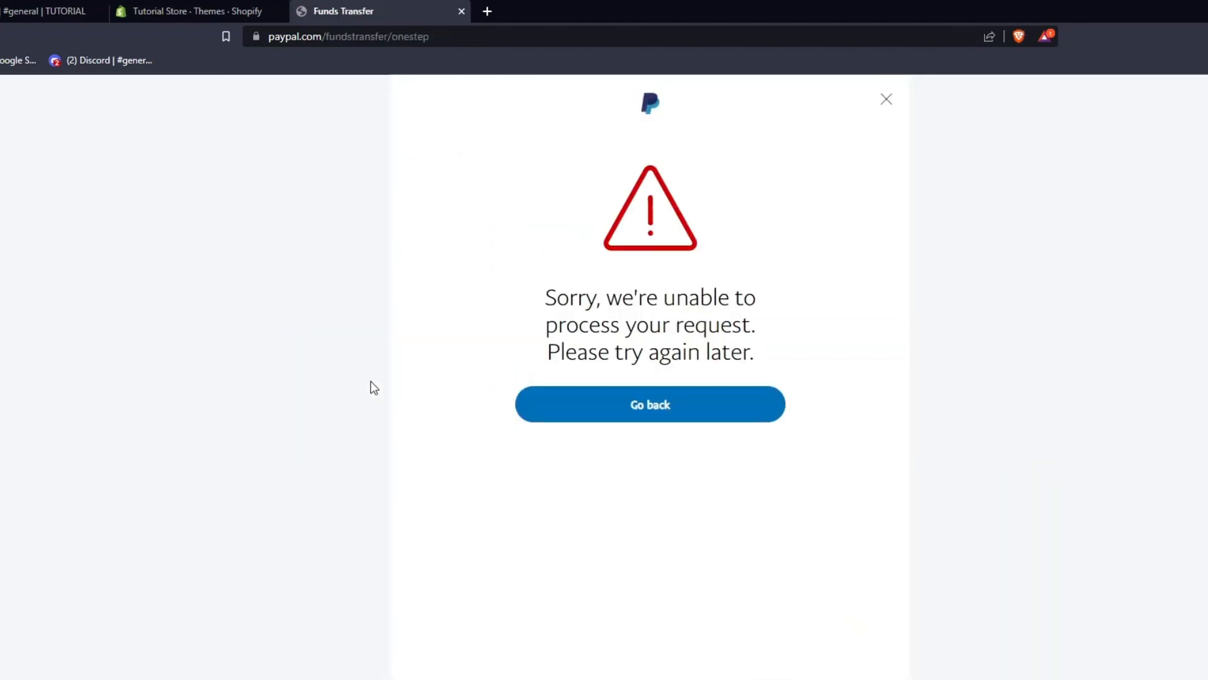
click(649, 404)
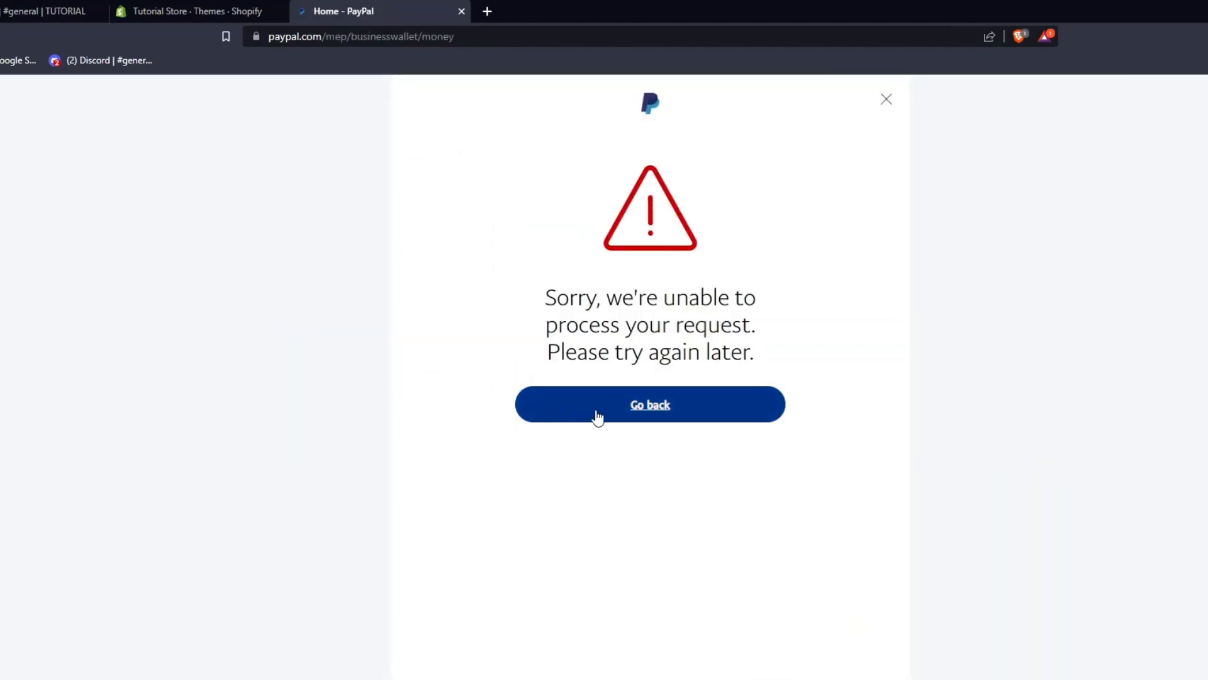
click(650, 405)
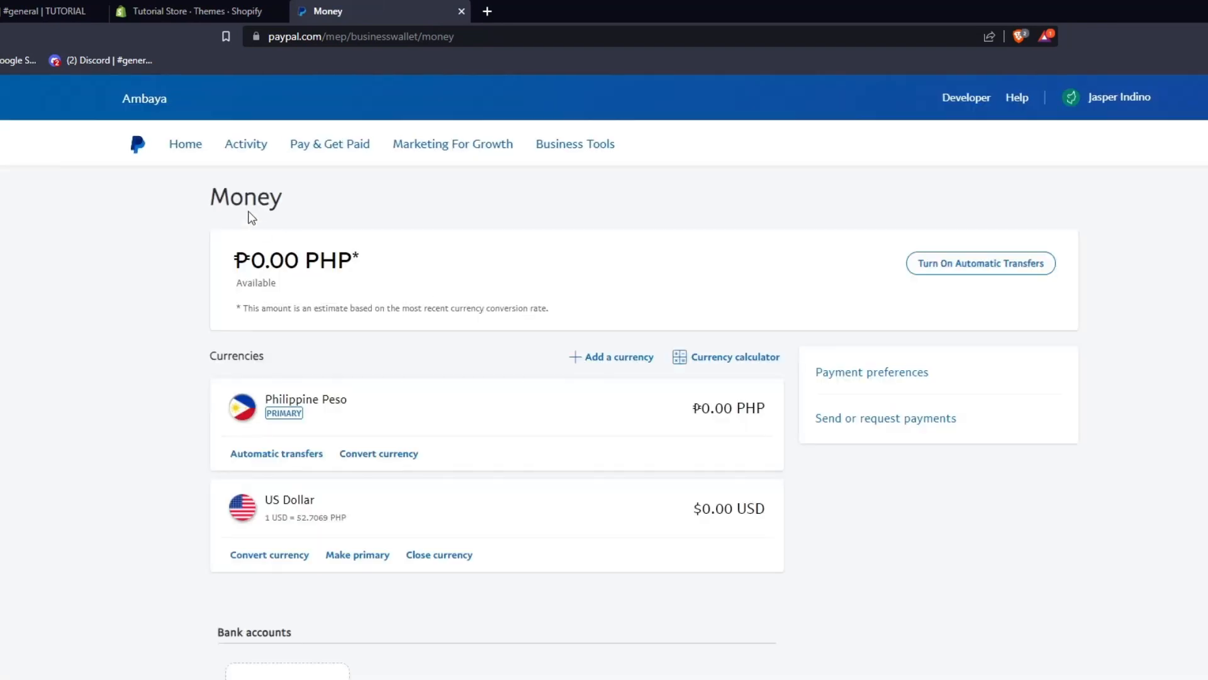
click(185, 144)
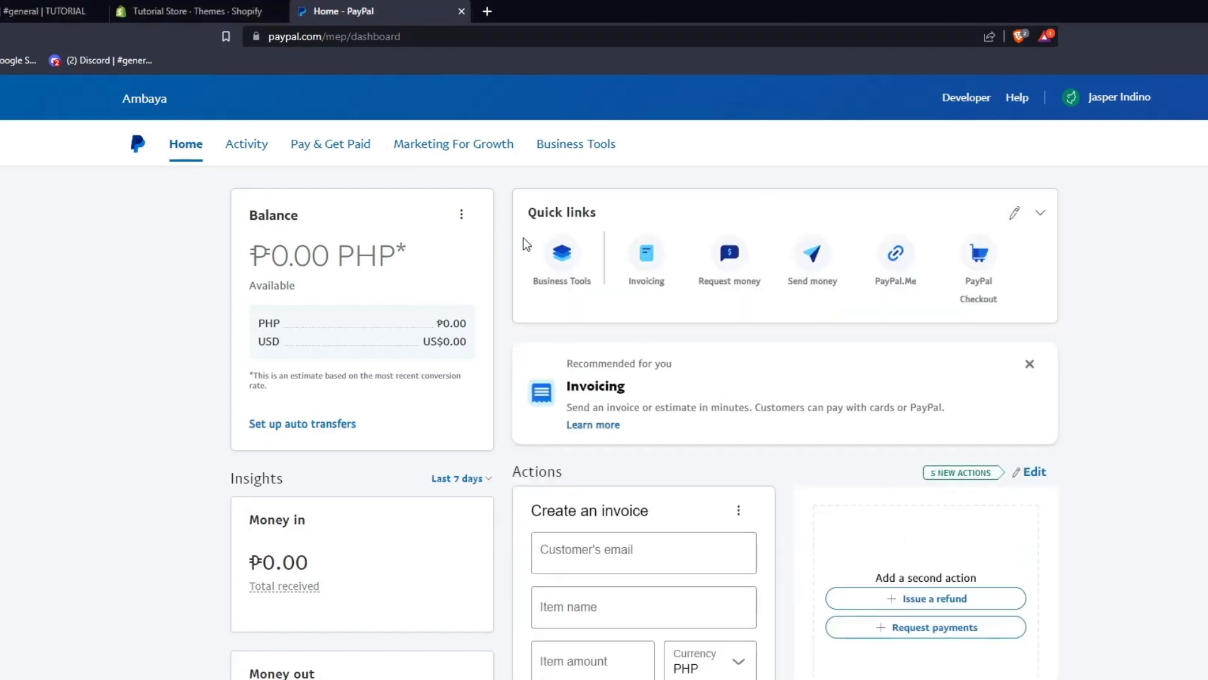
mouse_move(584, 493)
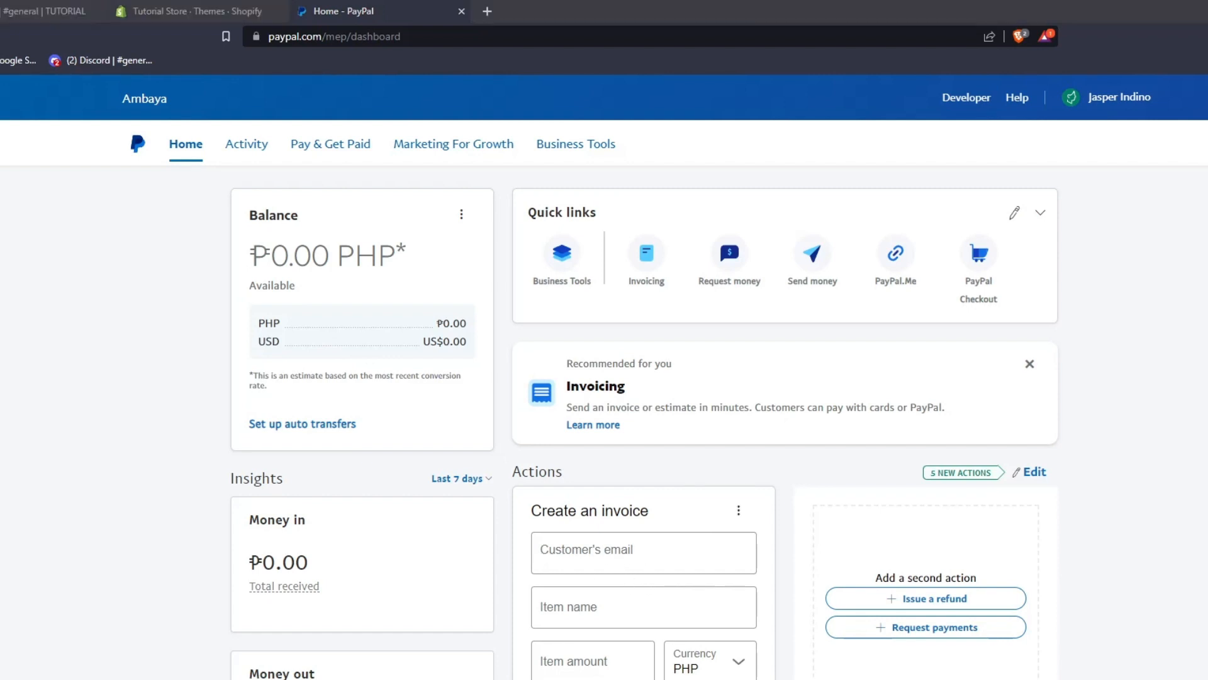
click(642, 552)
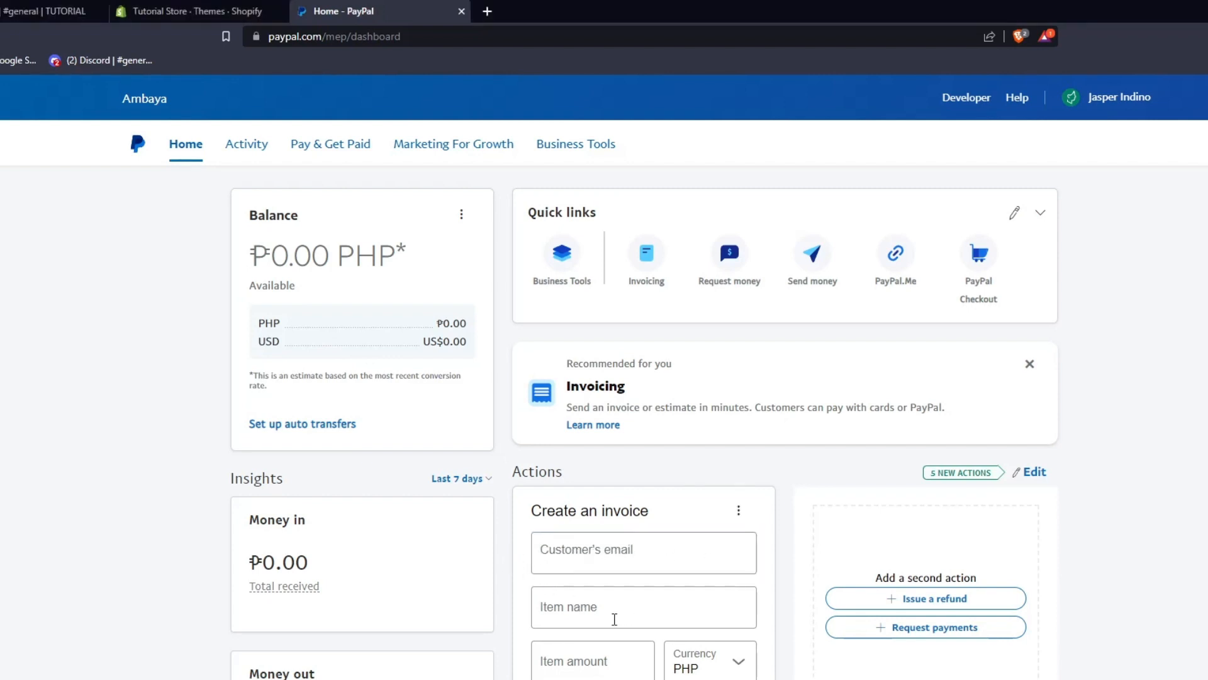
scroll(down, 3)
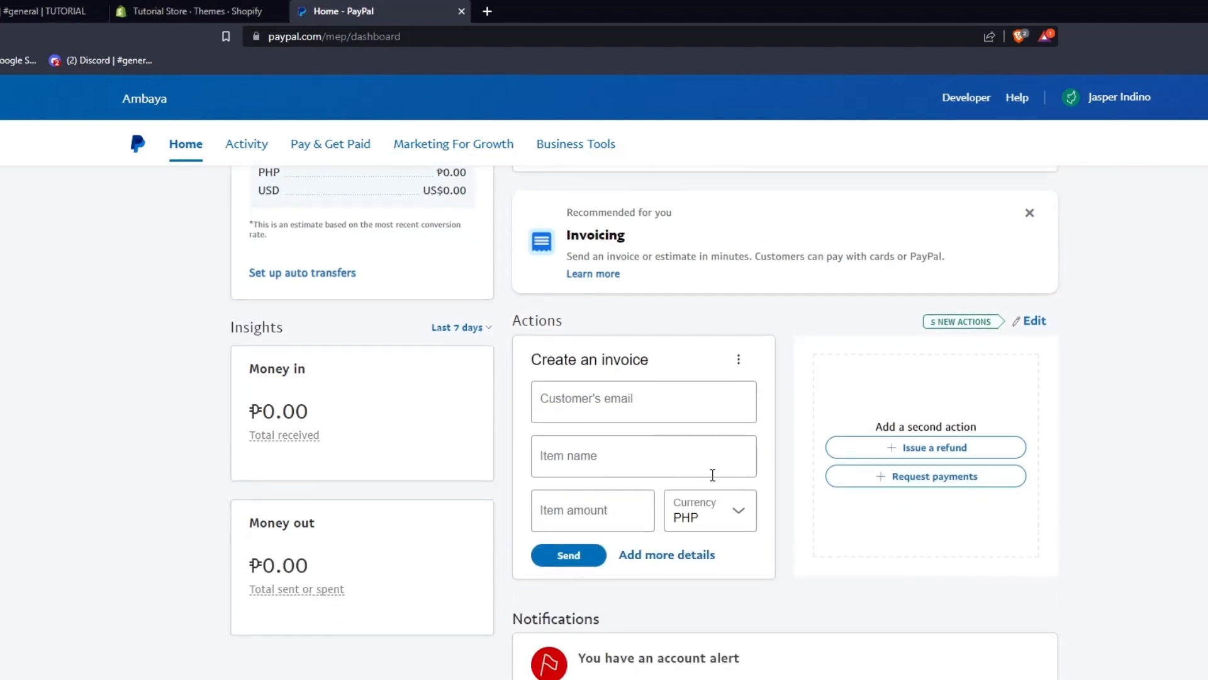
mouse_move(712, 475)
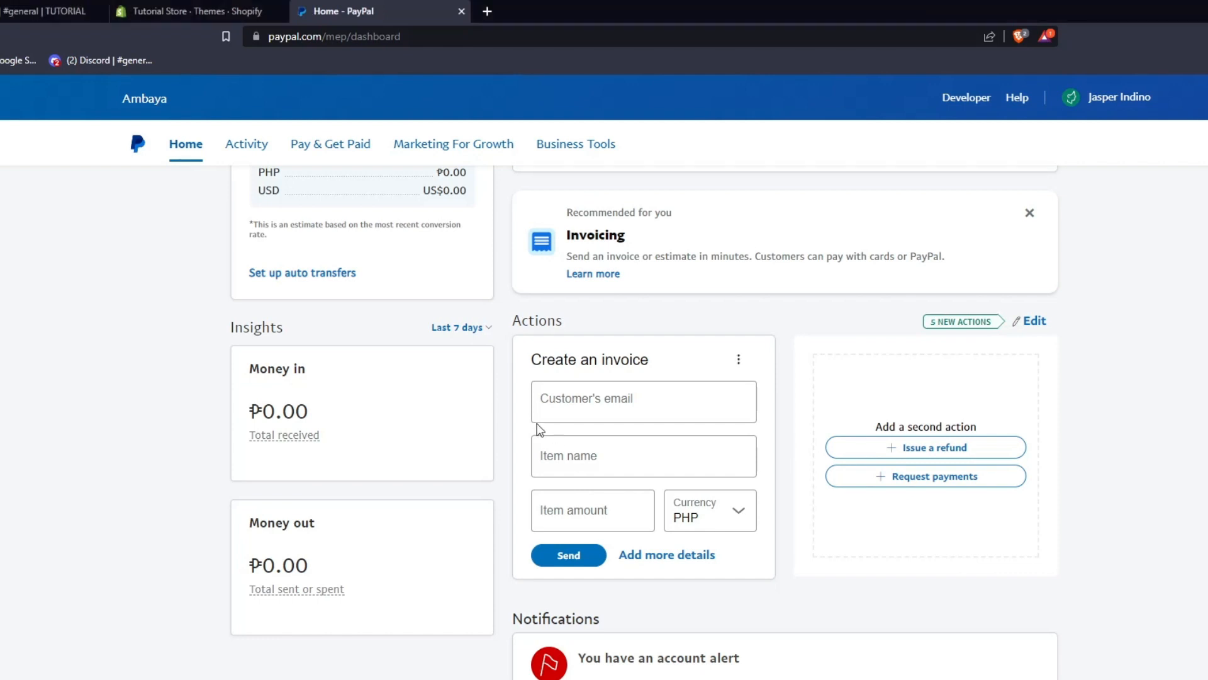
scroll(up, 3)
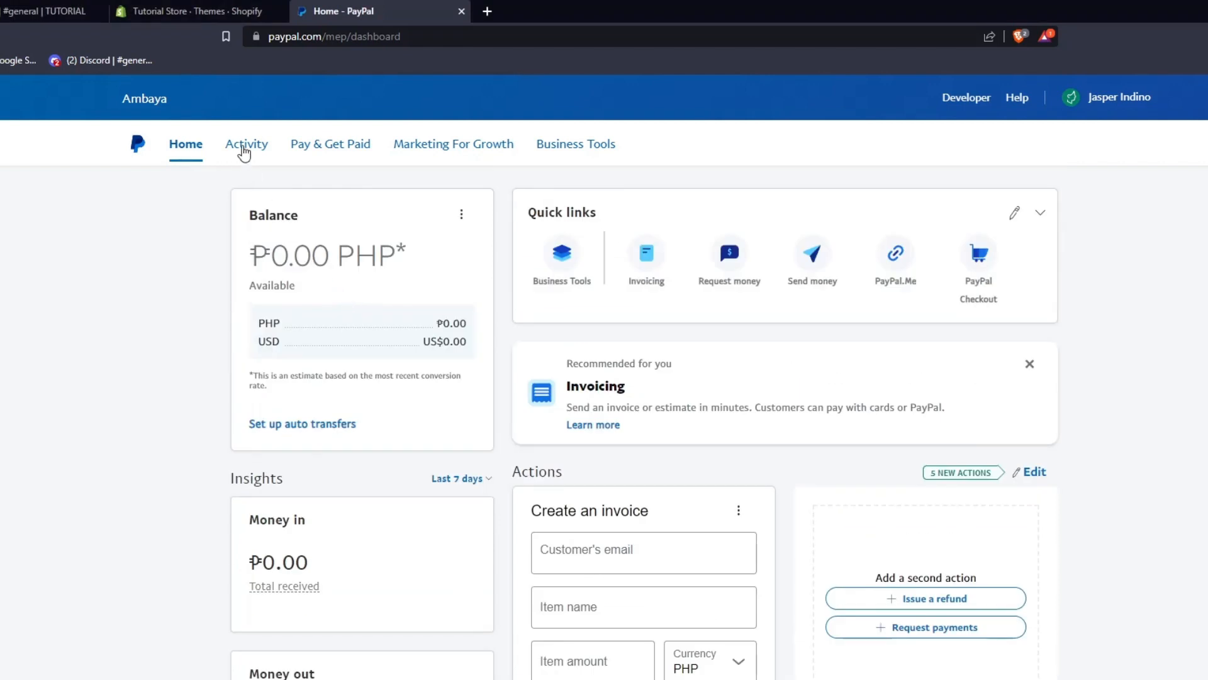
click(247, 144)
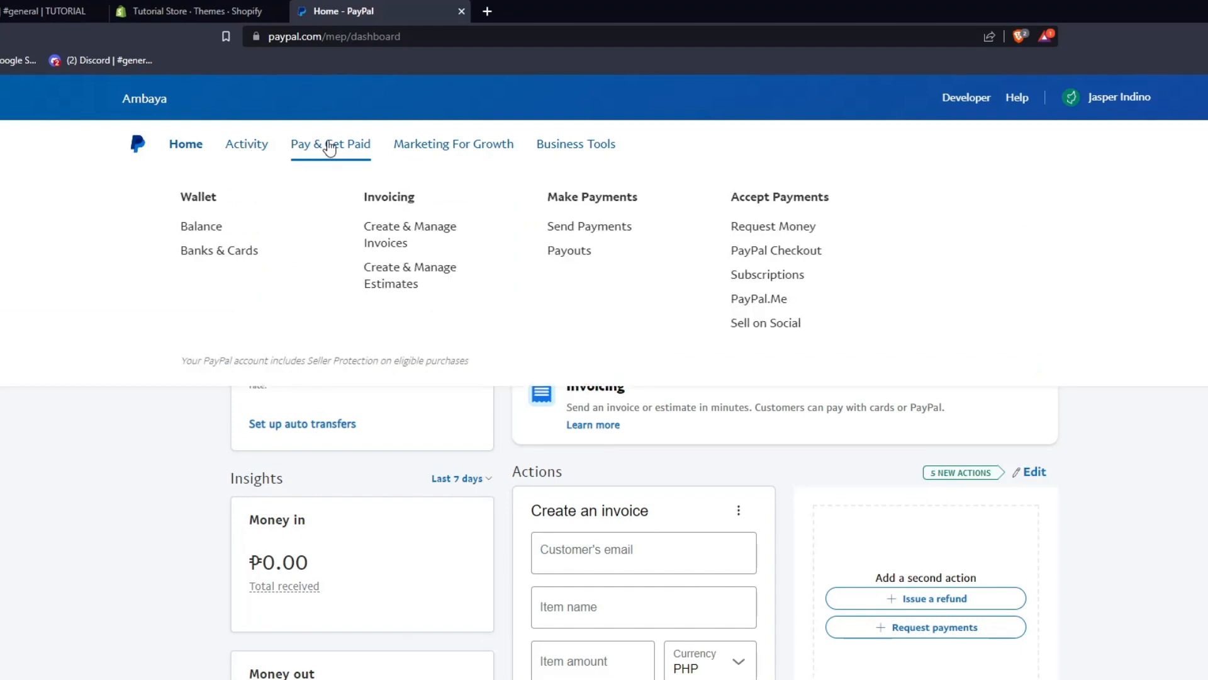
mouse_move(576, 150)
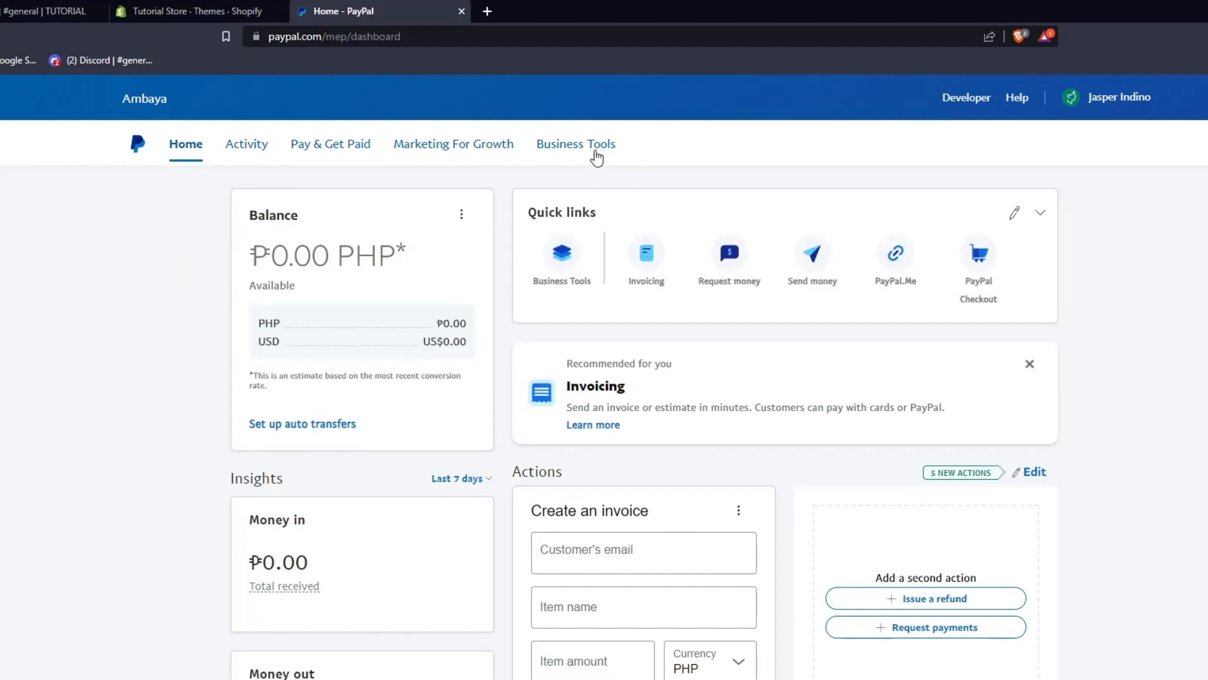
mouse_move(531, 154)
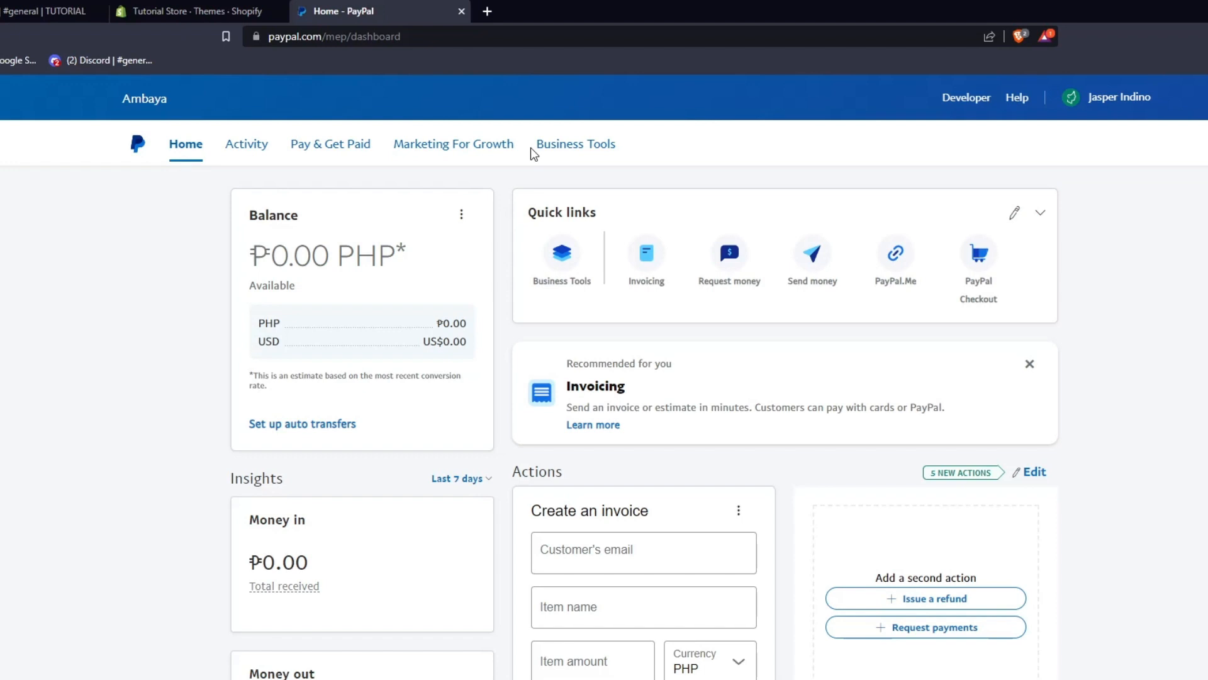
Step: Go to Send money and start a new invoice from More ways to send
click(813, 253)
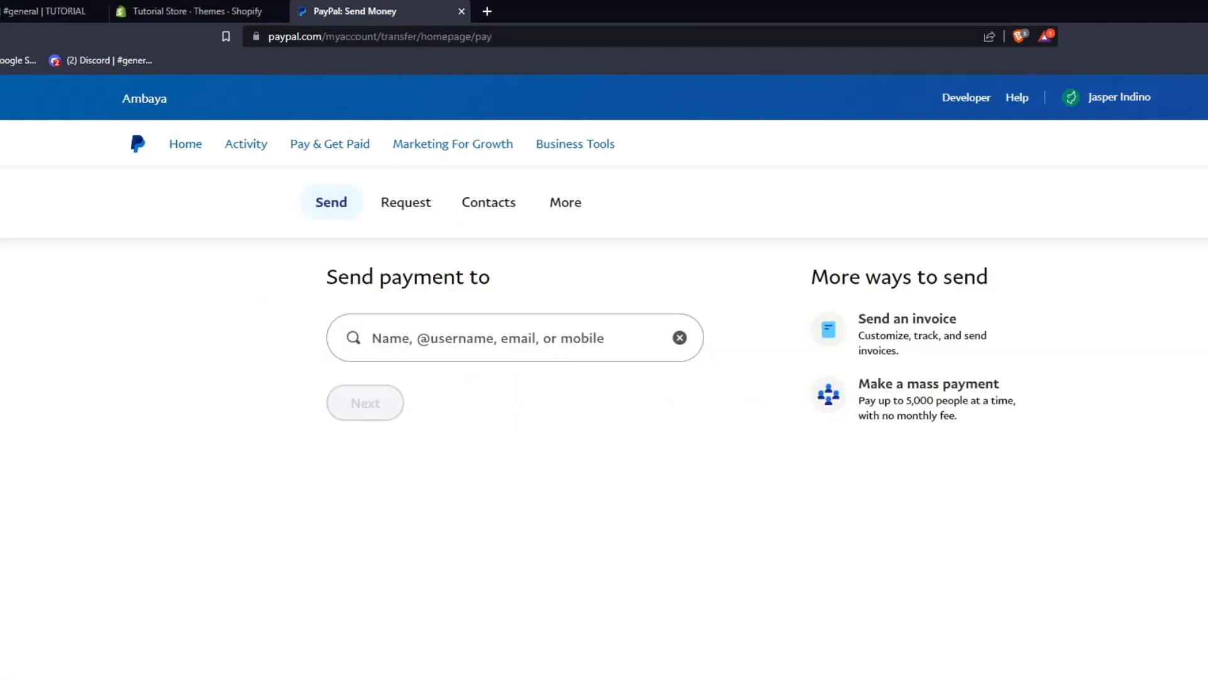
mouse_move(869, 356)
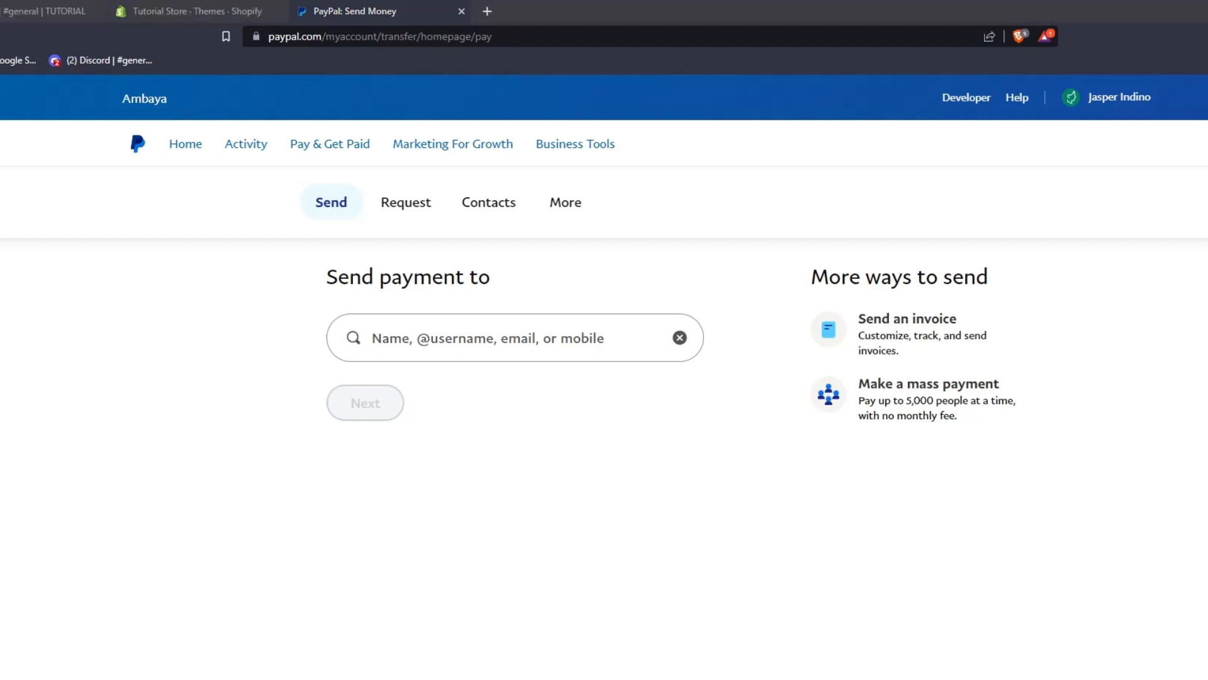
mouse_move(886, 337)
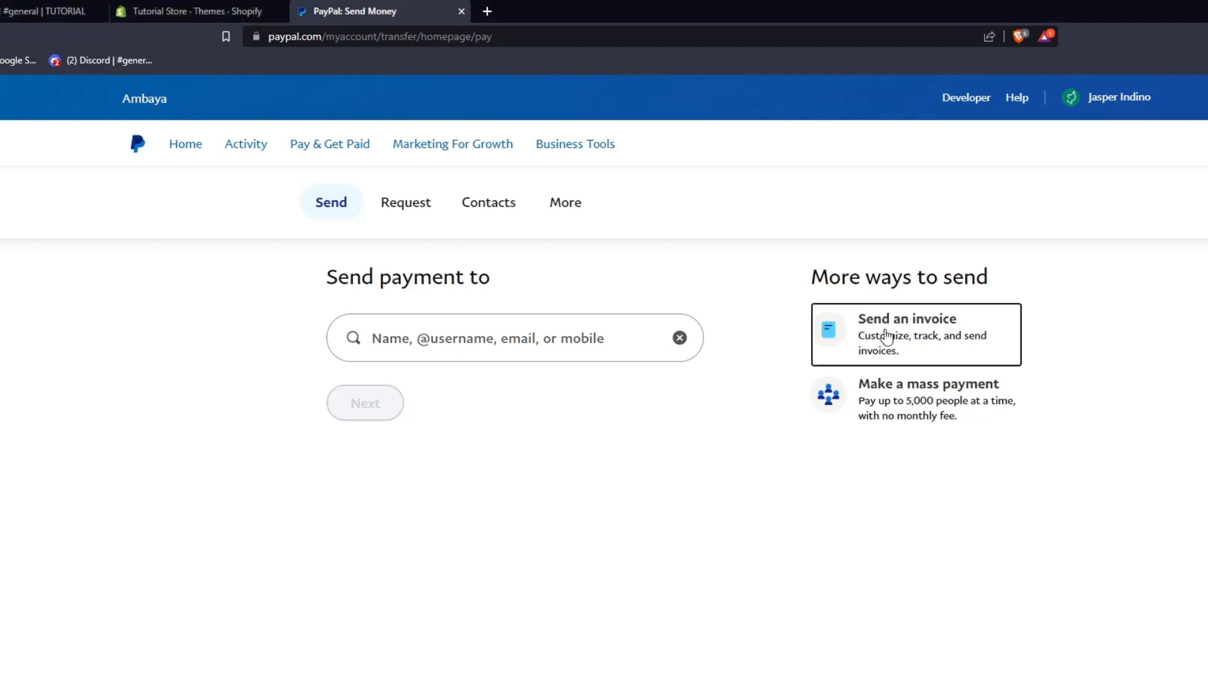
click(907, 319)
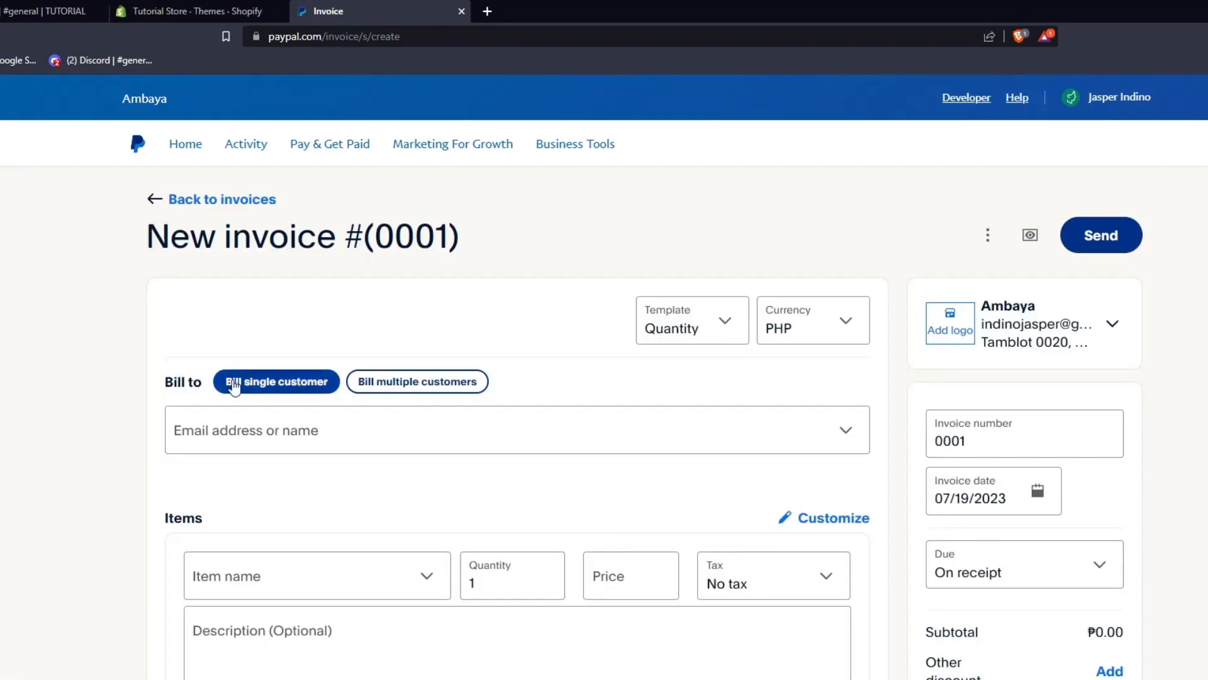
mouse_move(555, 382)
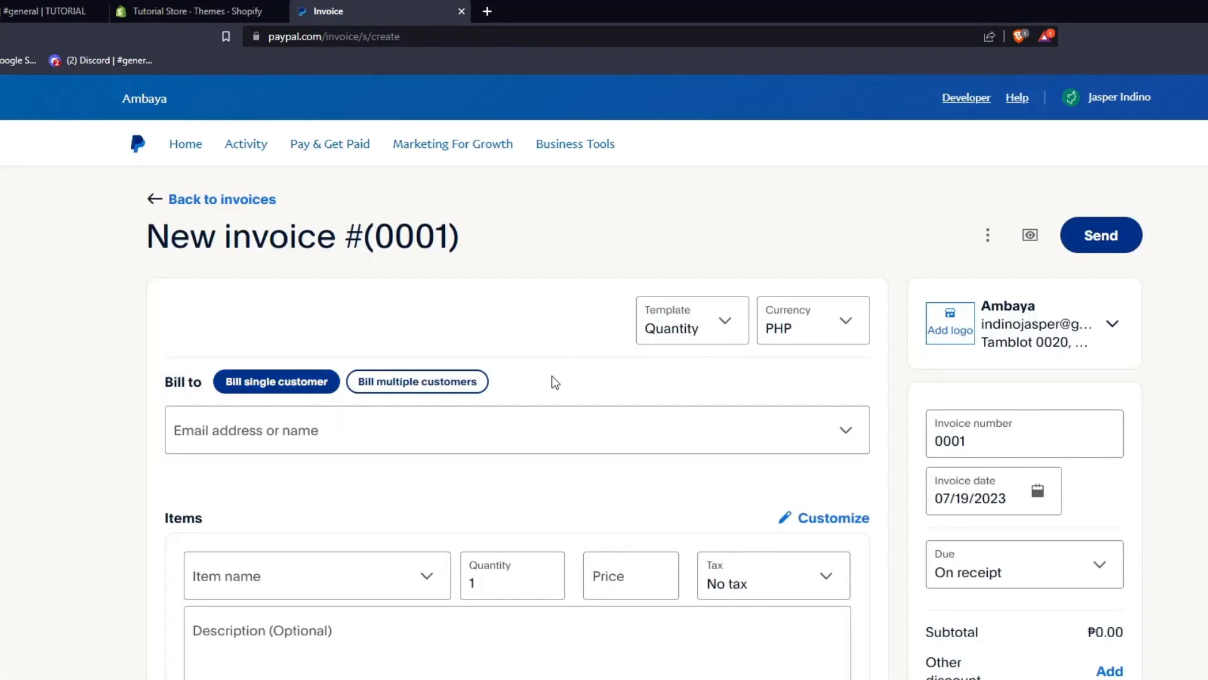